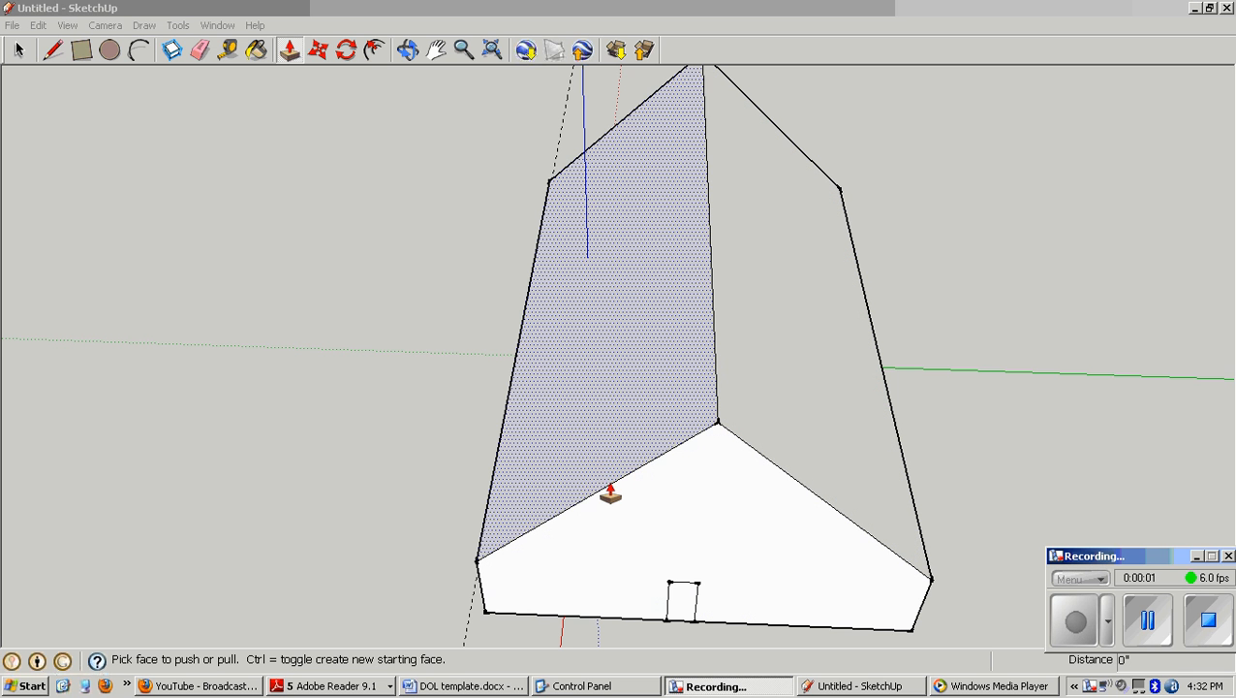
mouse_move(534, 521)
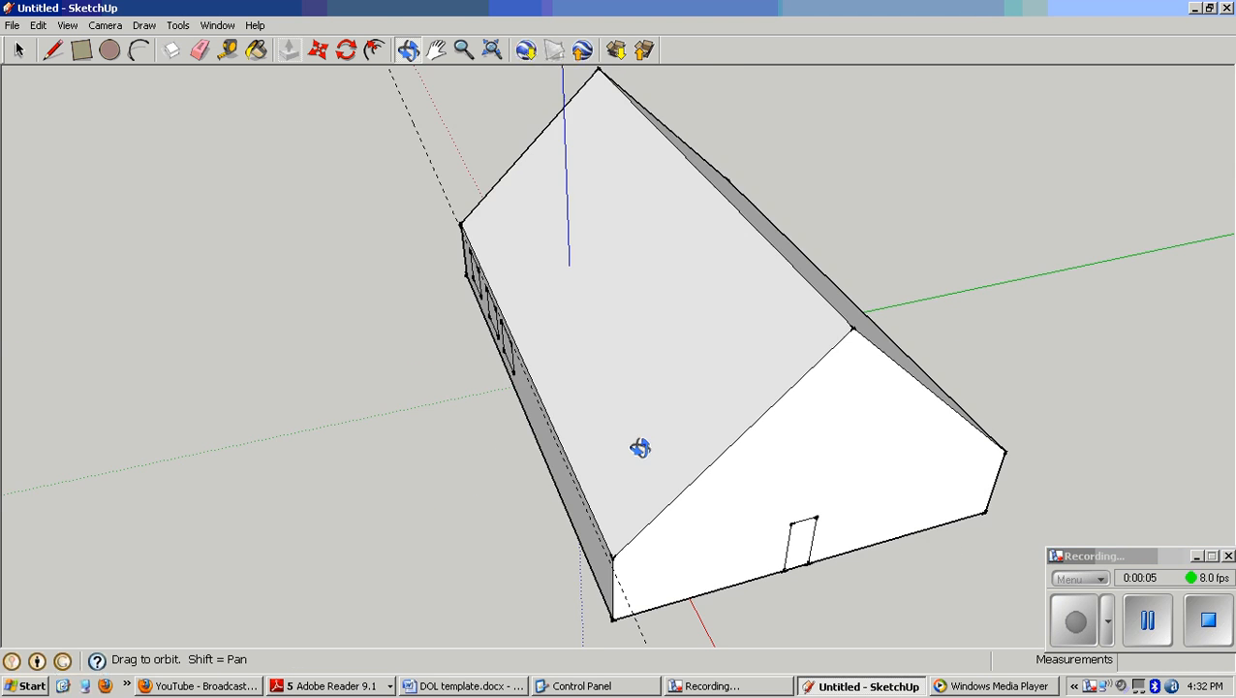
Orbit around the house to inspect the window side and face the door wall.
drag(639, 448, 895, 358)
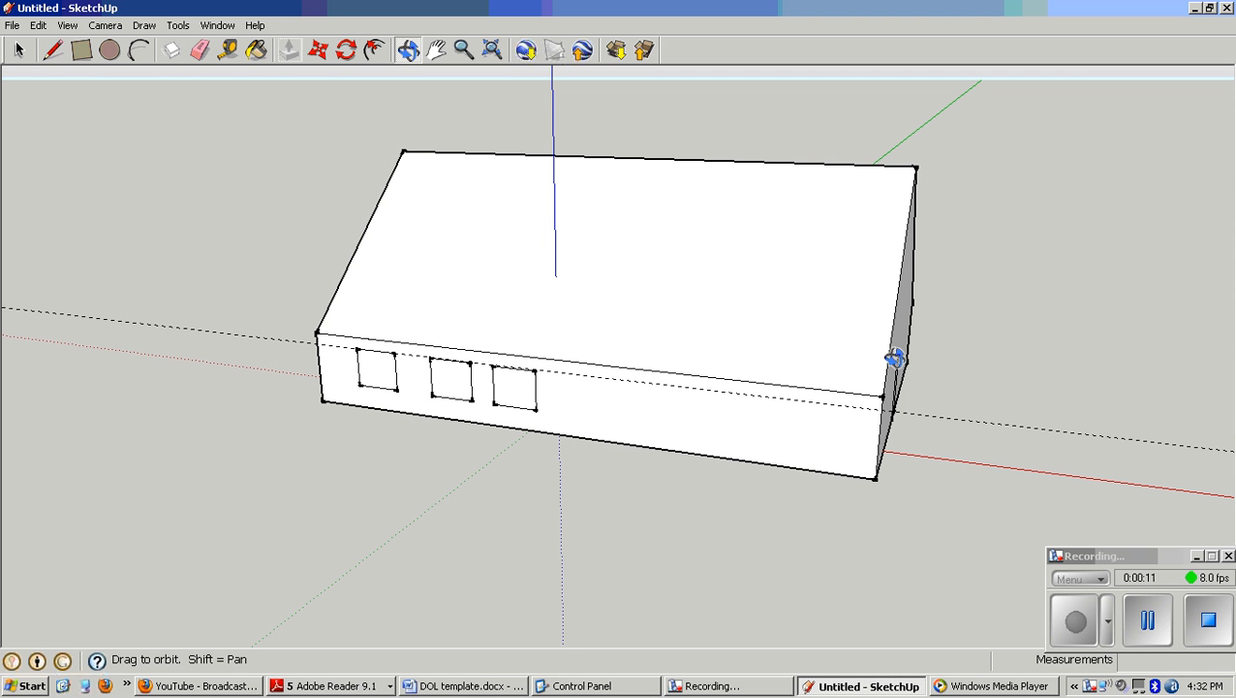
drag(895, 358, 853, 361)
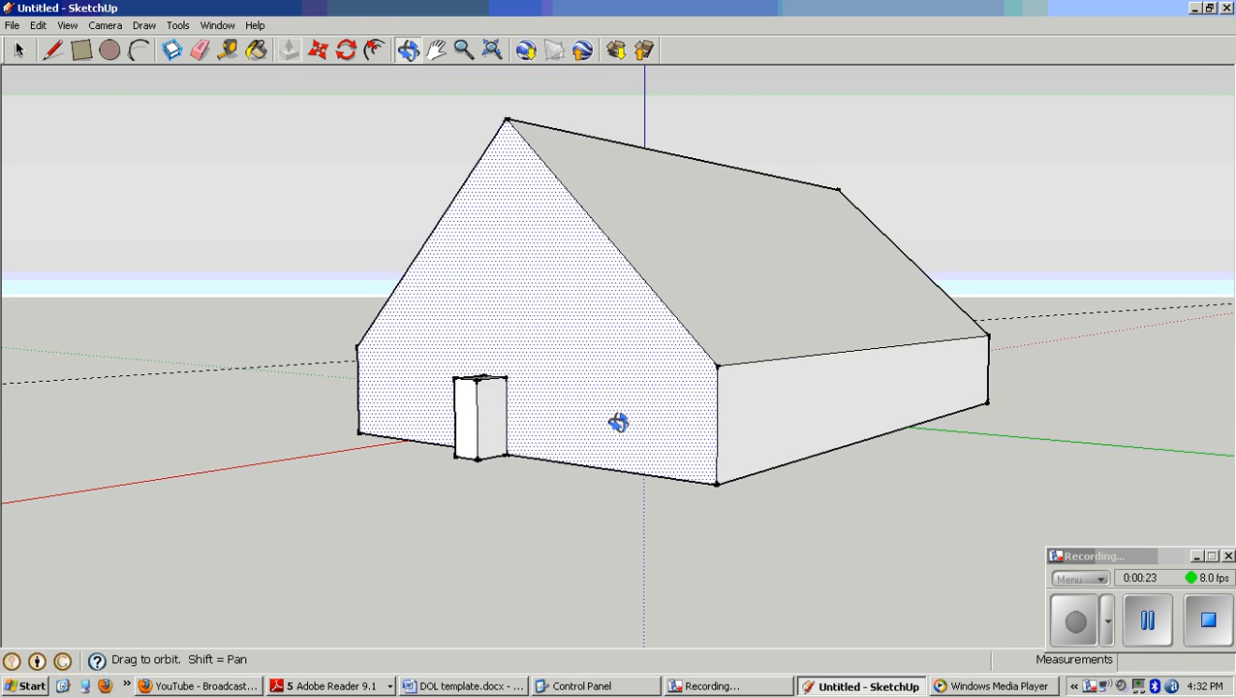
drag(620, 423, 514, 429)
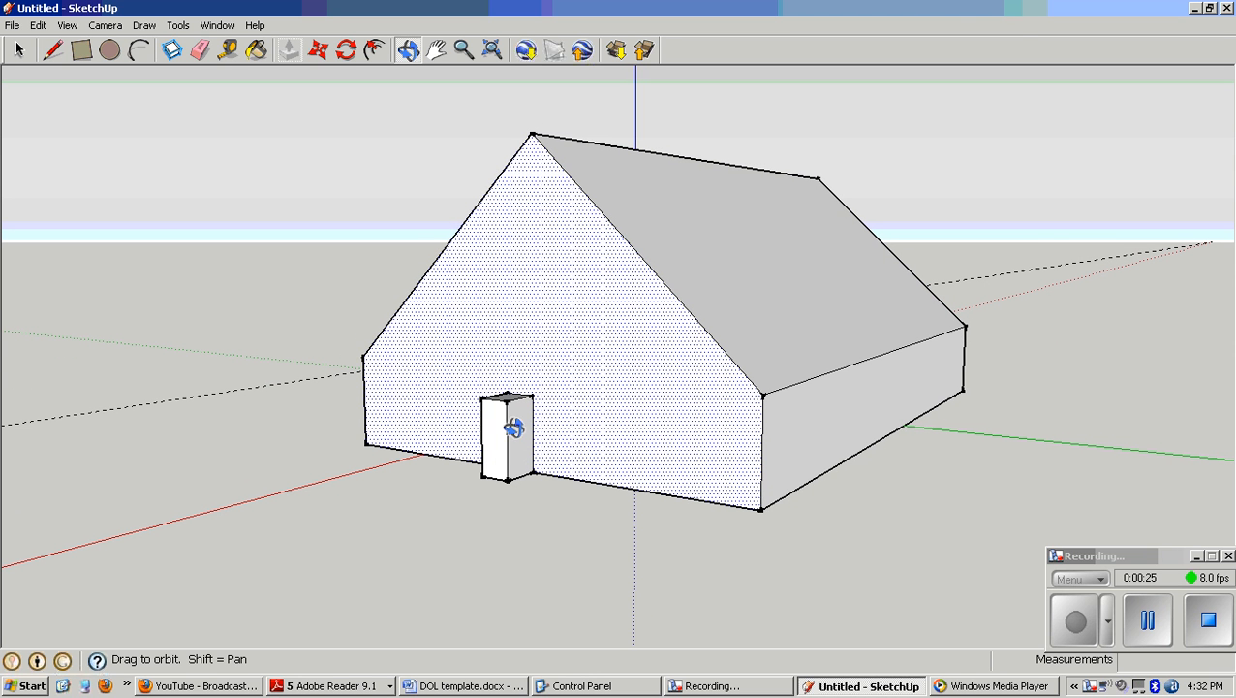
mouse_move(202, 50)
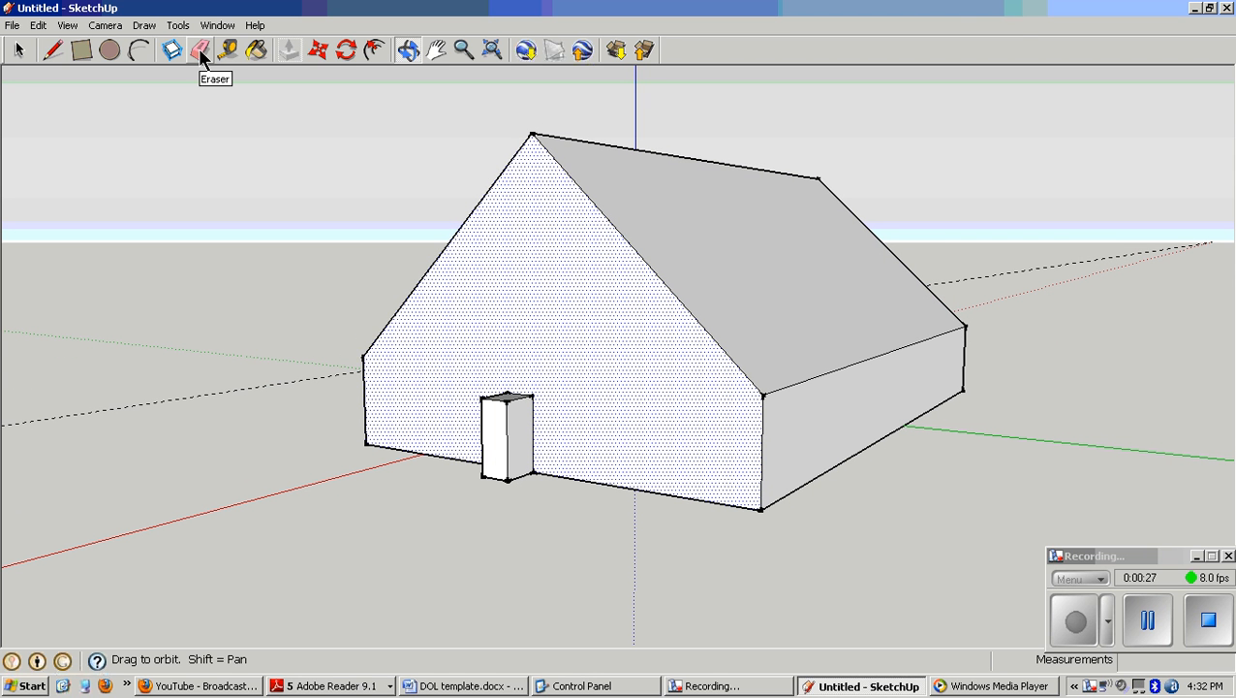
Erase the door block with the Eraser, leaving a doorway opening in the gable wall.
click(202, 51)
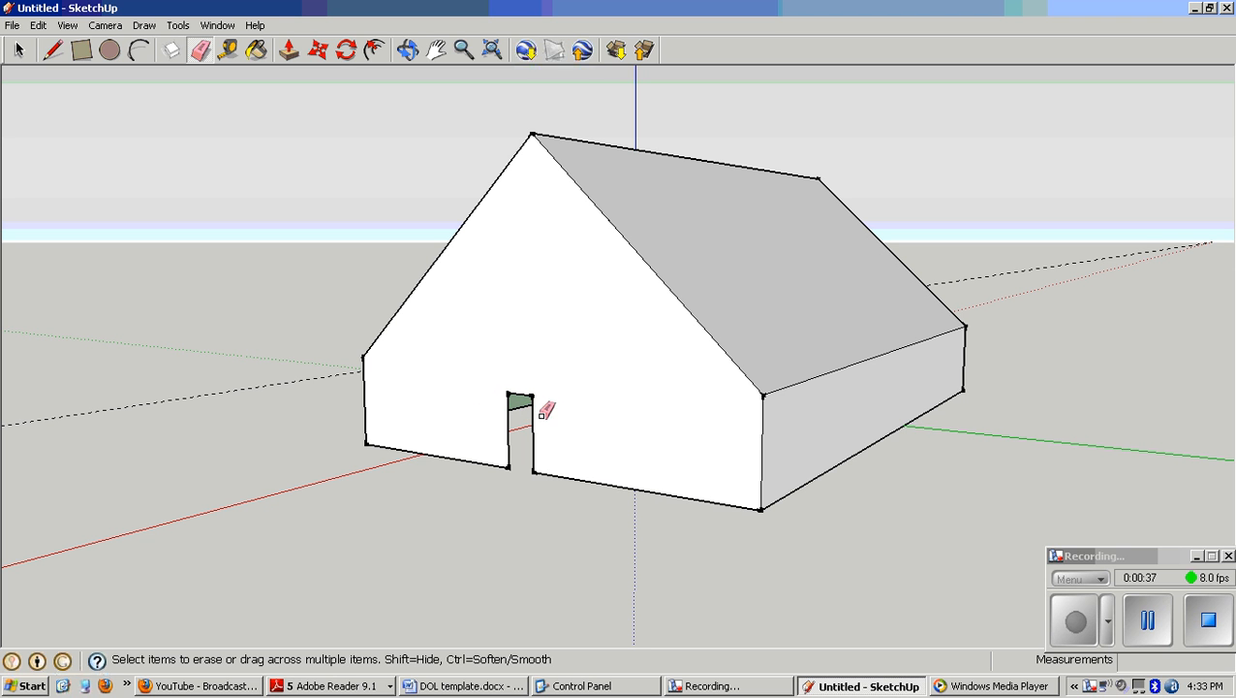
mouse_move(795, 515)
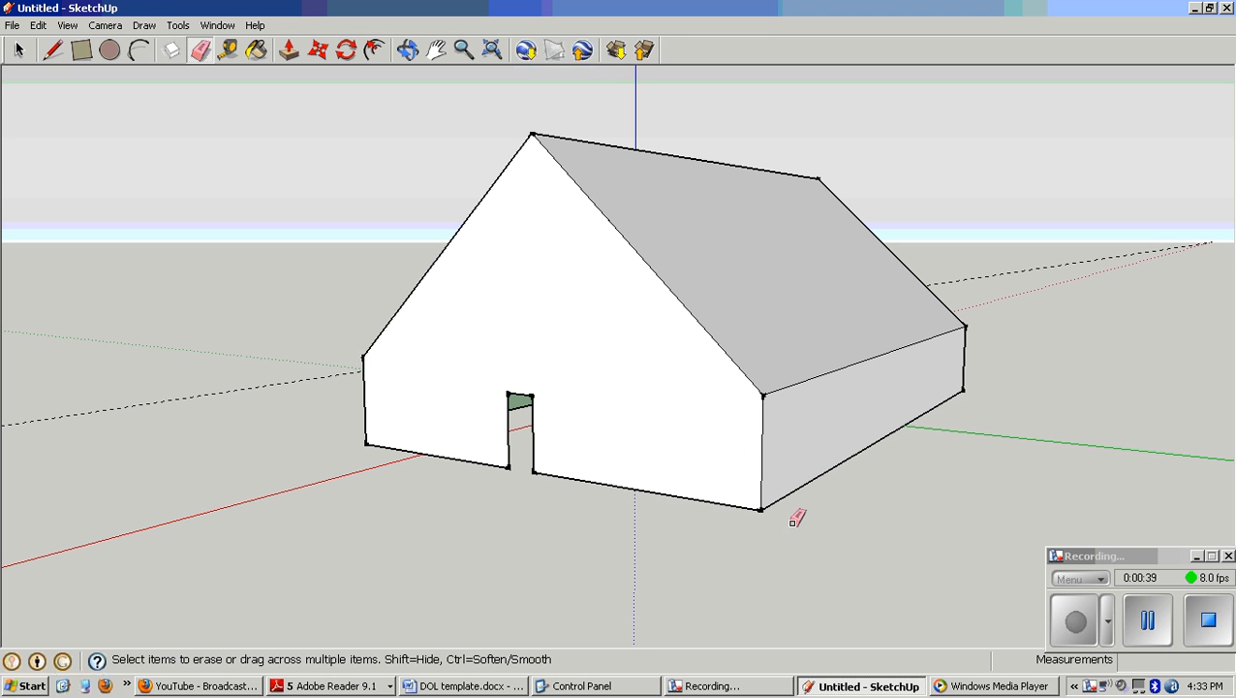
mouse_move(807, 535)
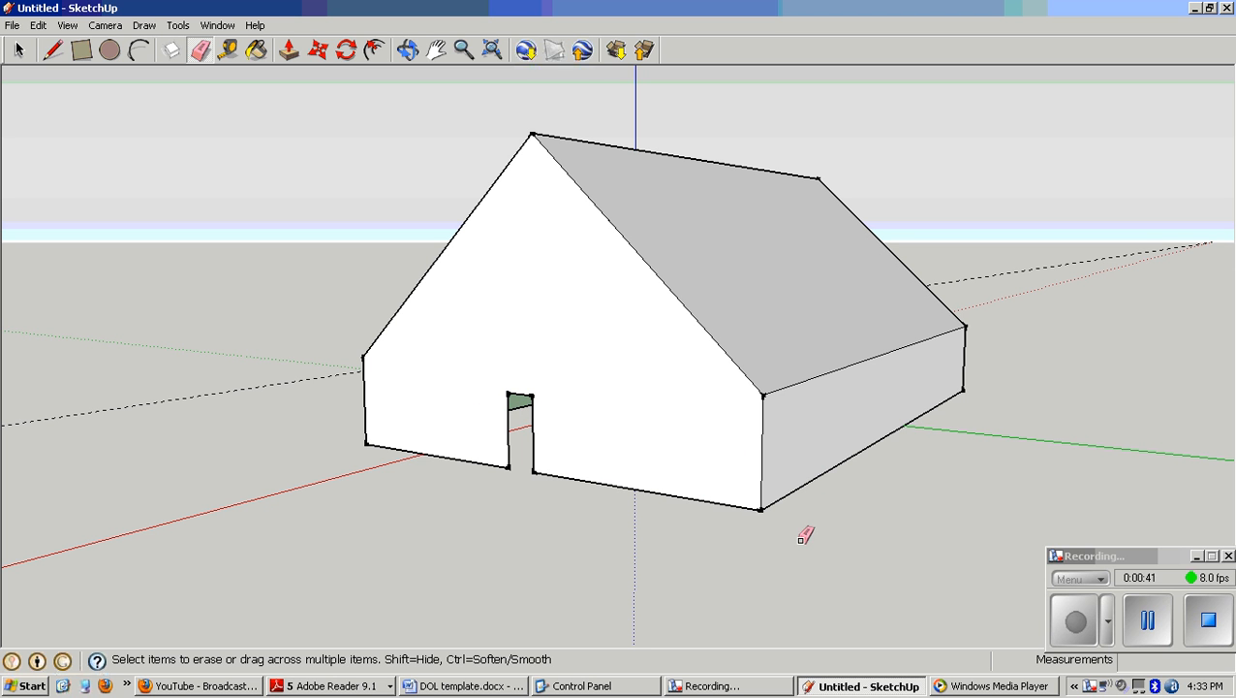
mouse_move(721, 442)
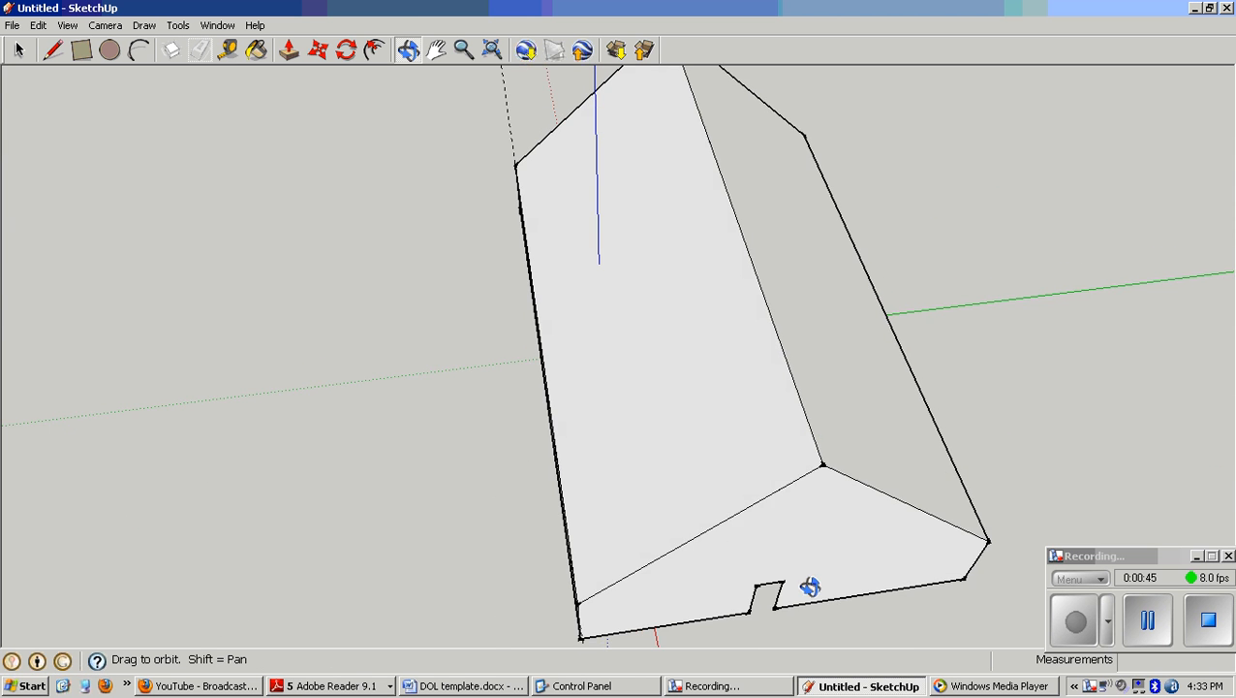
Orbit over the roof while erasing it, then look down into the open-topped walls.
drag(810, 586, 760, 542)
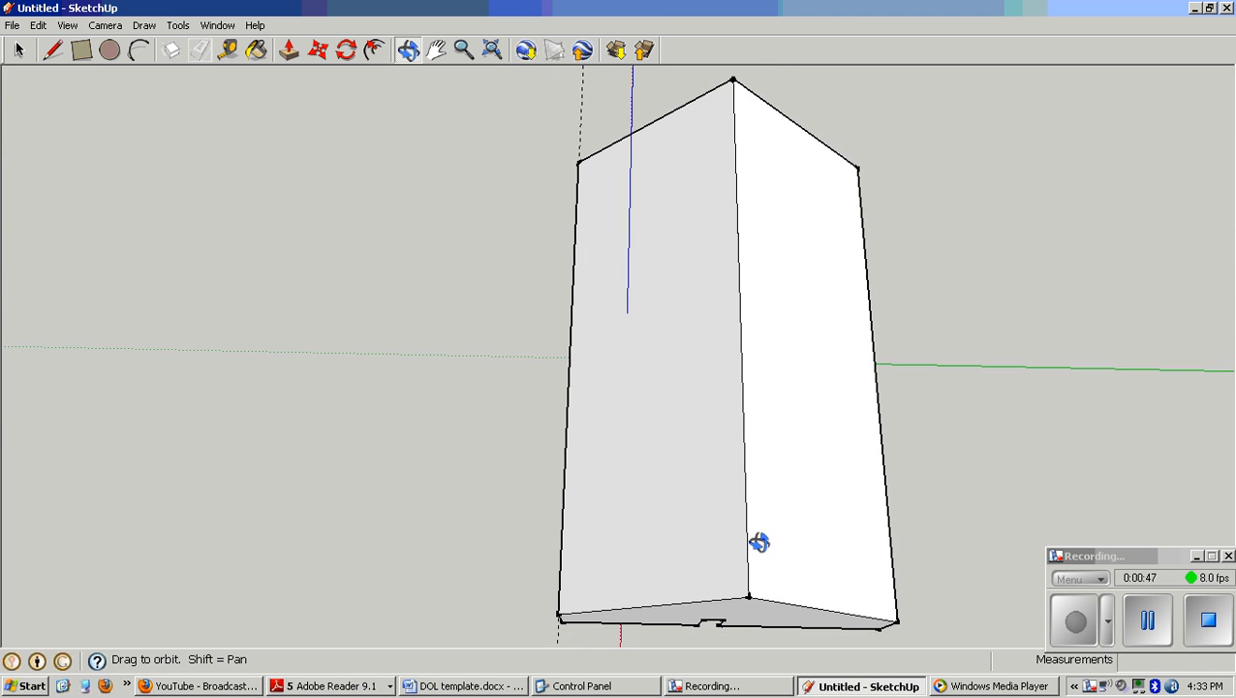
drag(760, 542, 758, 405)
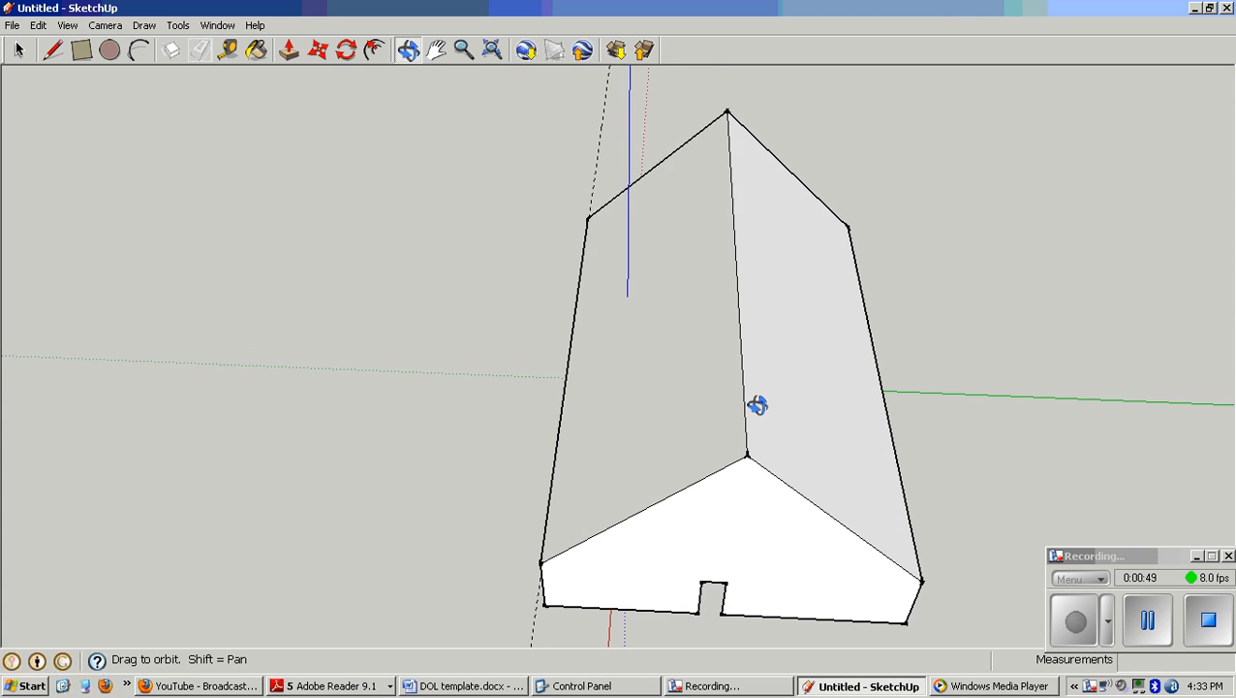
drag(759, 405, 756, 372)
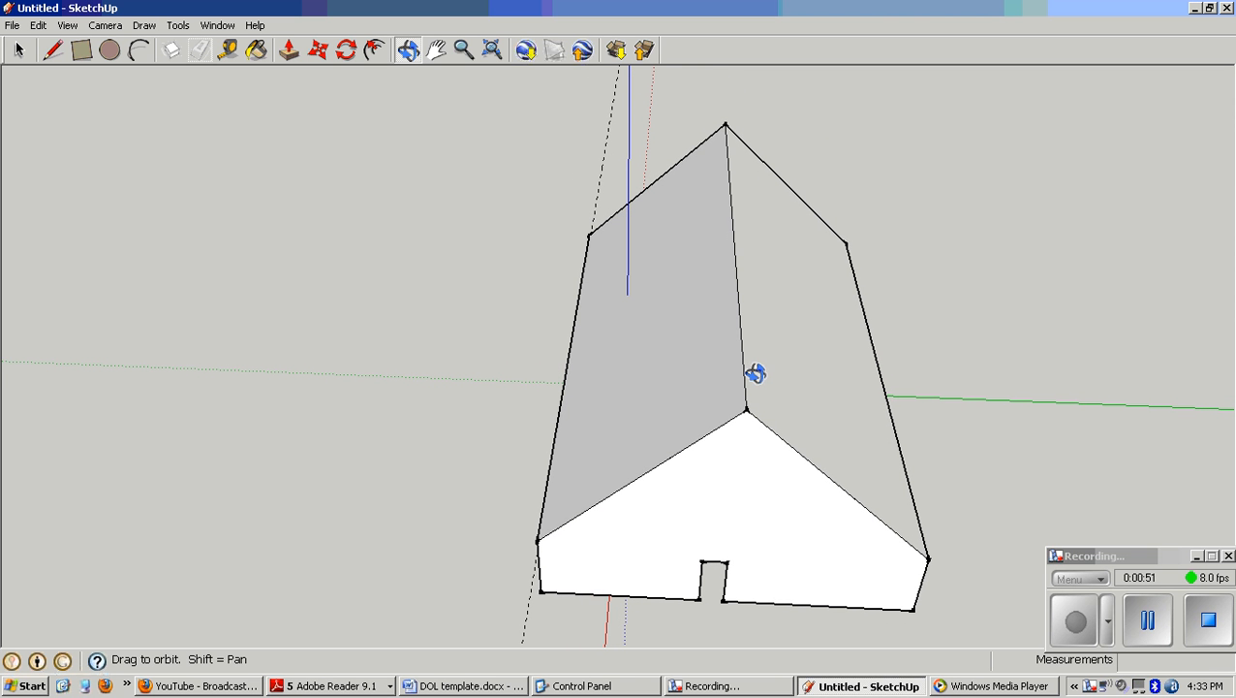
mouse_move(752, 395)
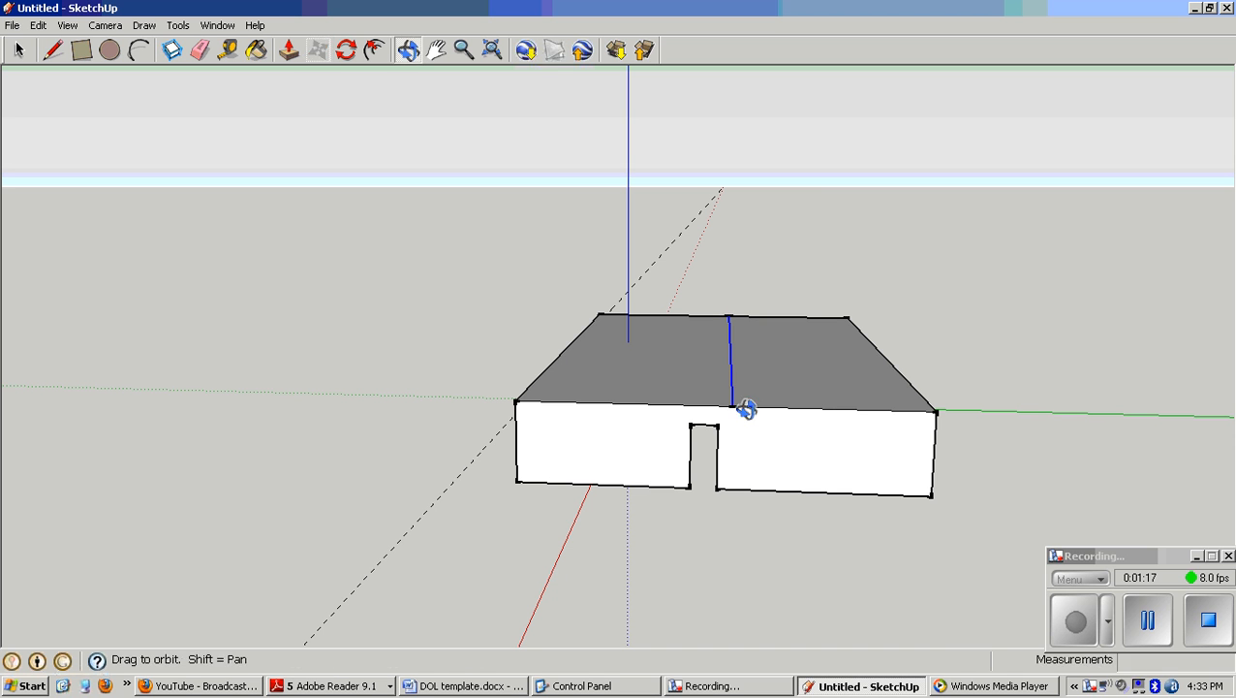
drag(746, 407, 754, 500)
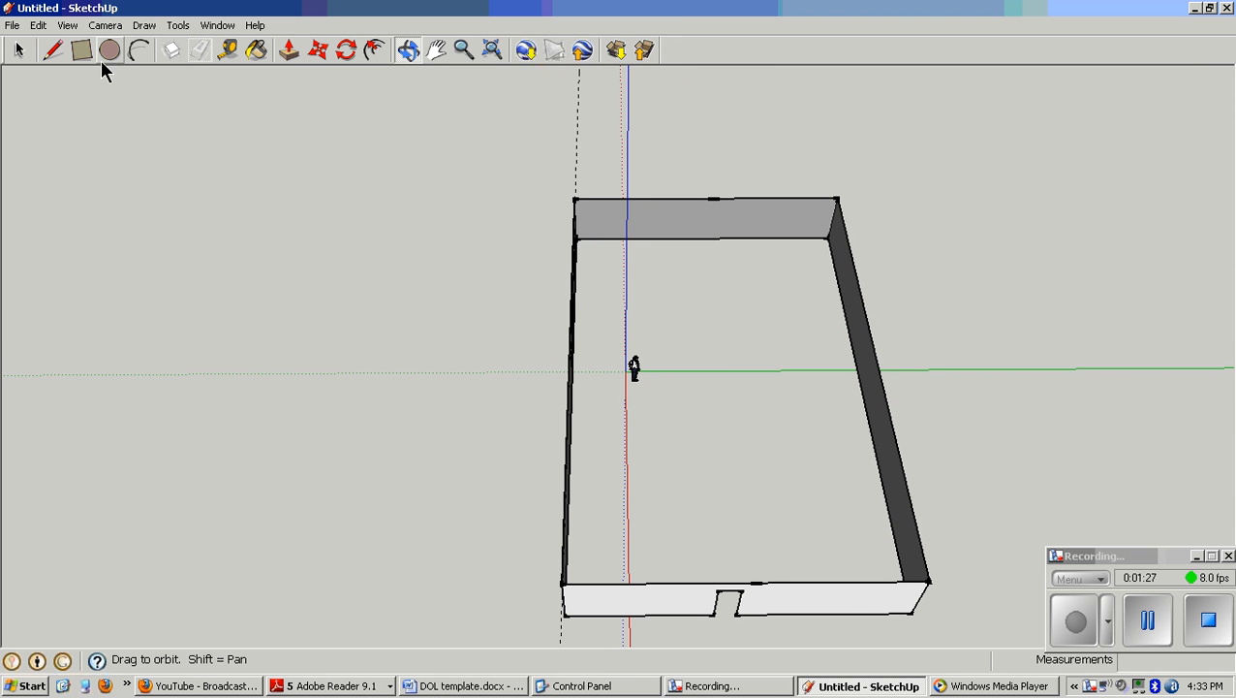
Cap the open walls with a rectangle drawn across their top, forming a closed box.
click(82, 50)
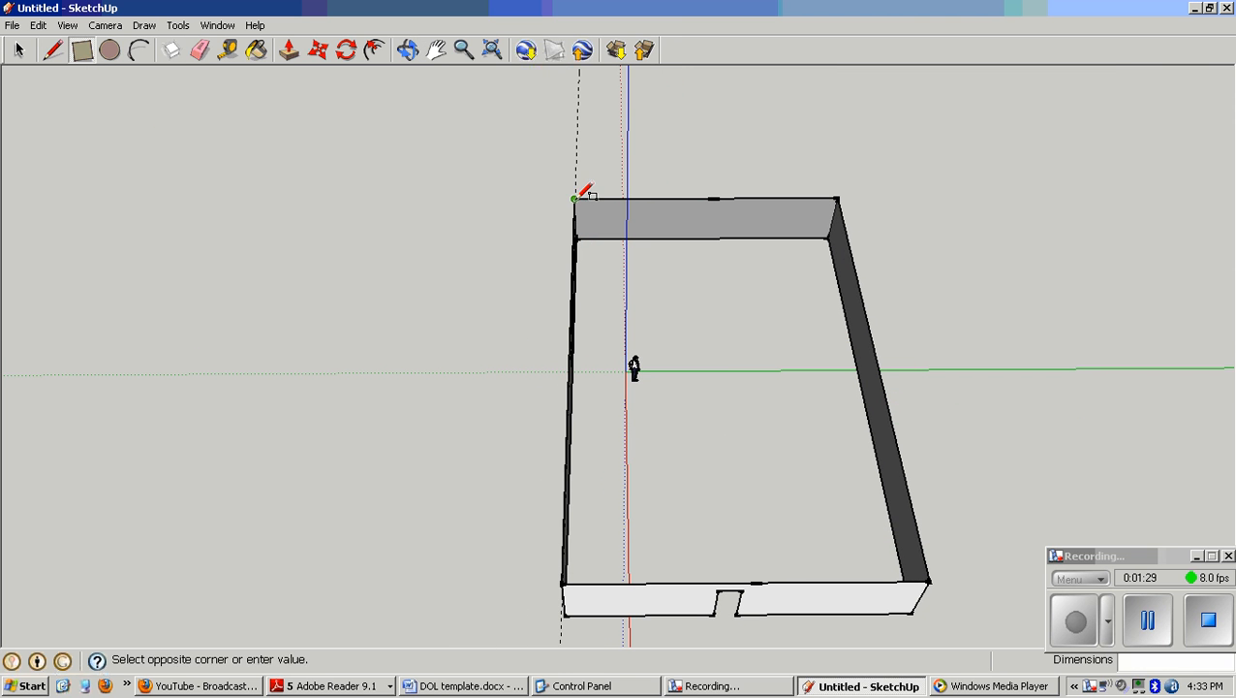
drag(578, 198, 920, 585)
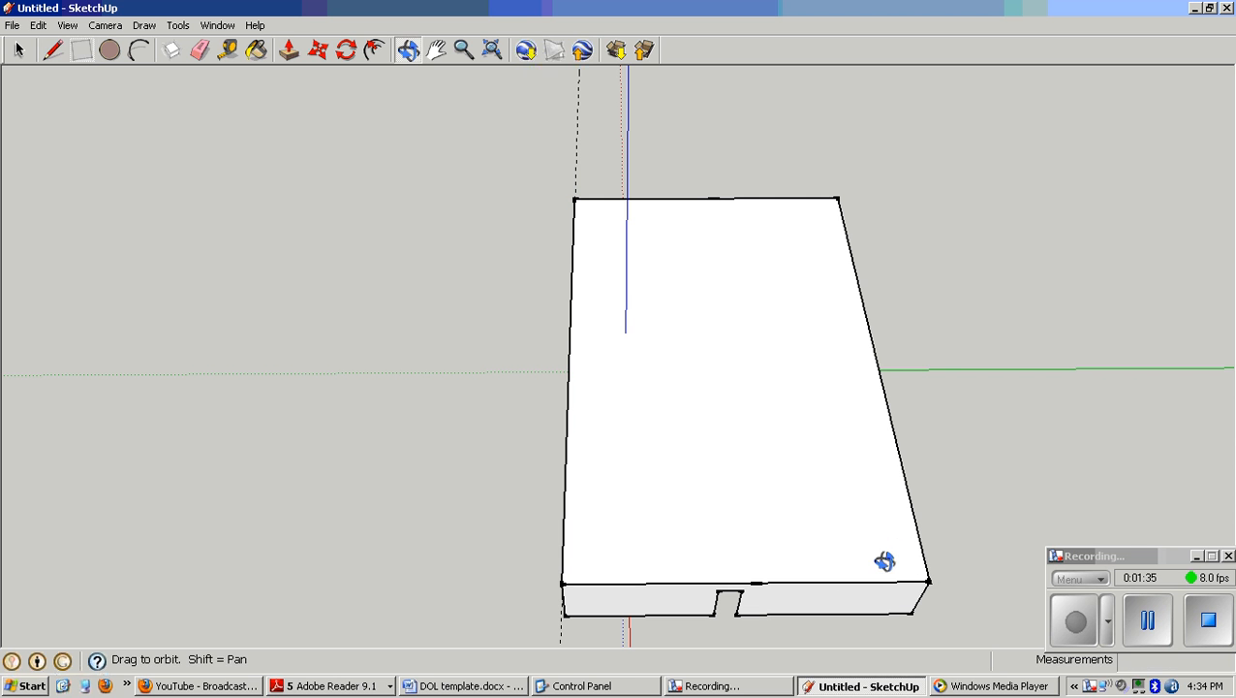
drag(884, 562, 864, 471)
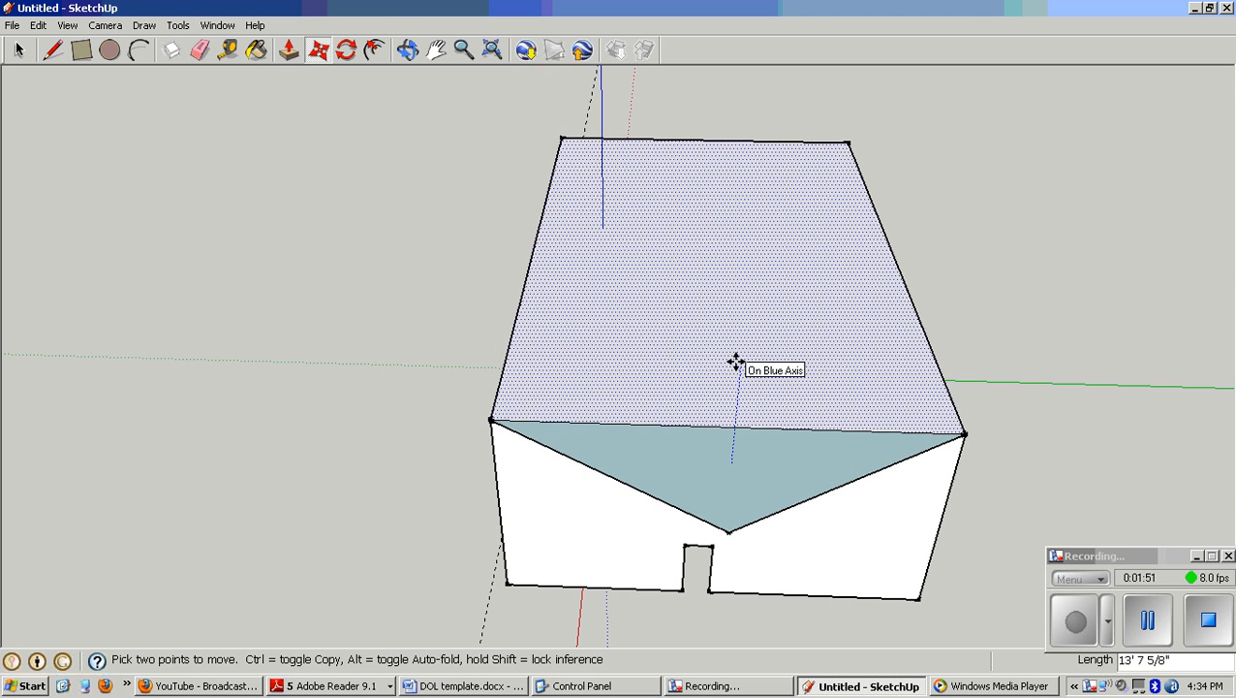
Orbit around the capped box to view the door wall and side wall from a corner.
drag(733, 364, 810, 366)
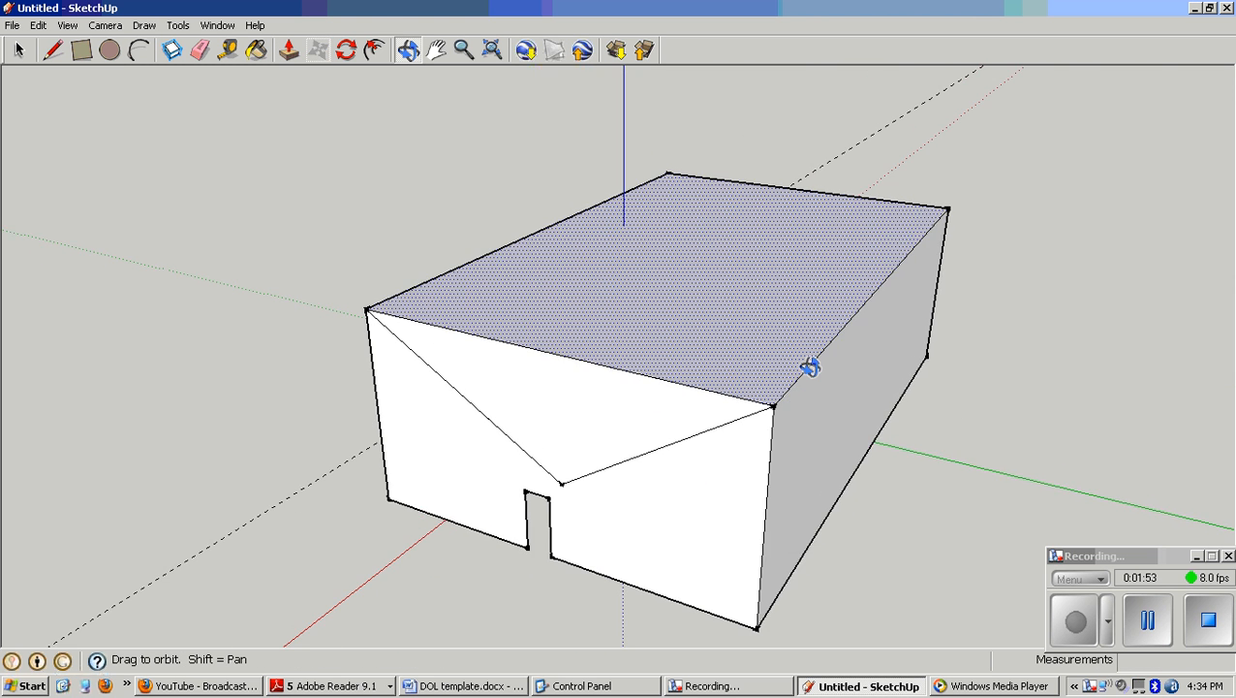
drag(812, 367, 651, 419)
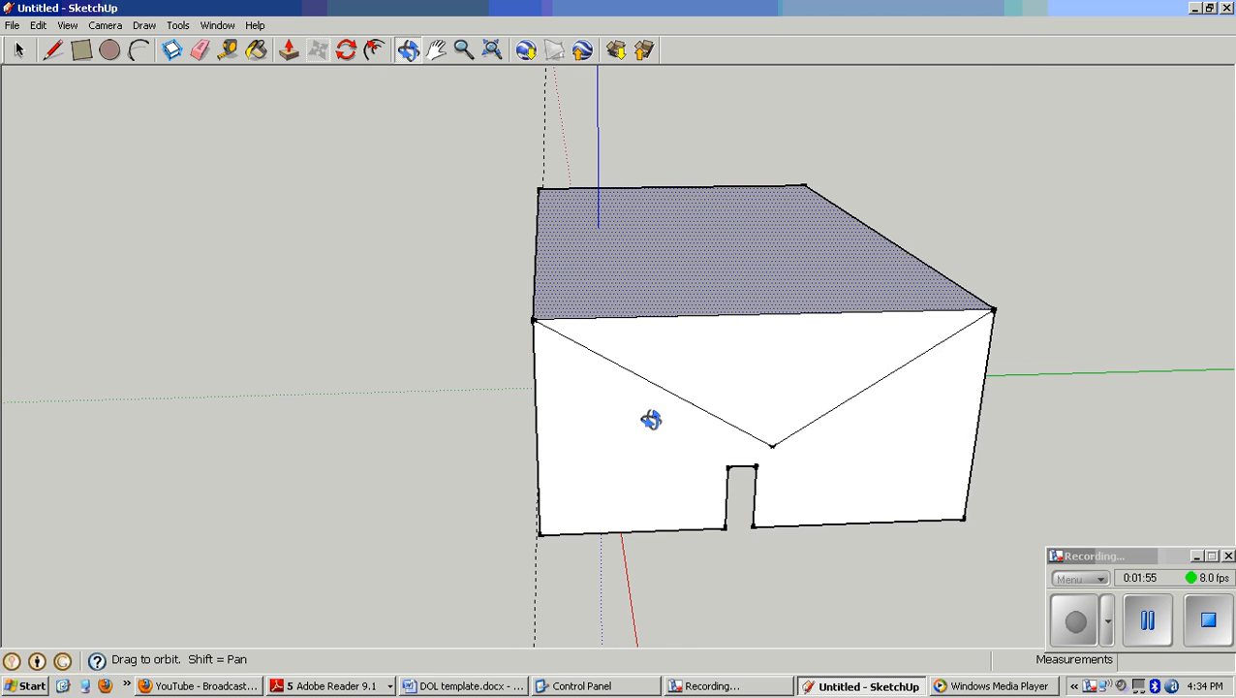
drag(651, 419, 504, 281)
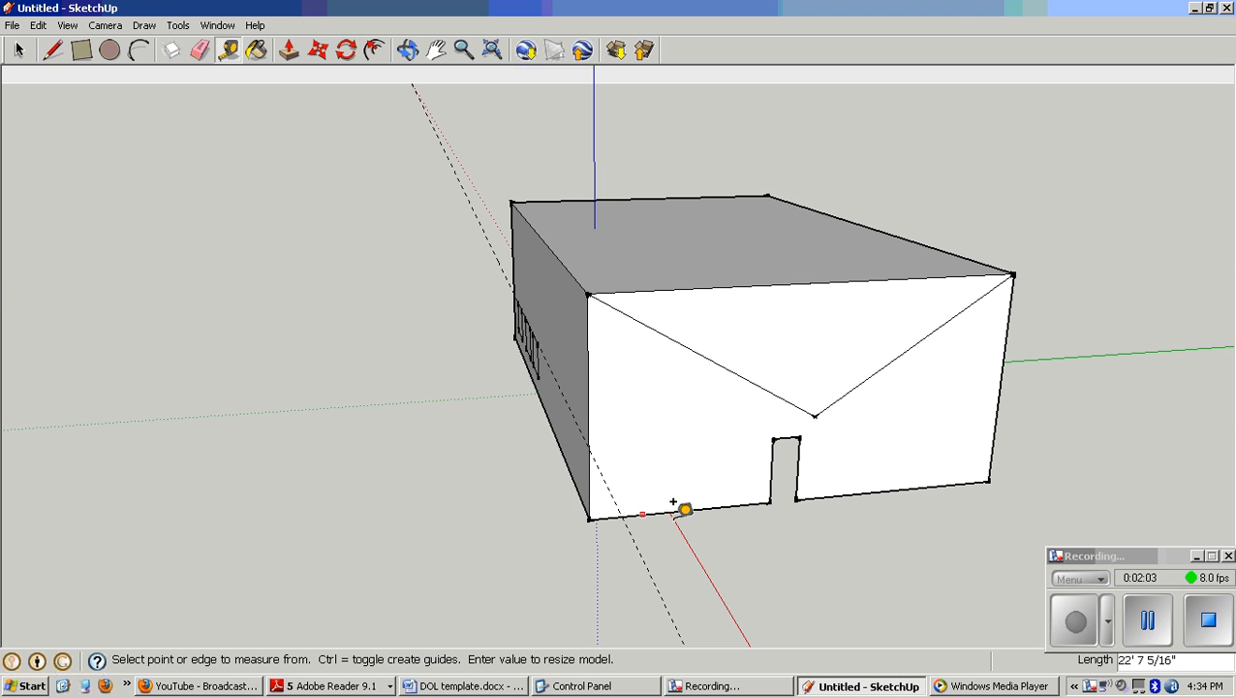
mouse_move(665, 259)
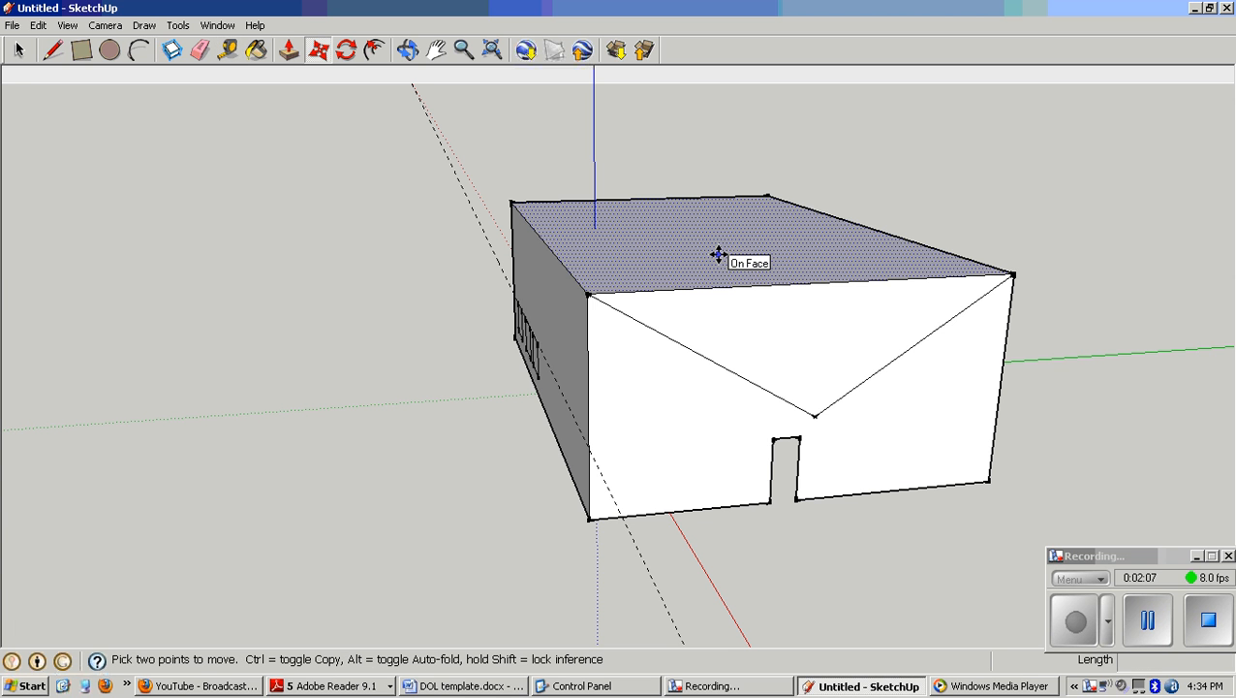
drag(721, 254, 590, 267)
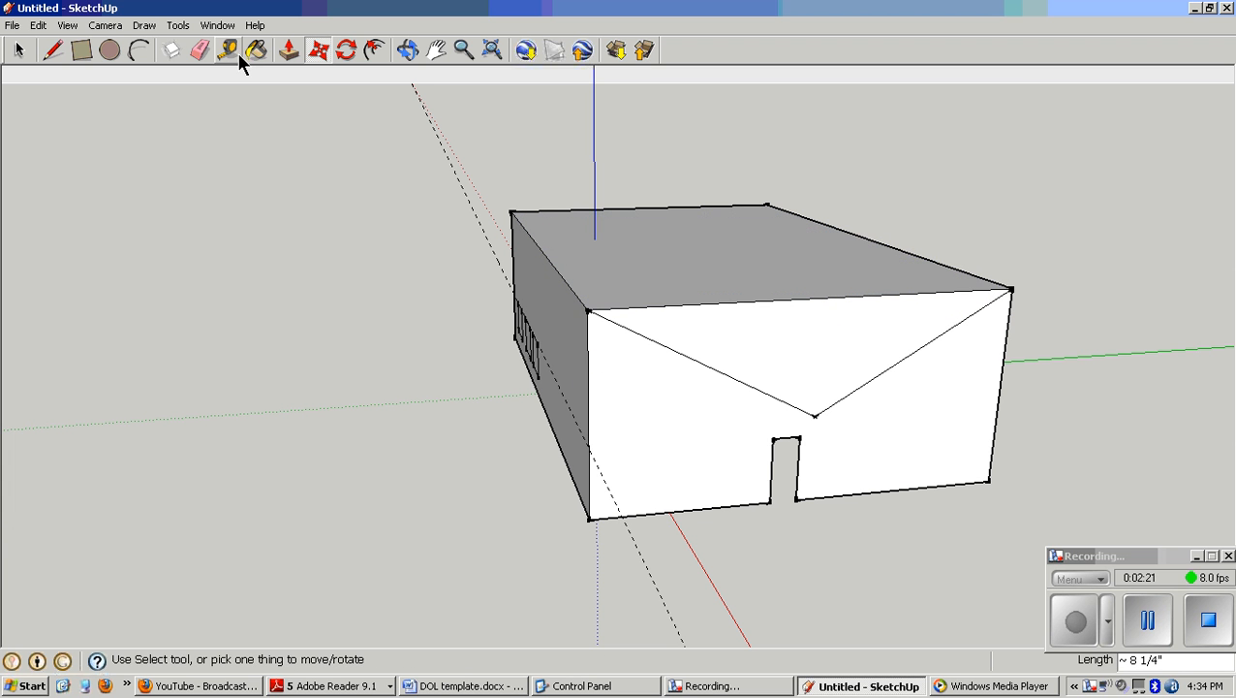
click(224, 51)
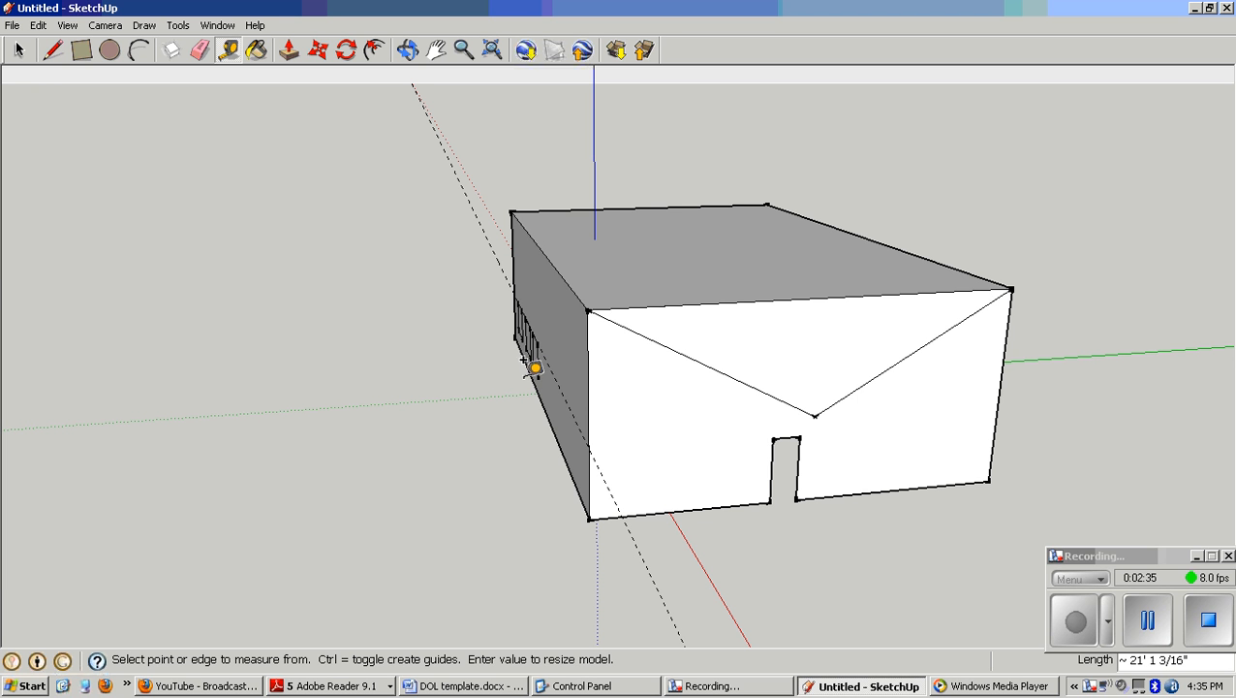
Erase the diagonal lines on the door wall and orbit to face the plain end wall.
click(200, 50)
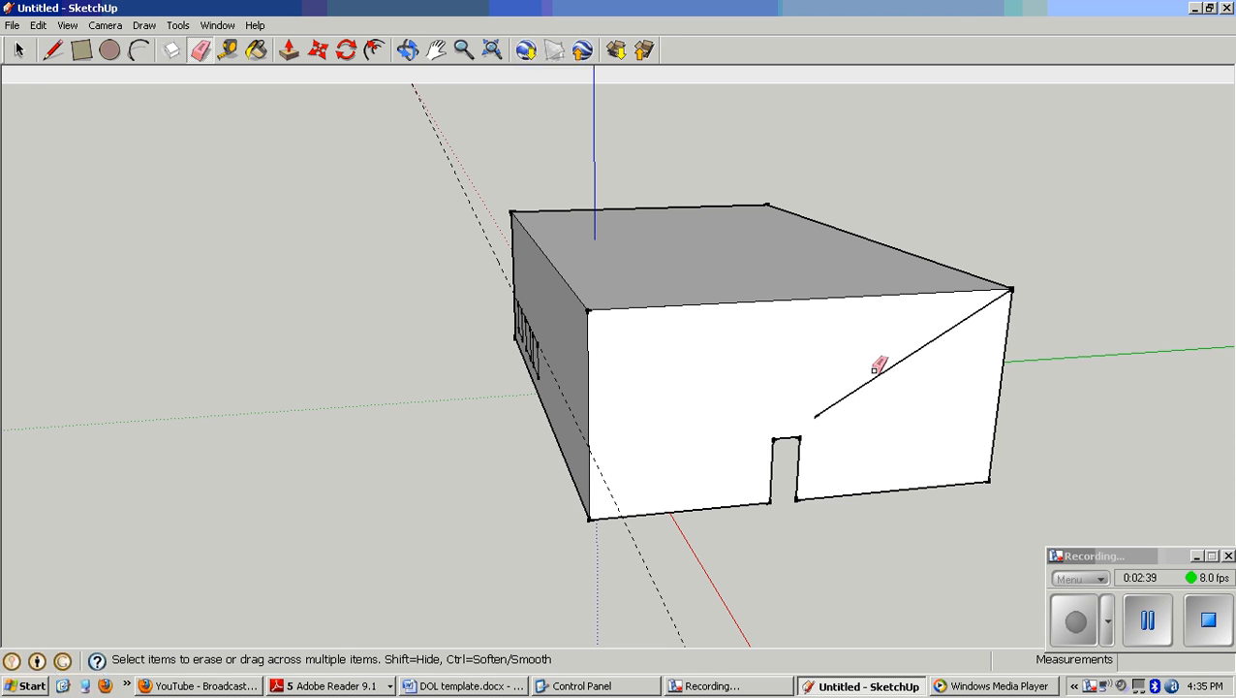
click(407, 51)
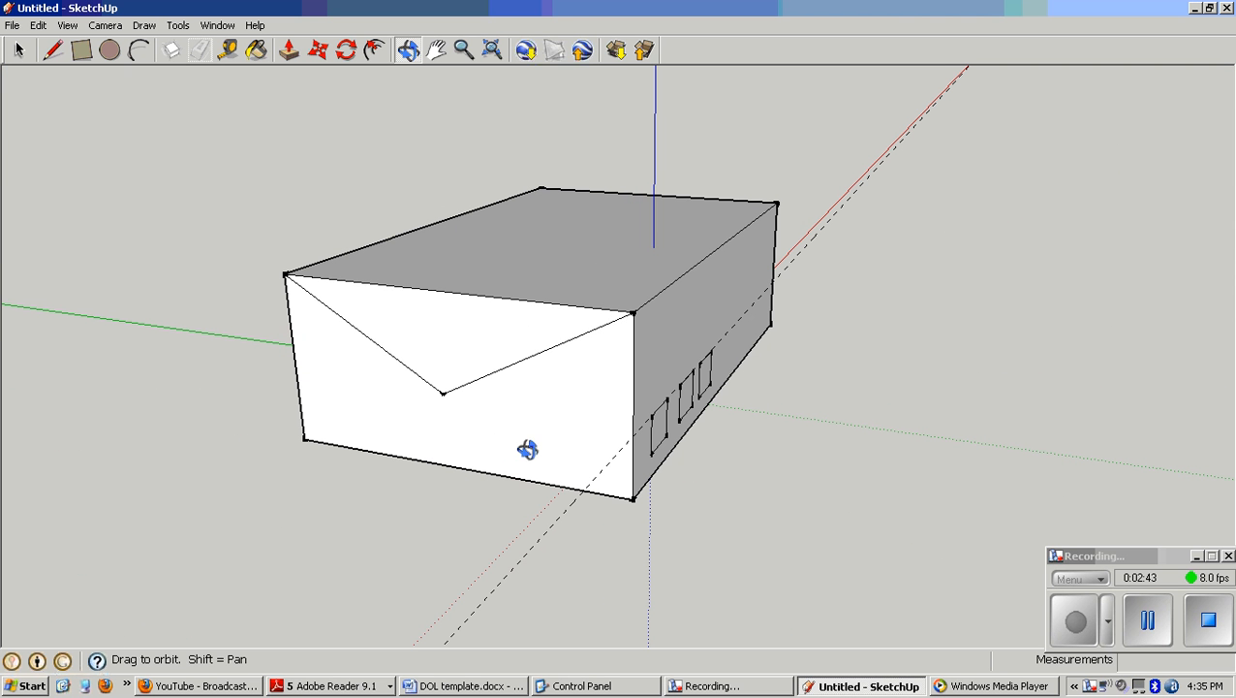
mouse_move(202, 55)
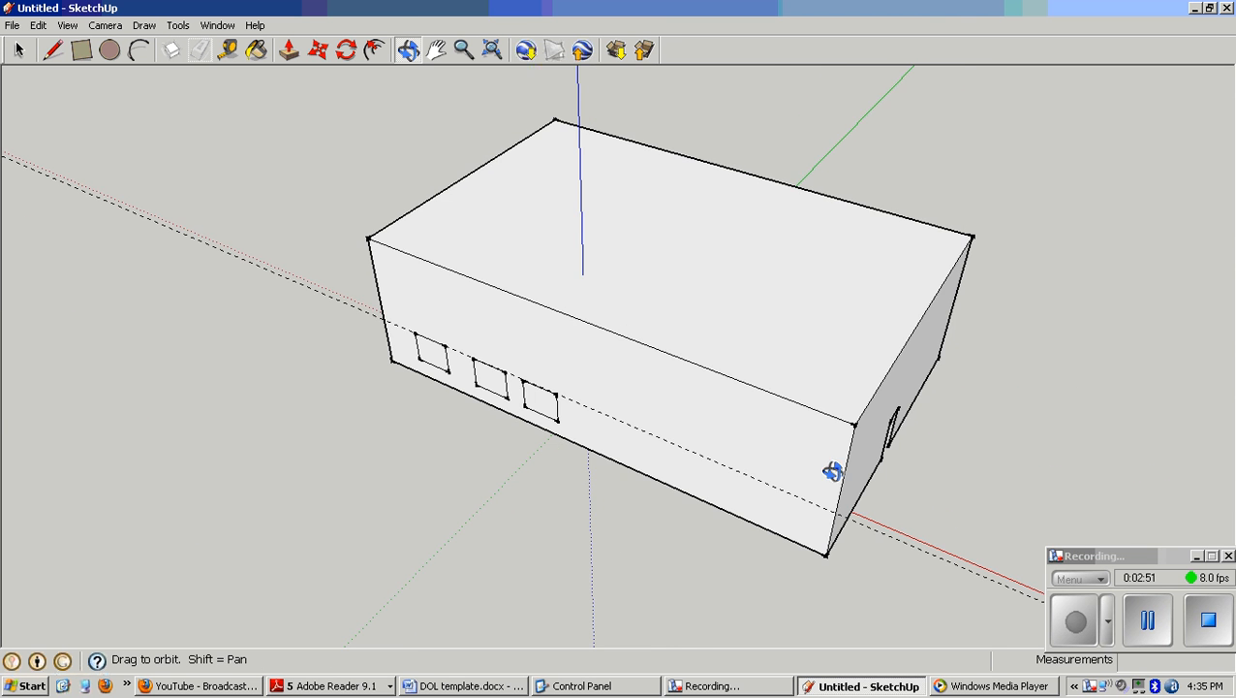
drag(834, 471, 314, 465)
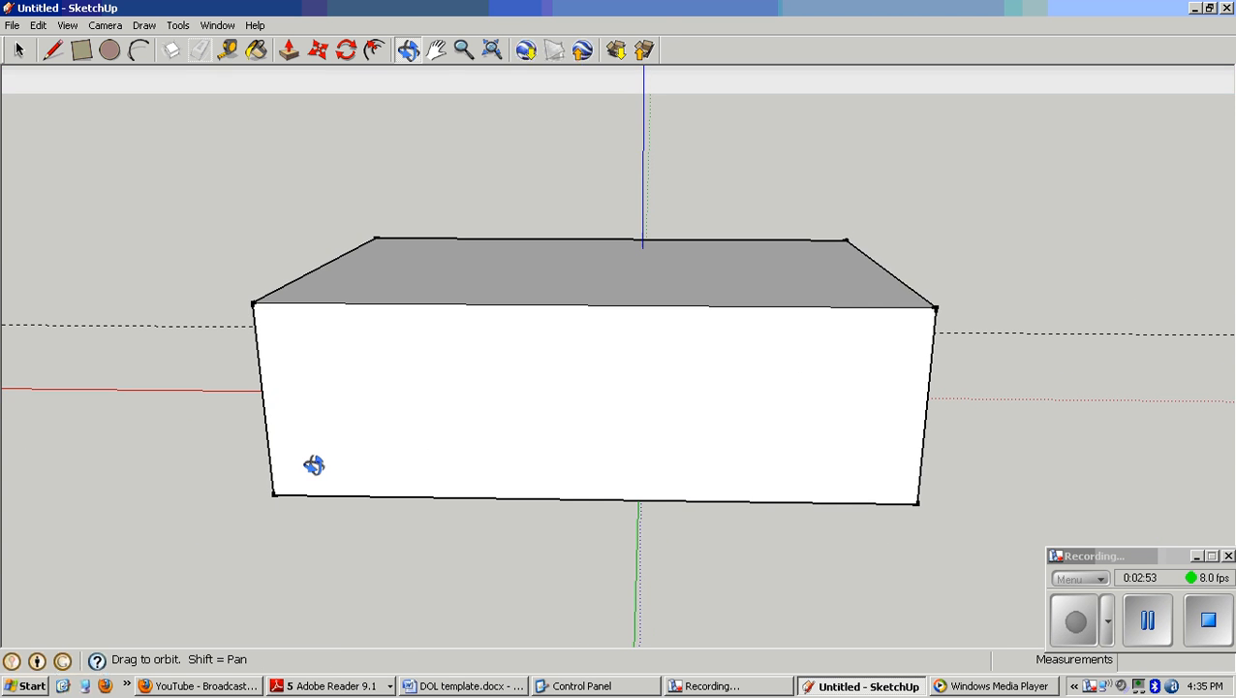
drag(314, 465, 710, 600)
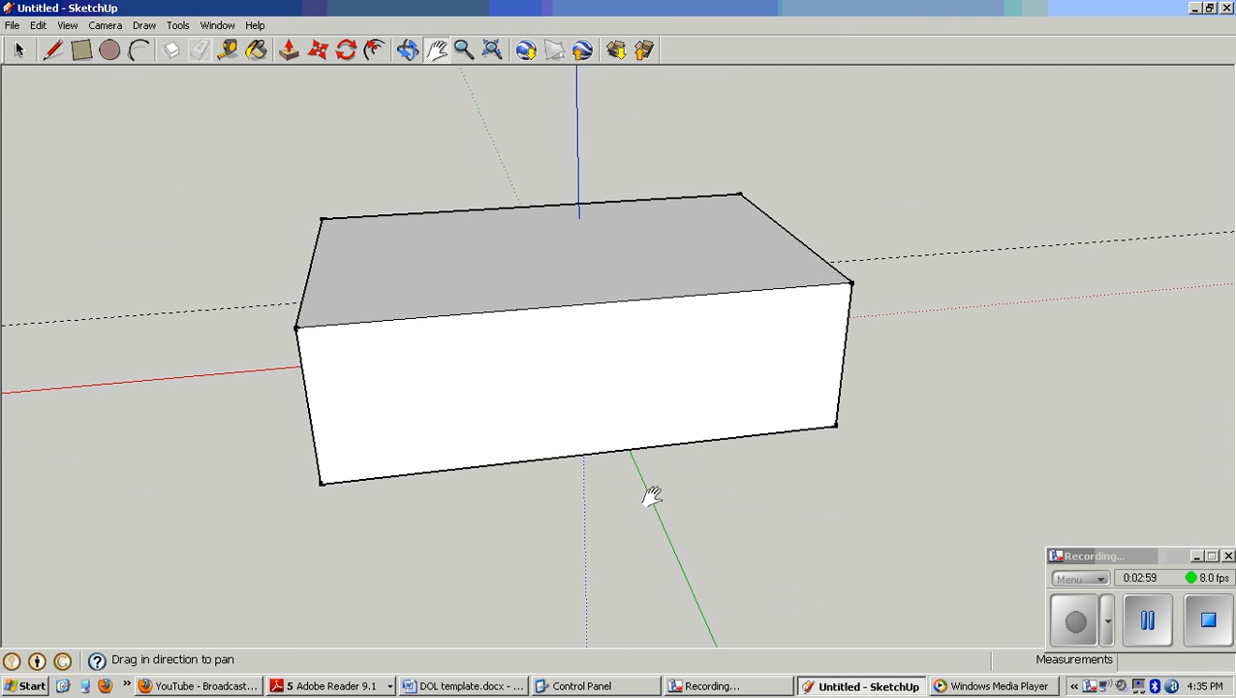
mouse_move(170, 155)
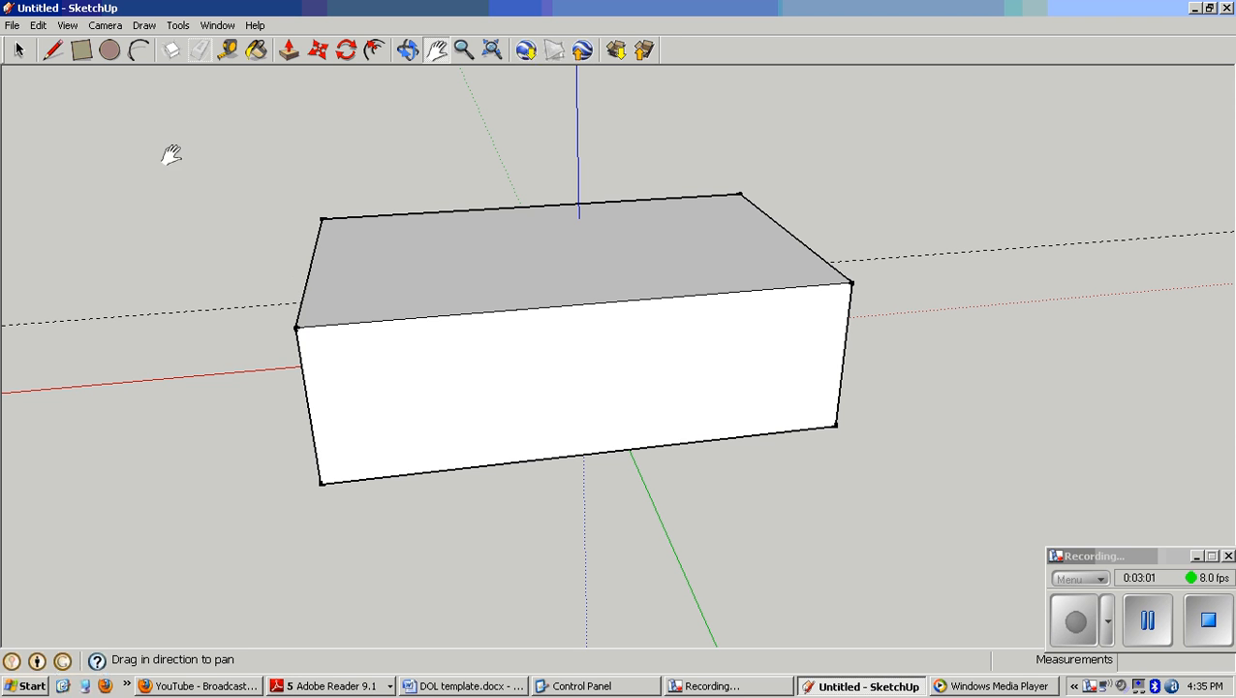
Draw a rectangle across the front face to divide it into two parts.
click(82, 50)
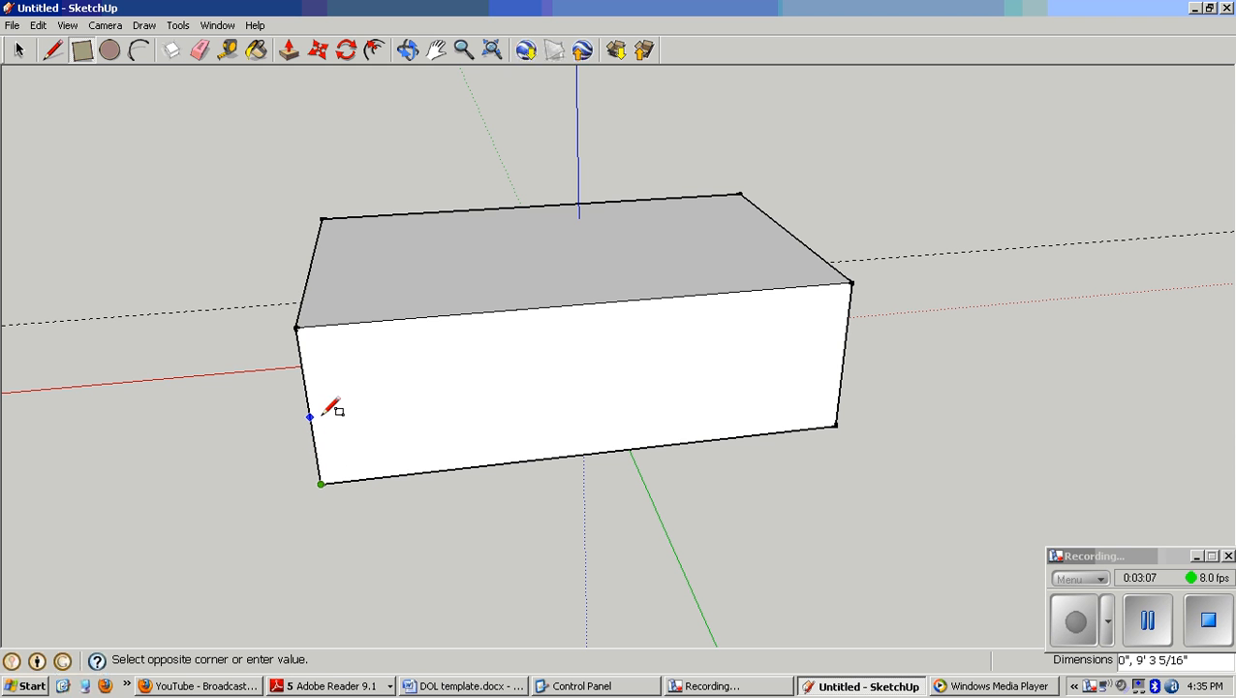
mouse_move(335, 410)
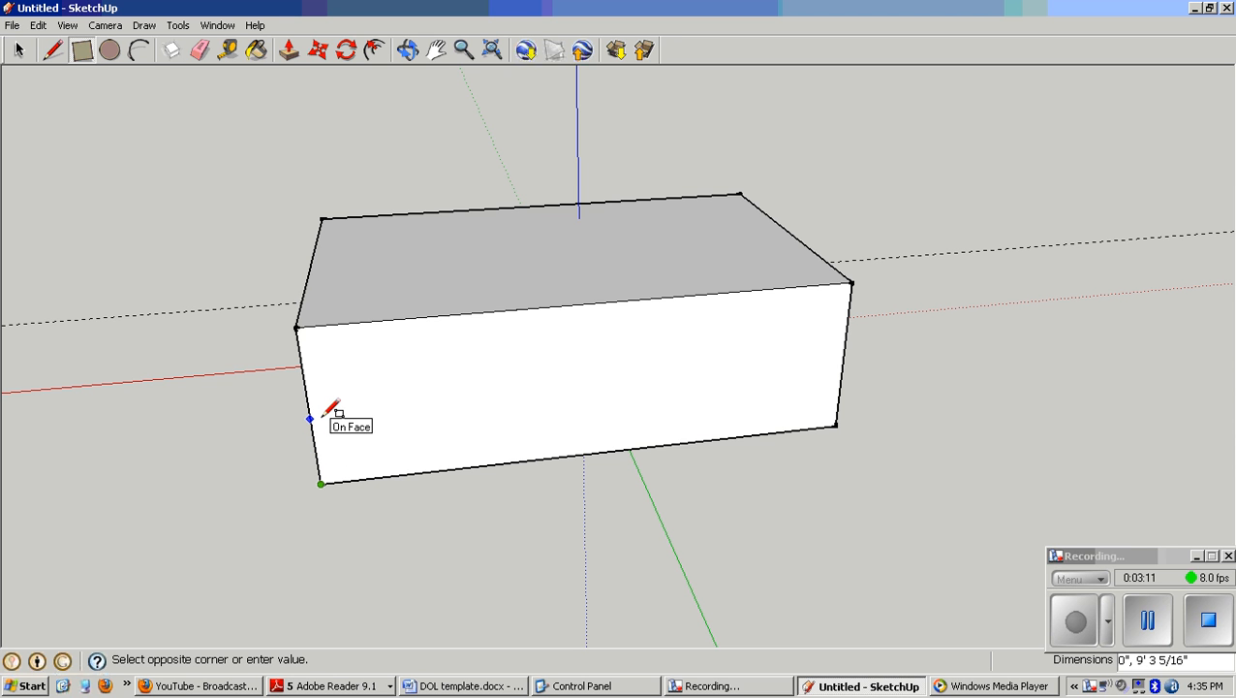
drag(310, 418, 843, 356)
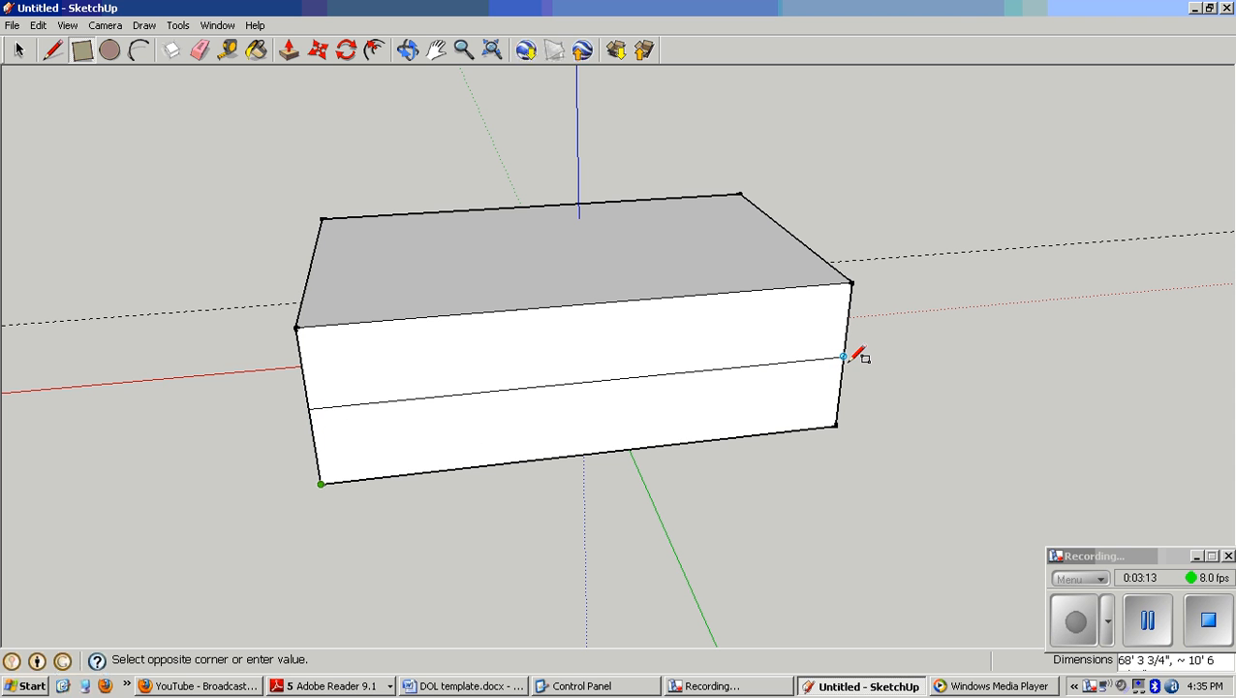
mouse_move(845, 357)
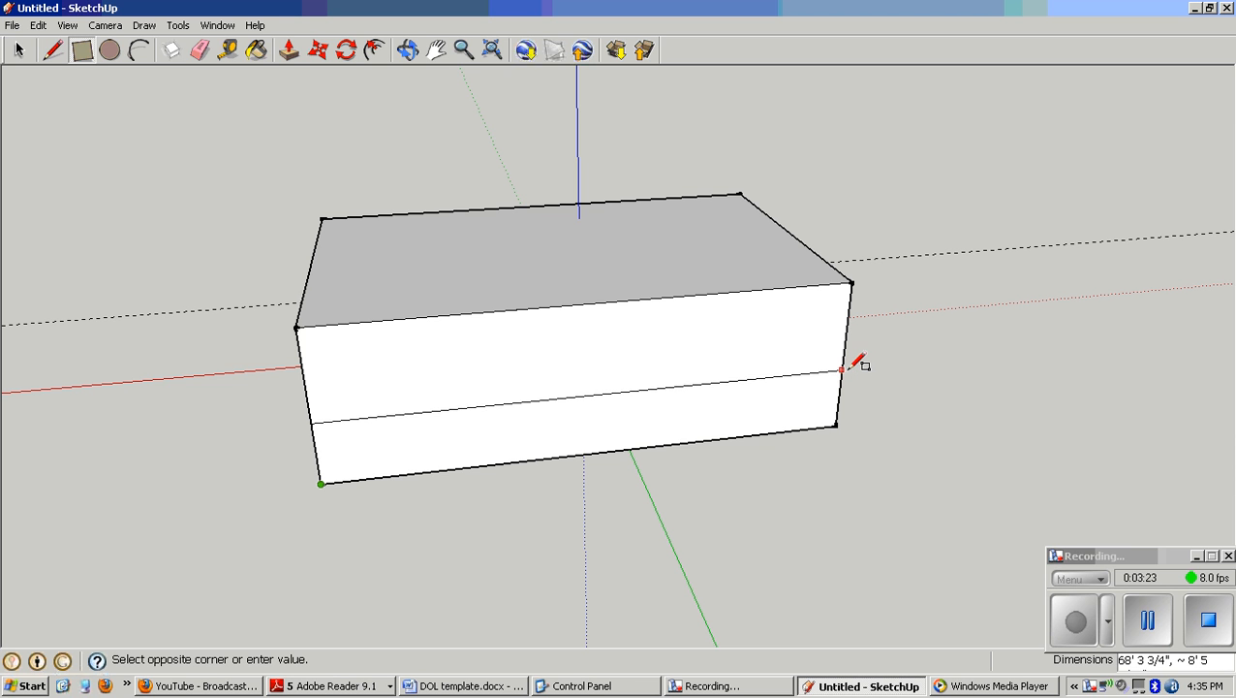
mouse_move(860, 366)
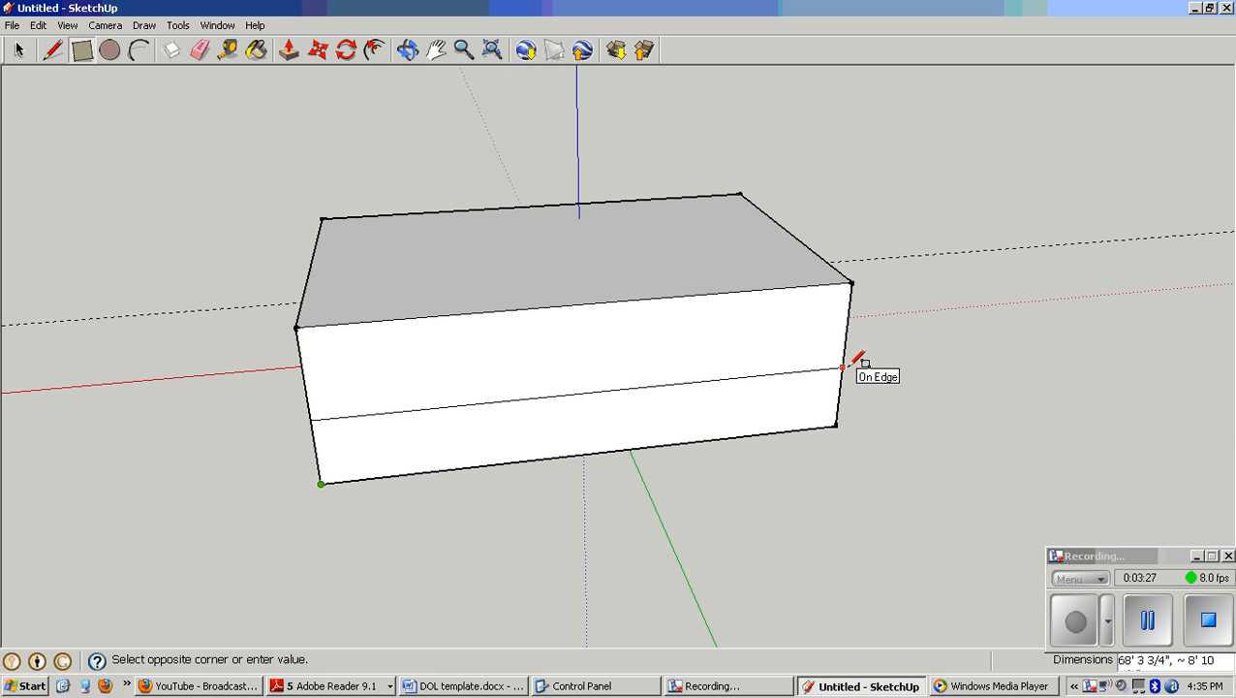
mouse_move(843, 363)
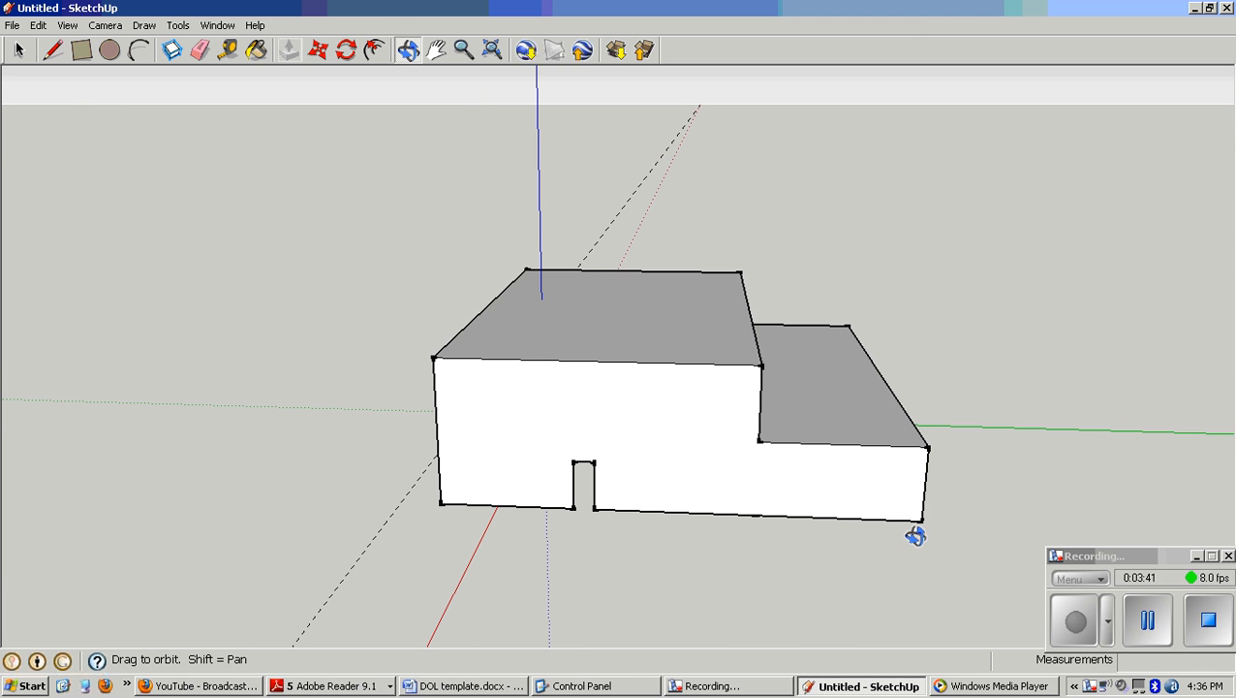
mouse_move(980, 401)
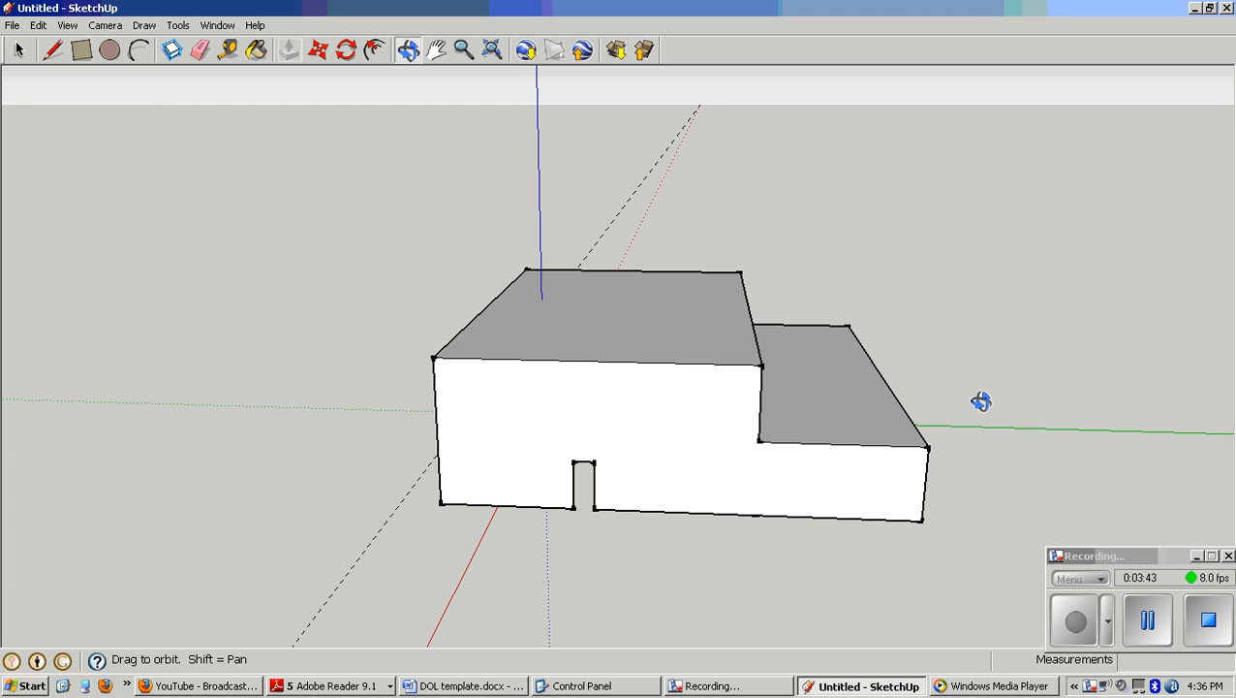
mouse_move(903, 496)
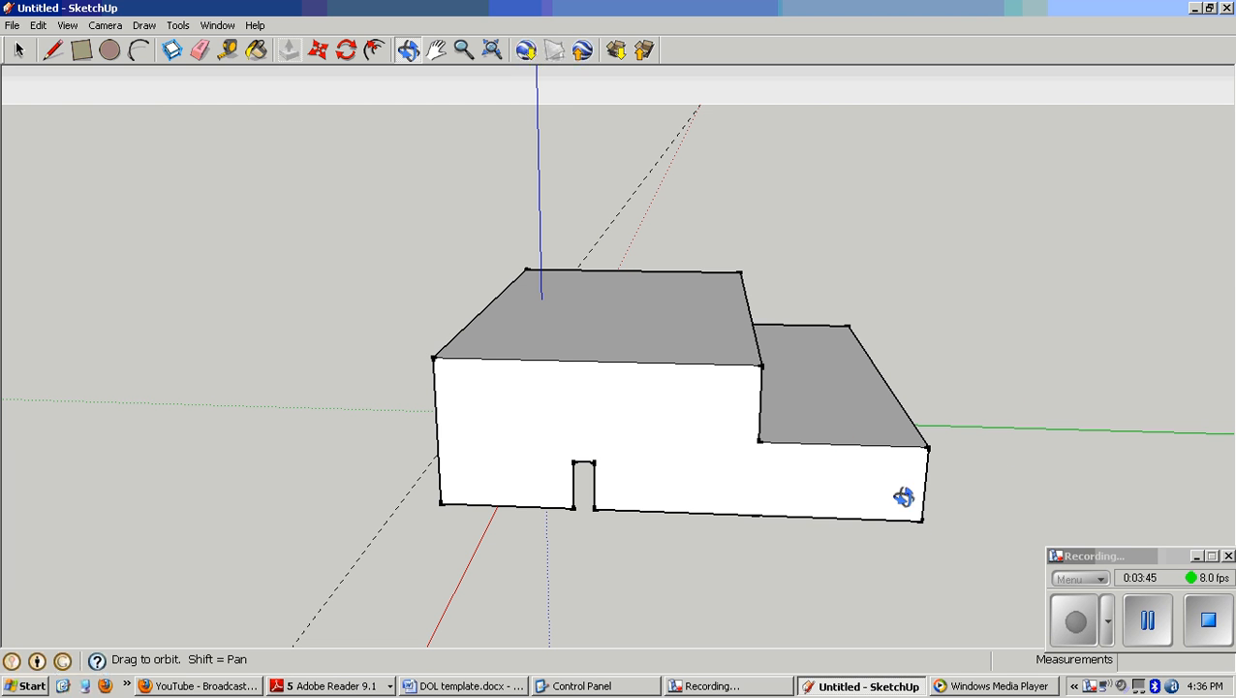
mouse_move(663, 480)
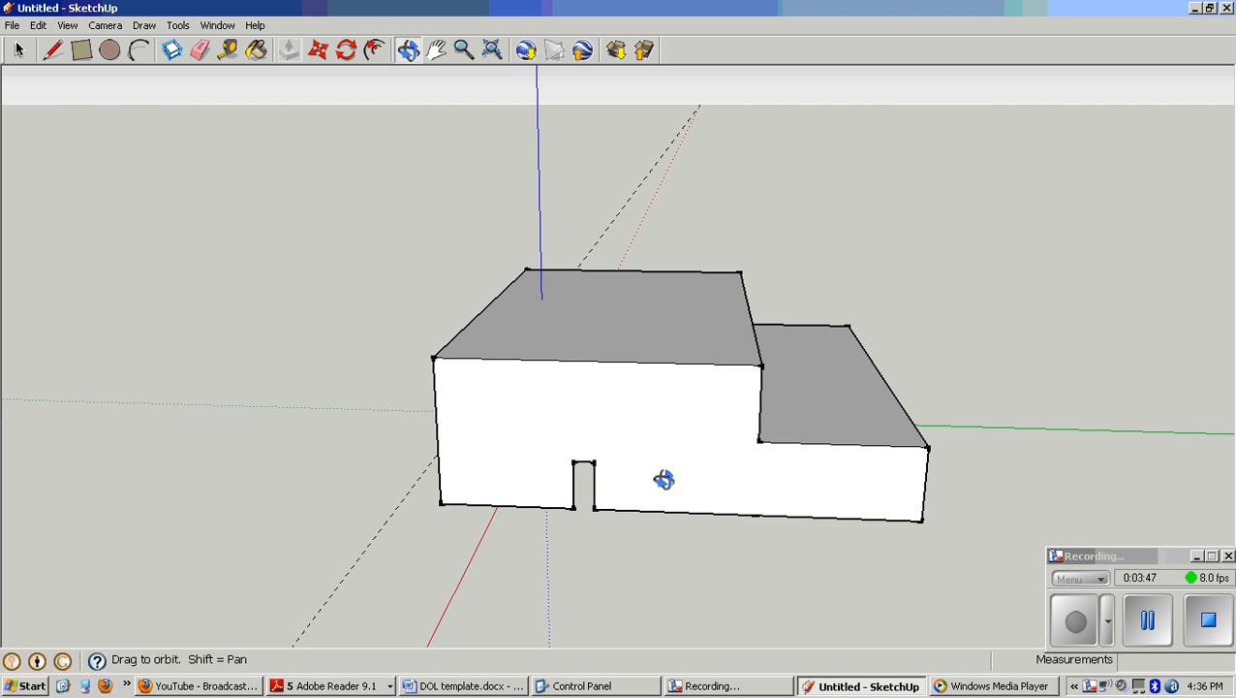
Draw a centre line across the tall section's top and raise it into a gable peak.
click(54, 51)
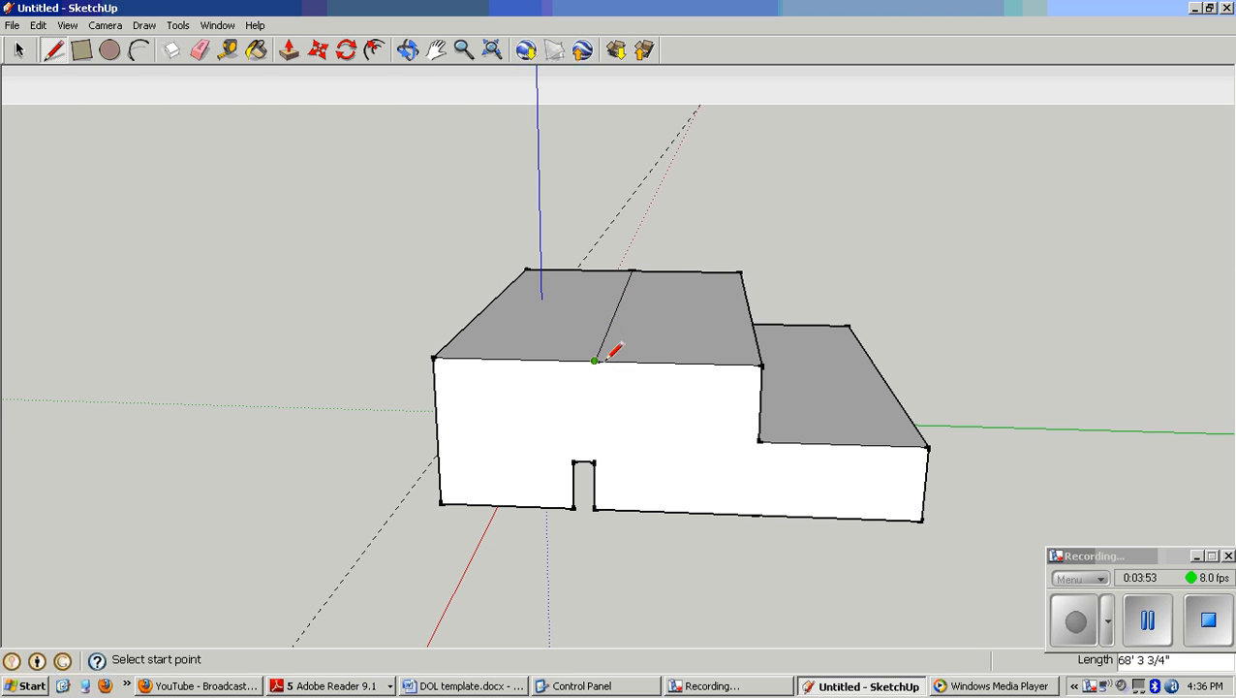
click(287, 51)
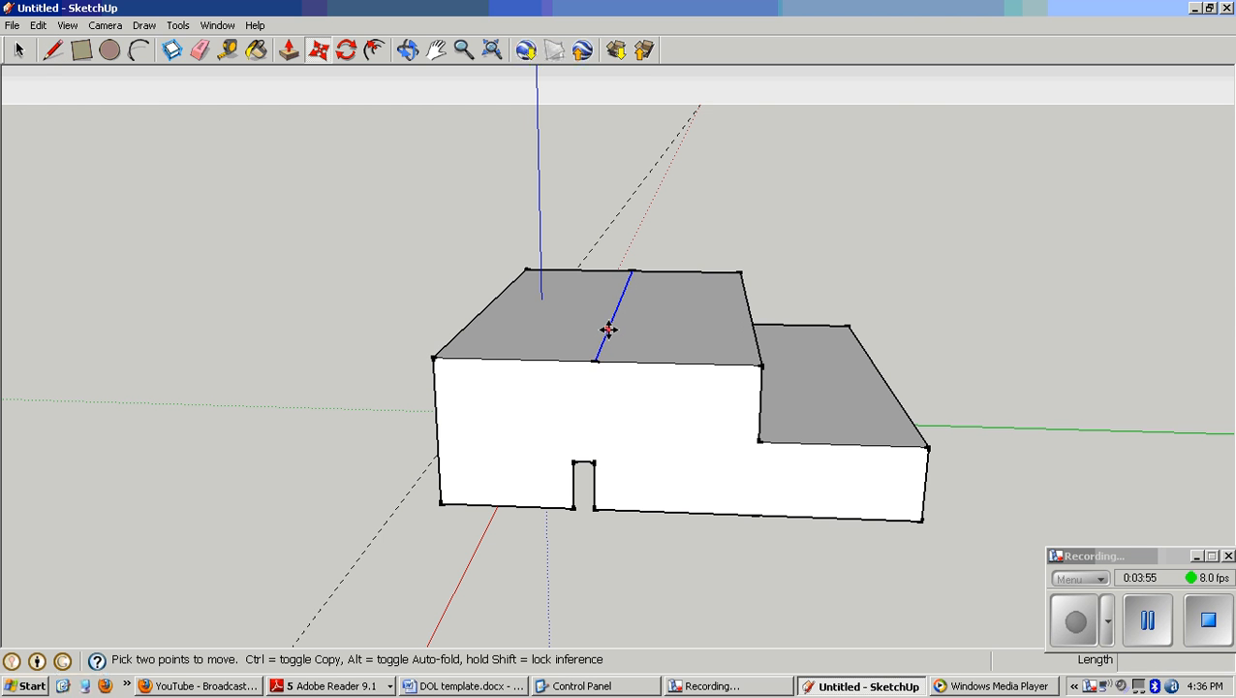
drag(611, 329, 608, 204)
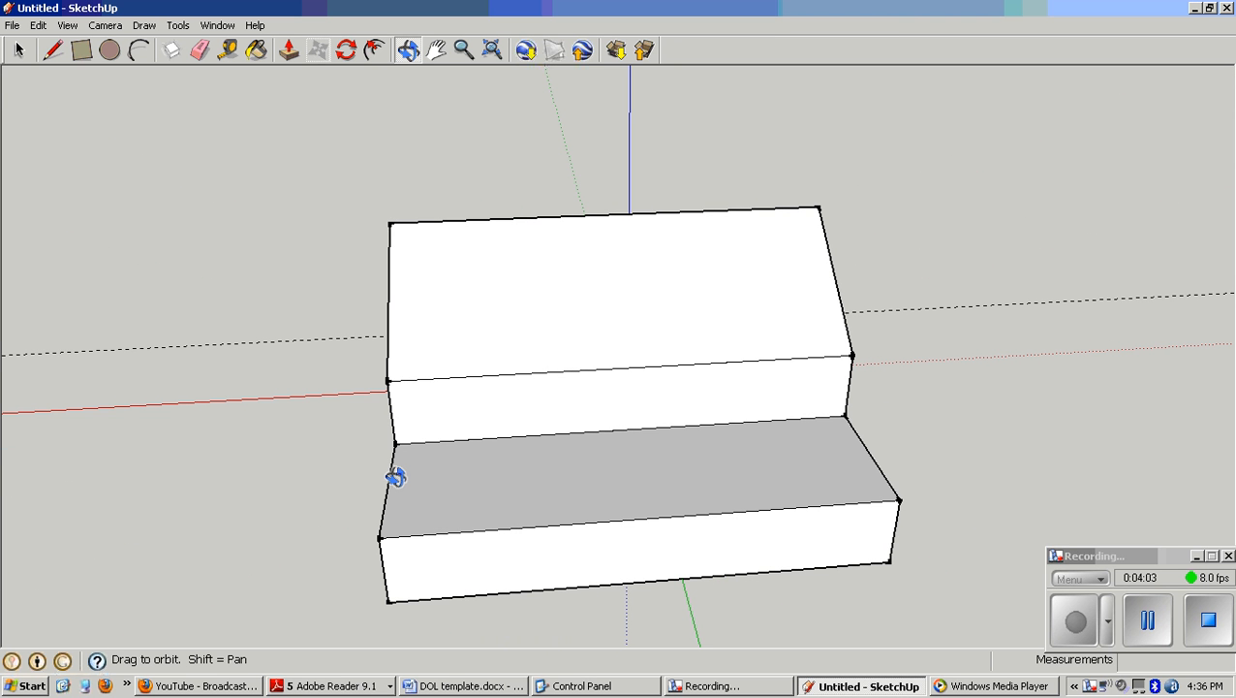
drag(396, 477, 845, 515)
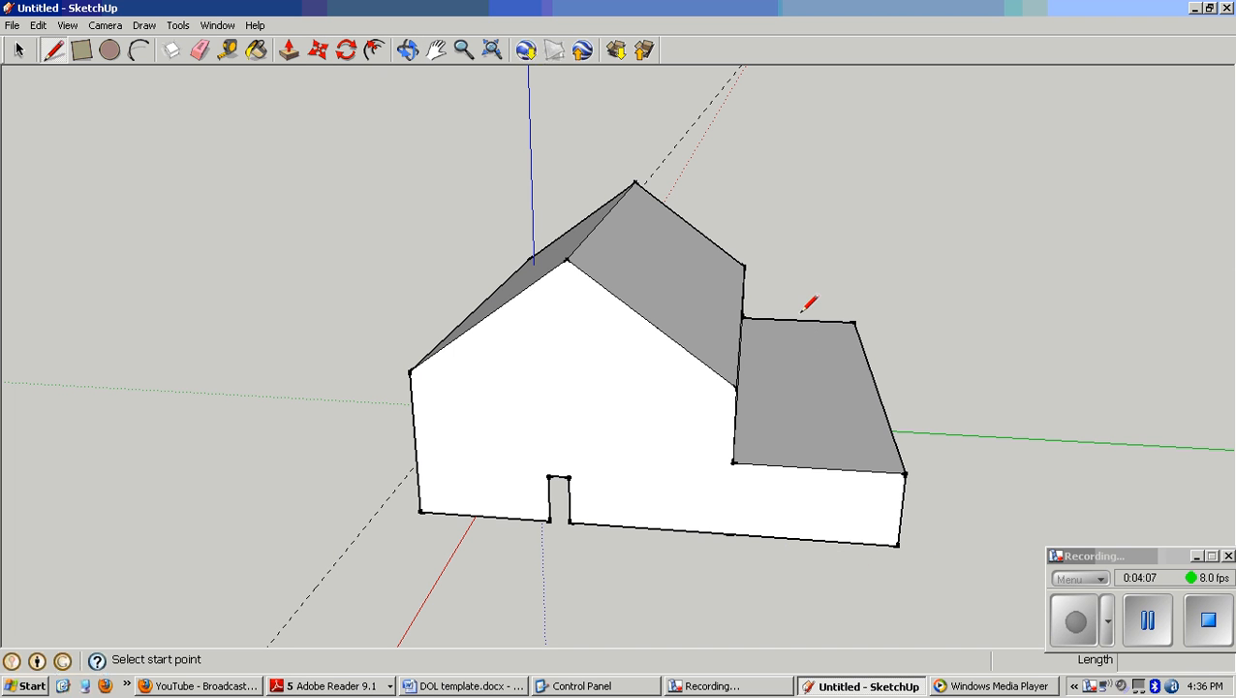
click(797, 320)
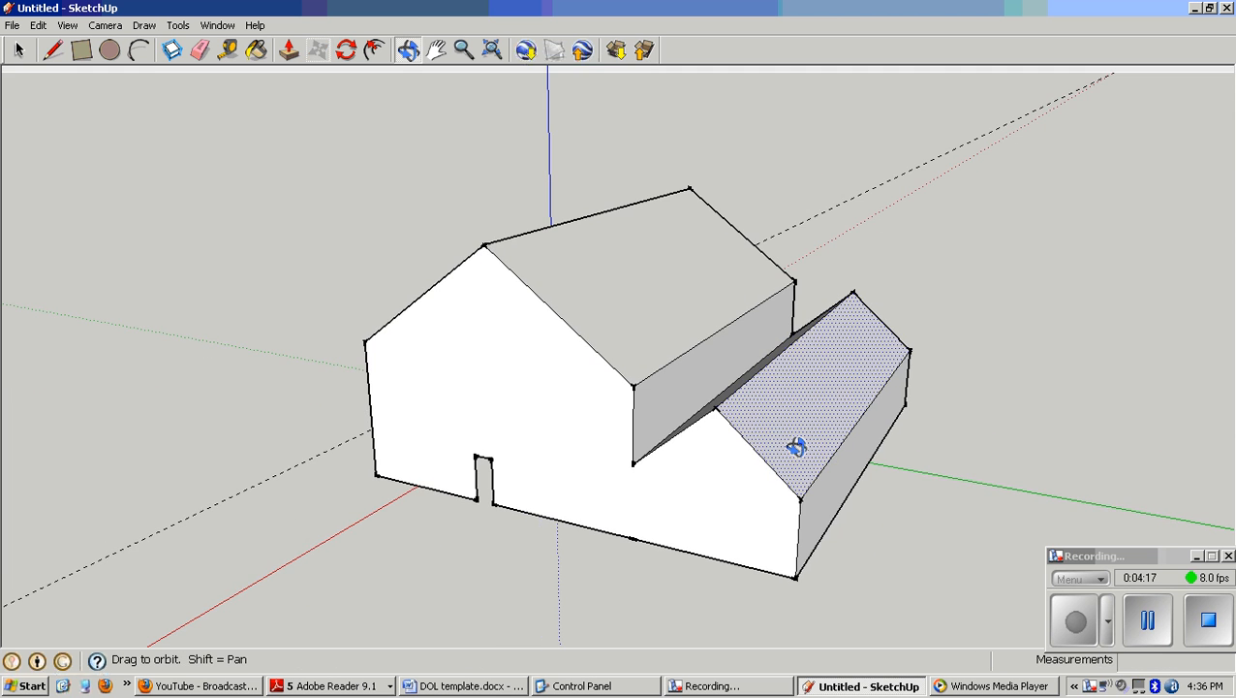
drag(797, 445, 744, 339)
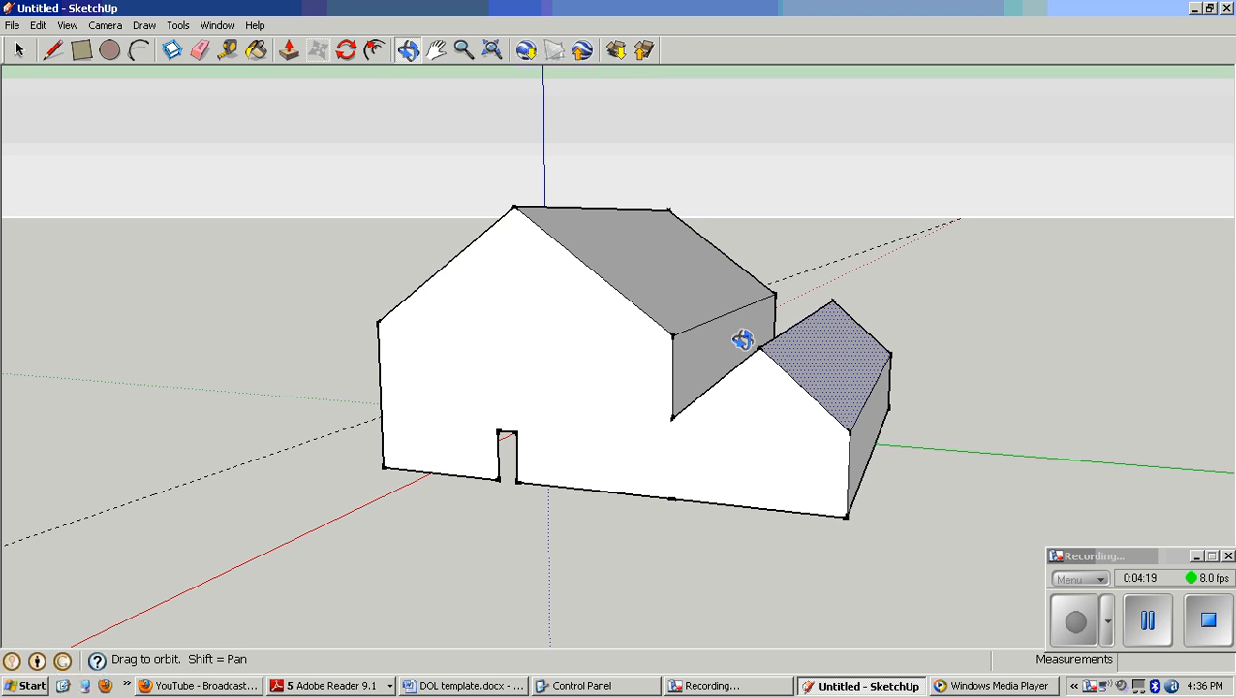
drag(745, 339, 860, 465)
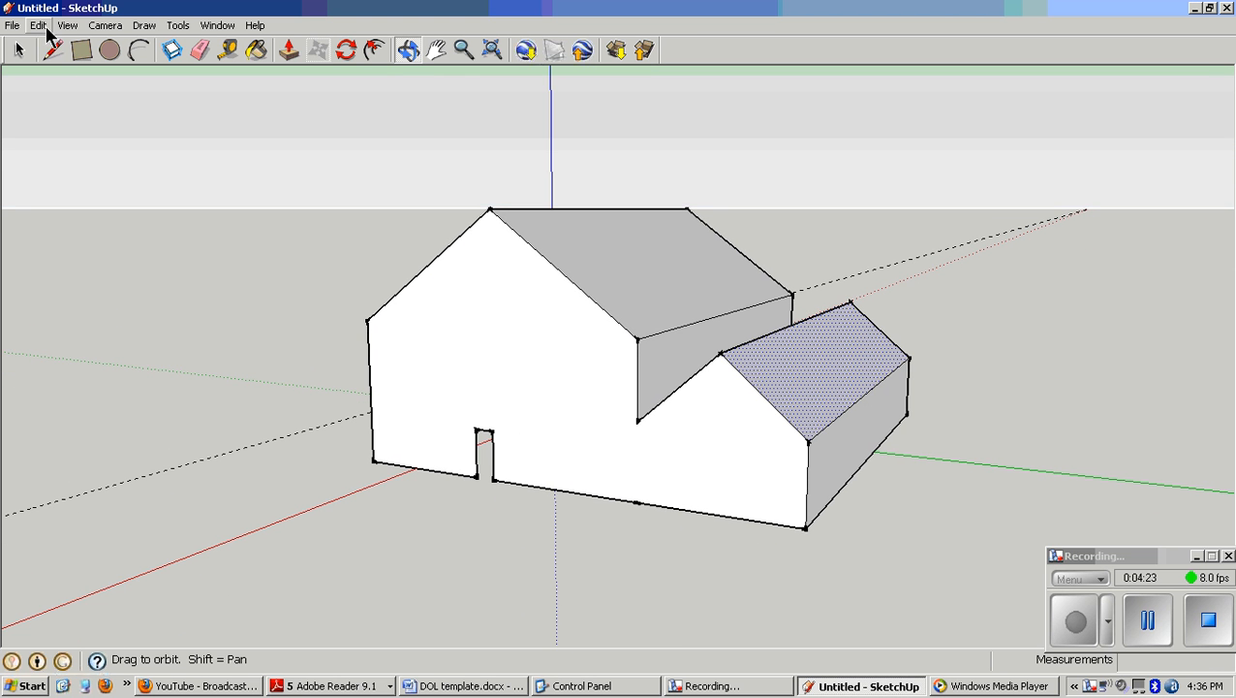
click(39, 25)
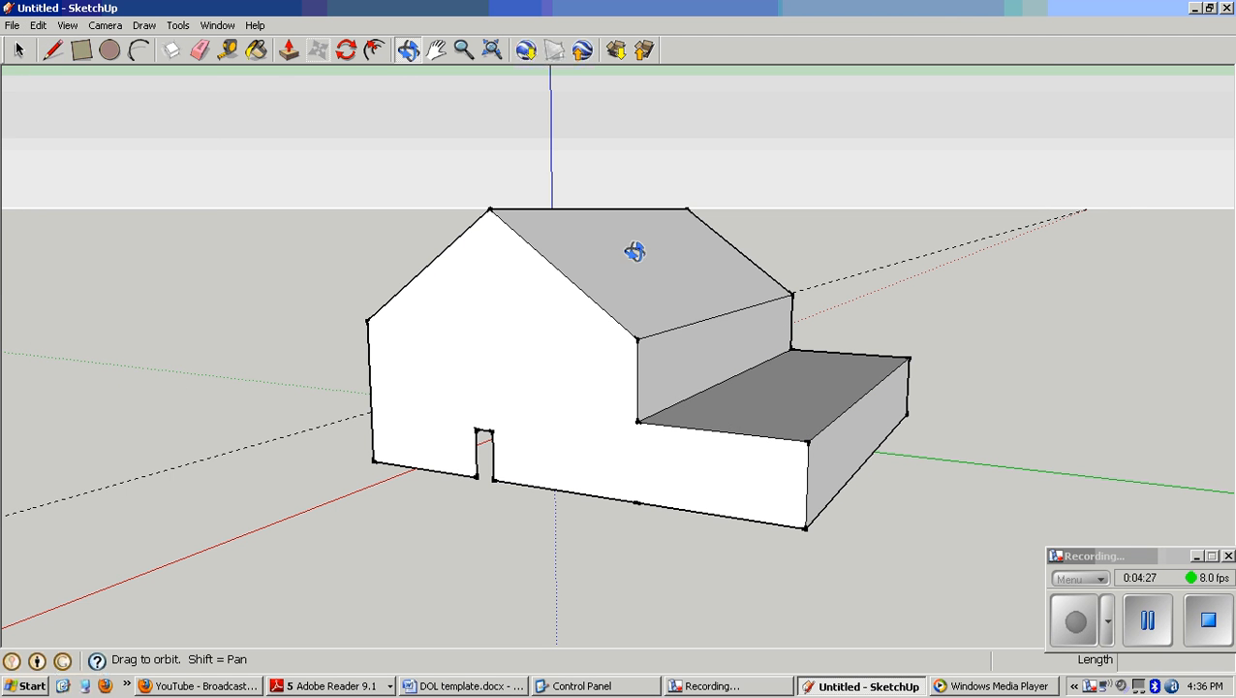
drag(632, 252, 420, 485)
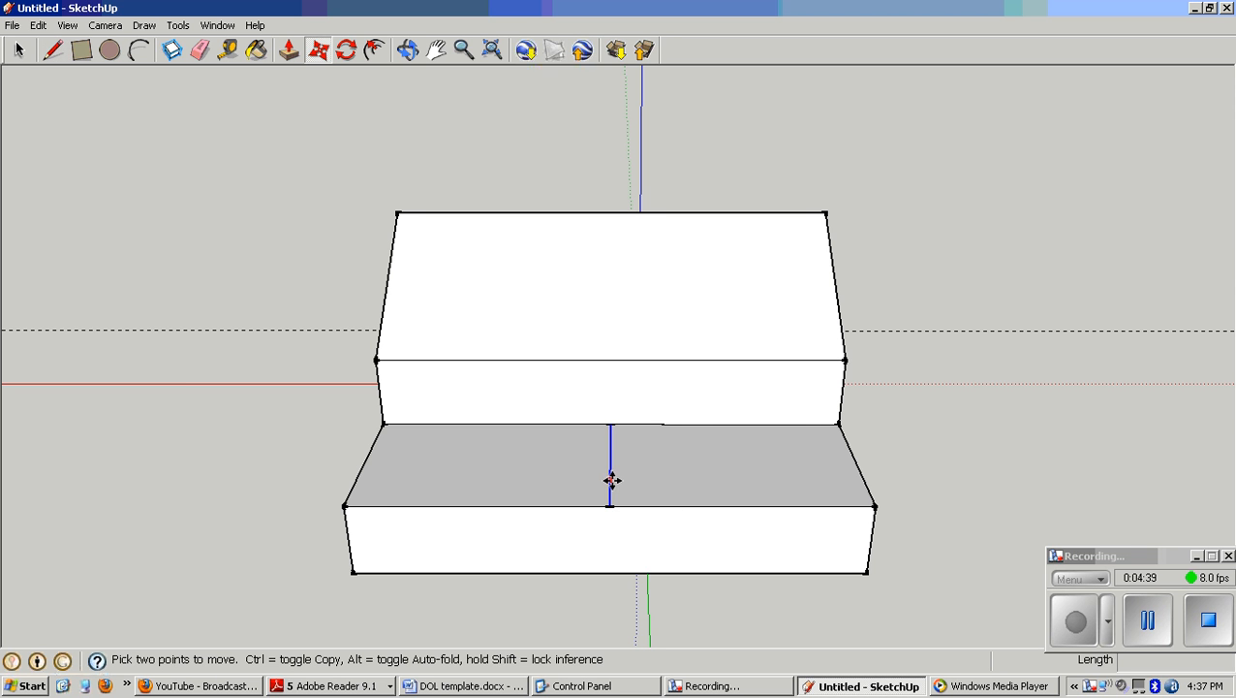
Raise the addition's roof centre line along the blue axis into a perpendicular gable.
drag(611, 480, 610, 345)
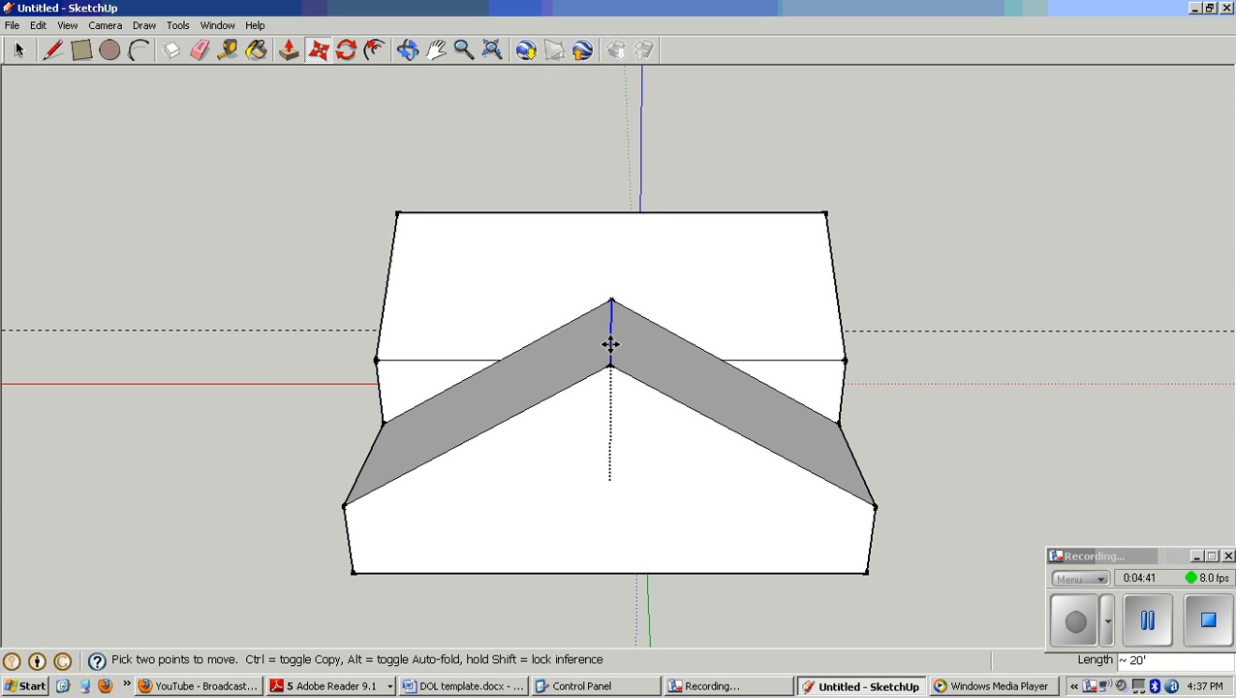
drag(611, 349, 954, 402)
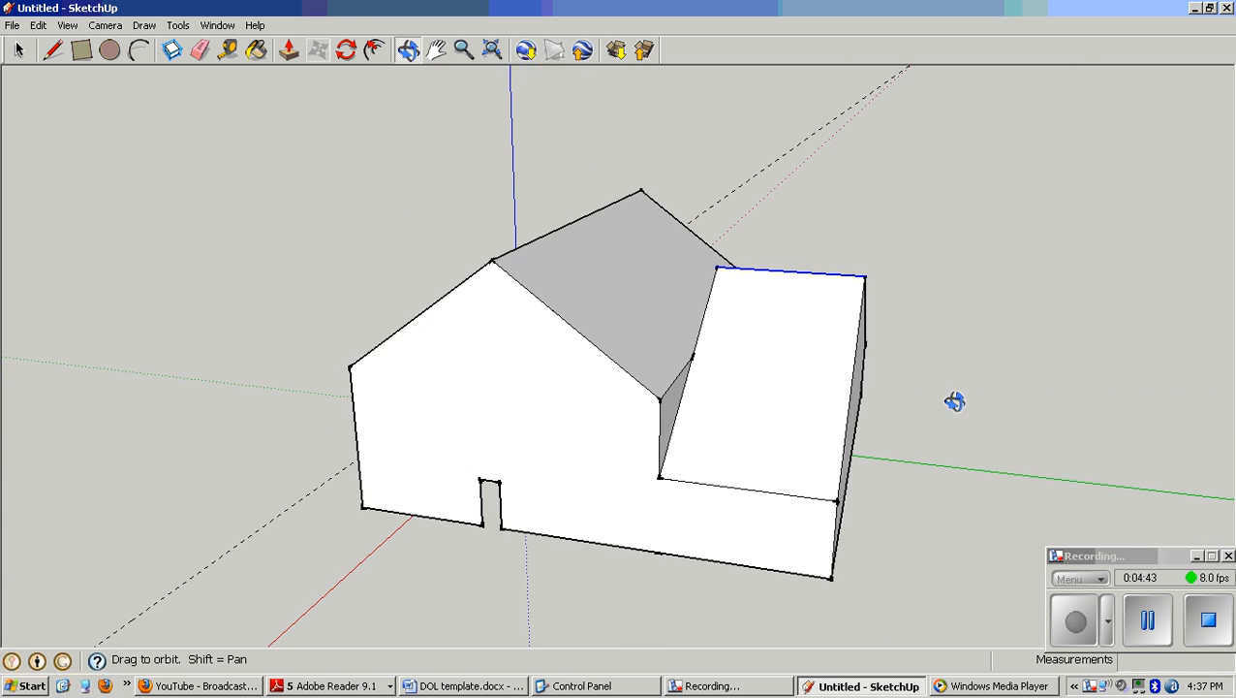
drag(953, 402, 884, 455)
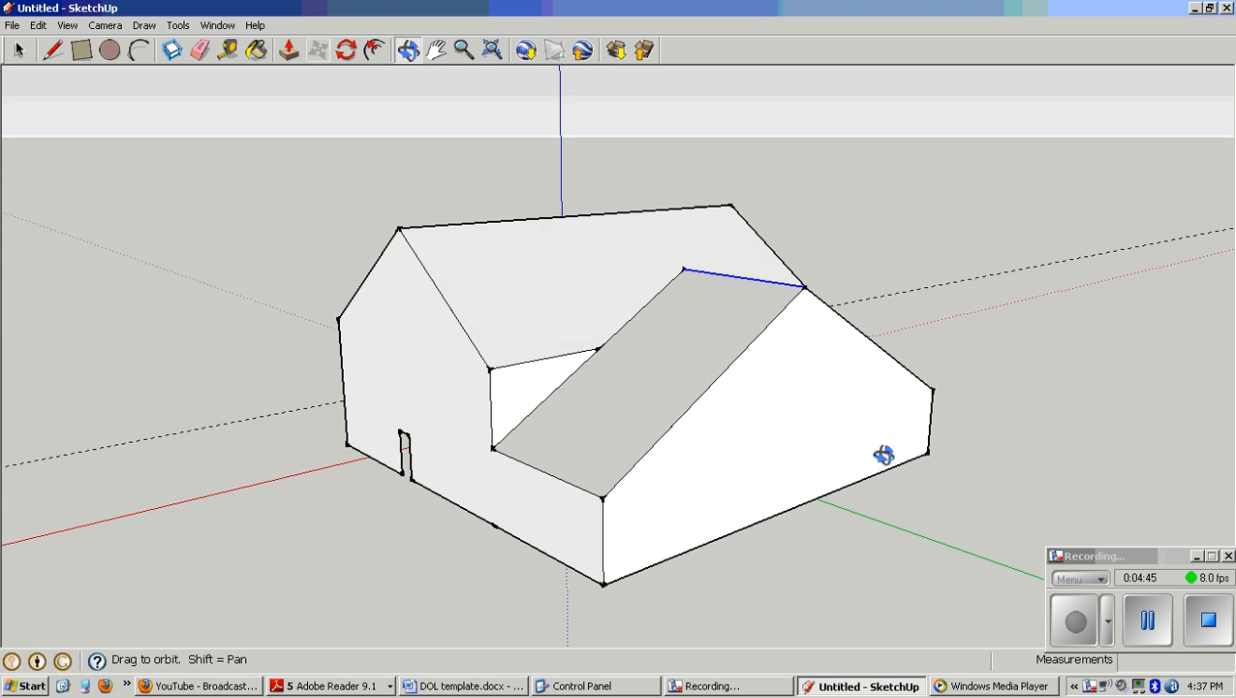
drag(884, 455, 704, 467)
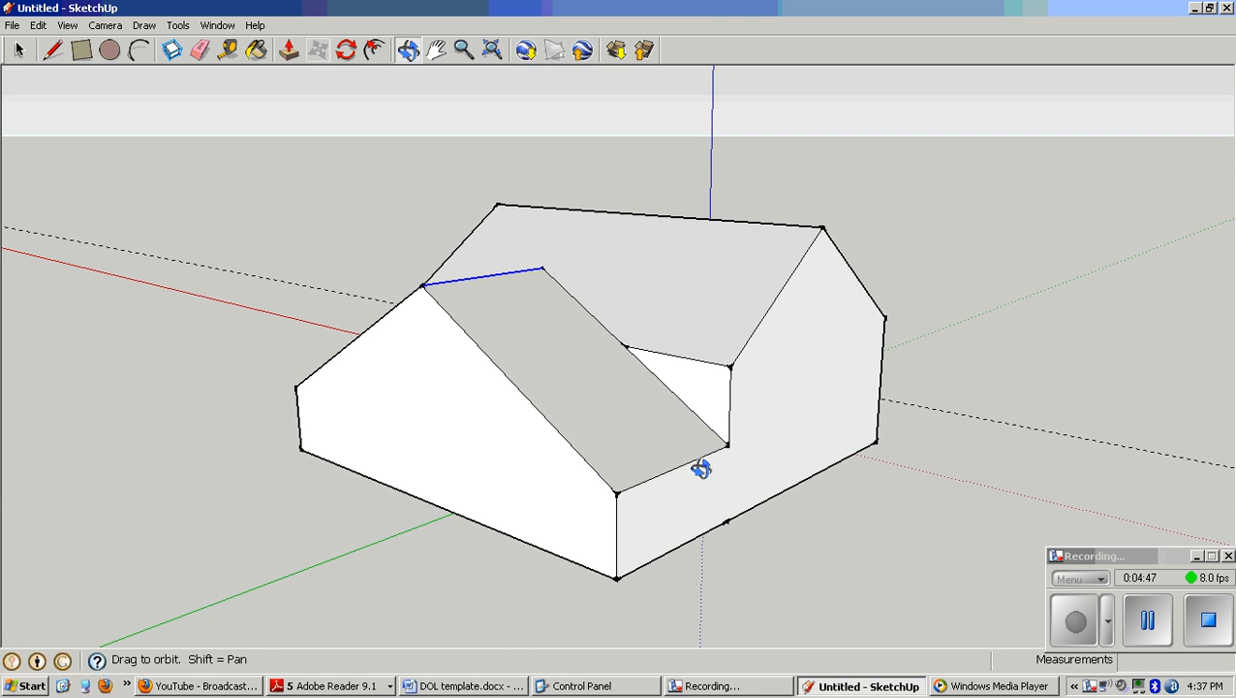
drag(703, 467, 450, 453)
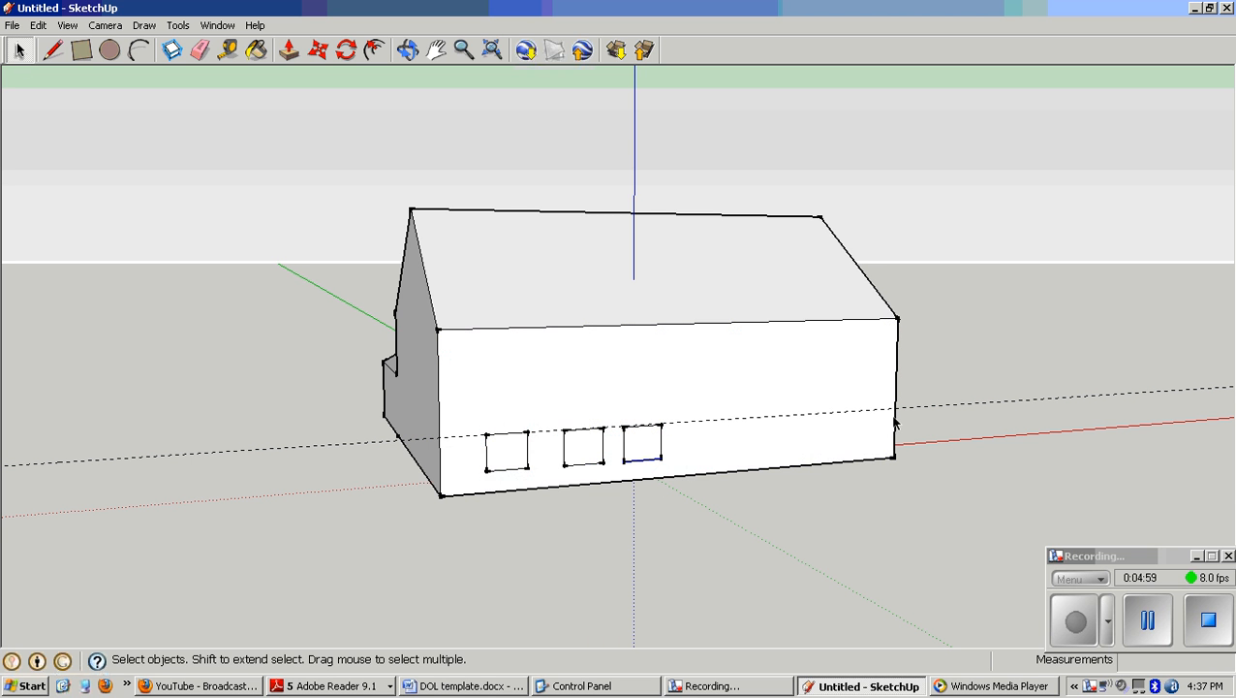
drag(892, 422, 733, 523)
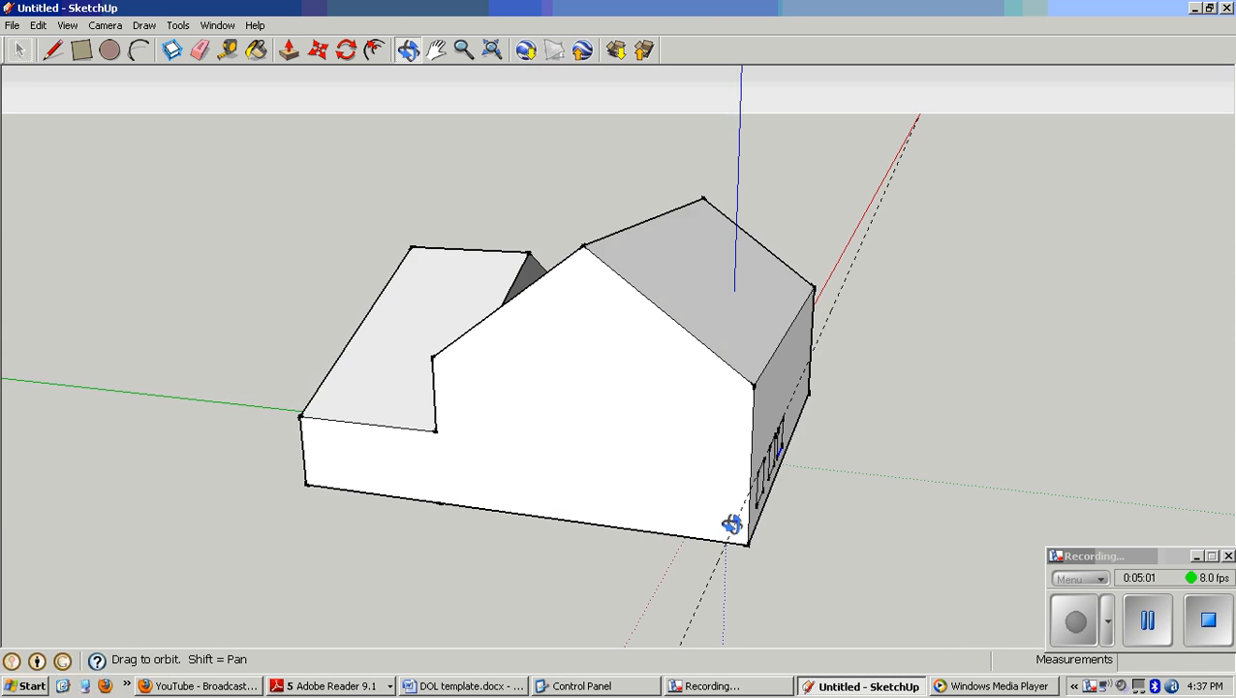
drag(733, 521, 657, 529)
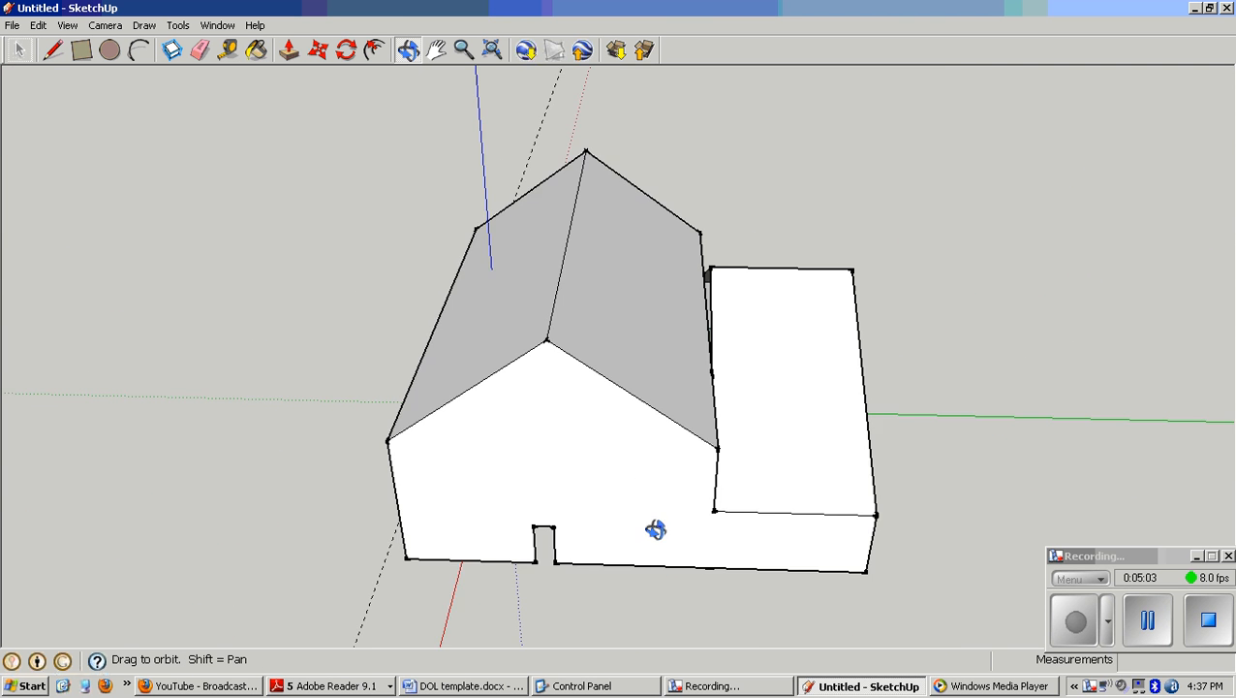
drag(655, 529, 774, 583)
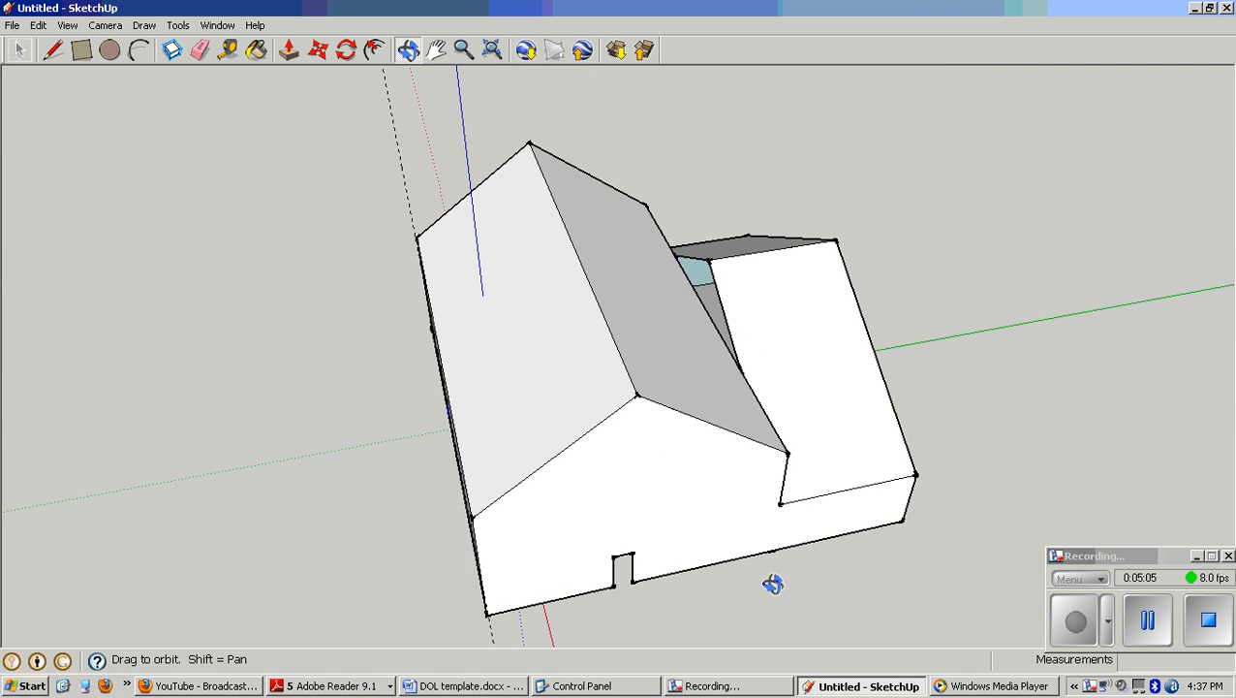
drag(774, 583, 696, 391)
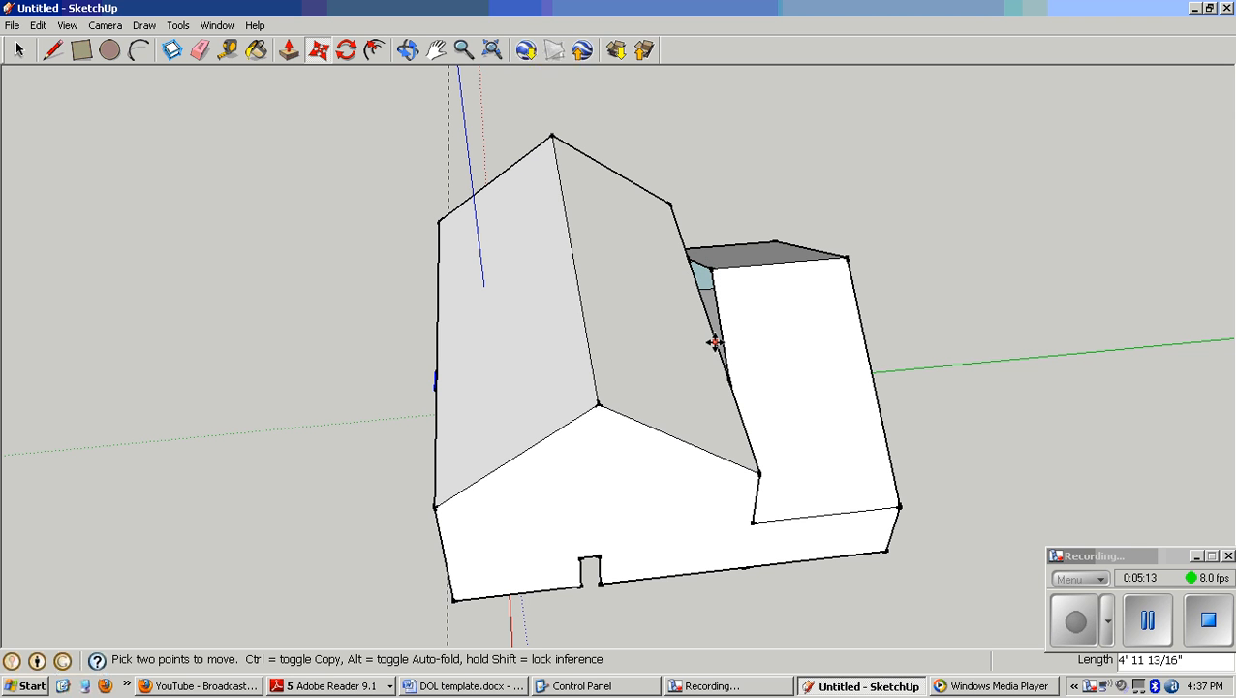
mouse_move(772, 413)
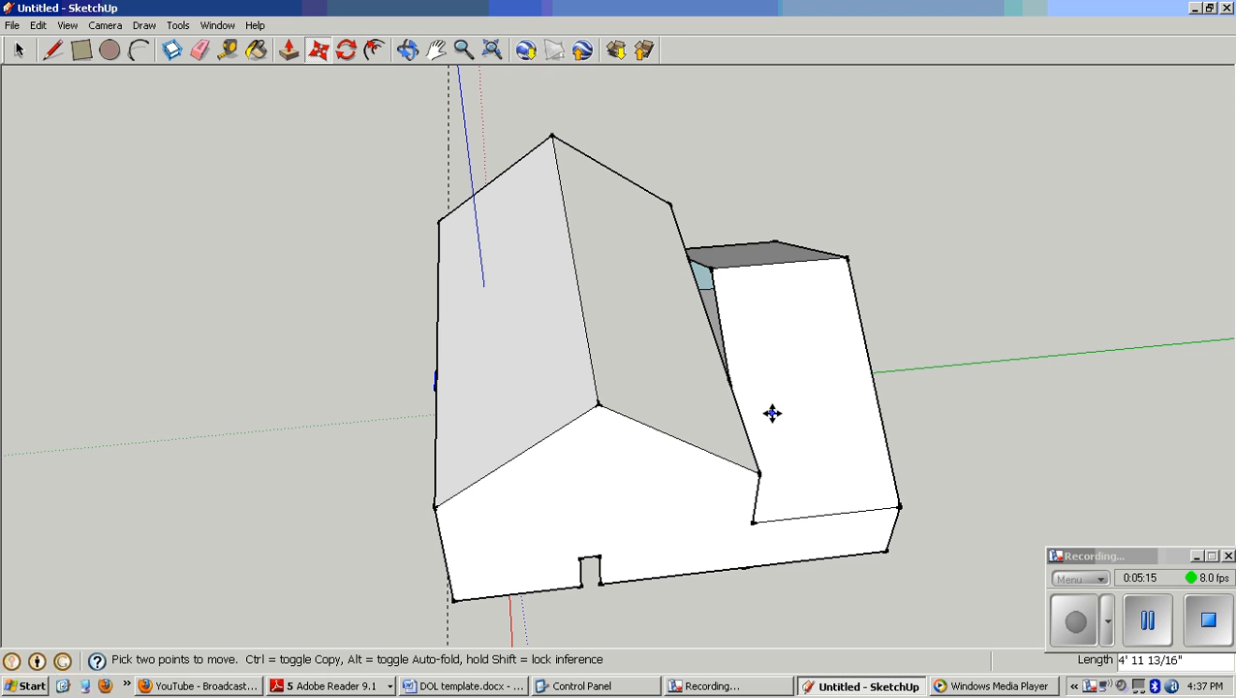
mouse_move(740, 402)
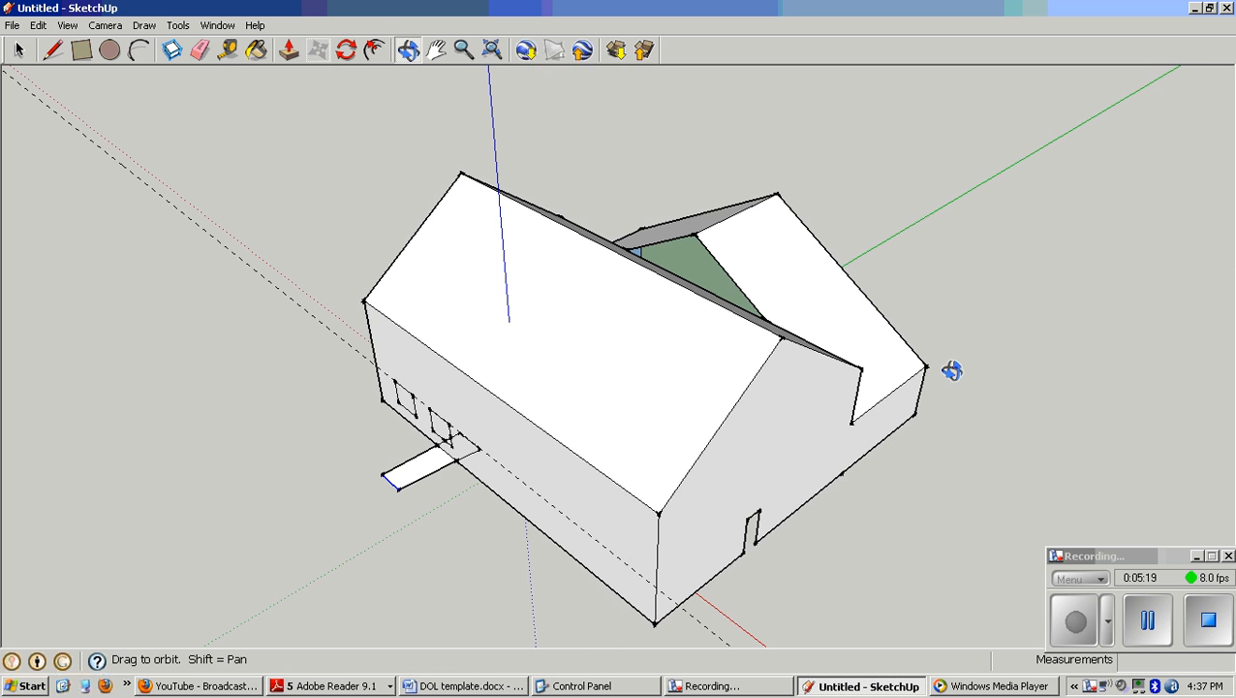
Orbit over the roofs to inspect the valley where the addition meets the main roof.
drag(954, 372, 713, 281)
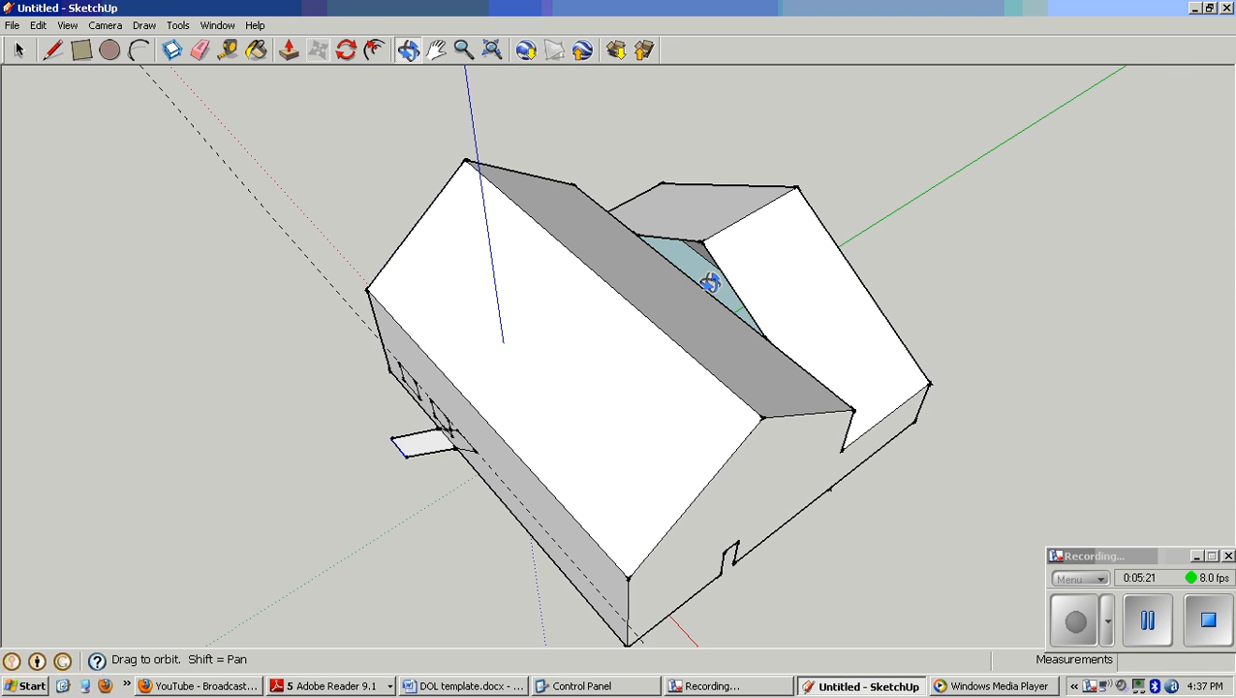
mouse_move(706, 241)
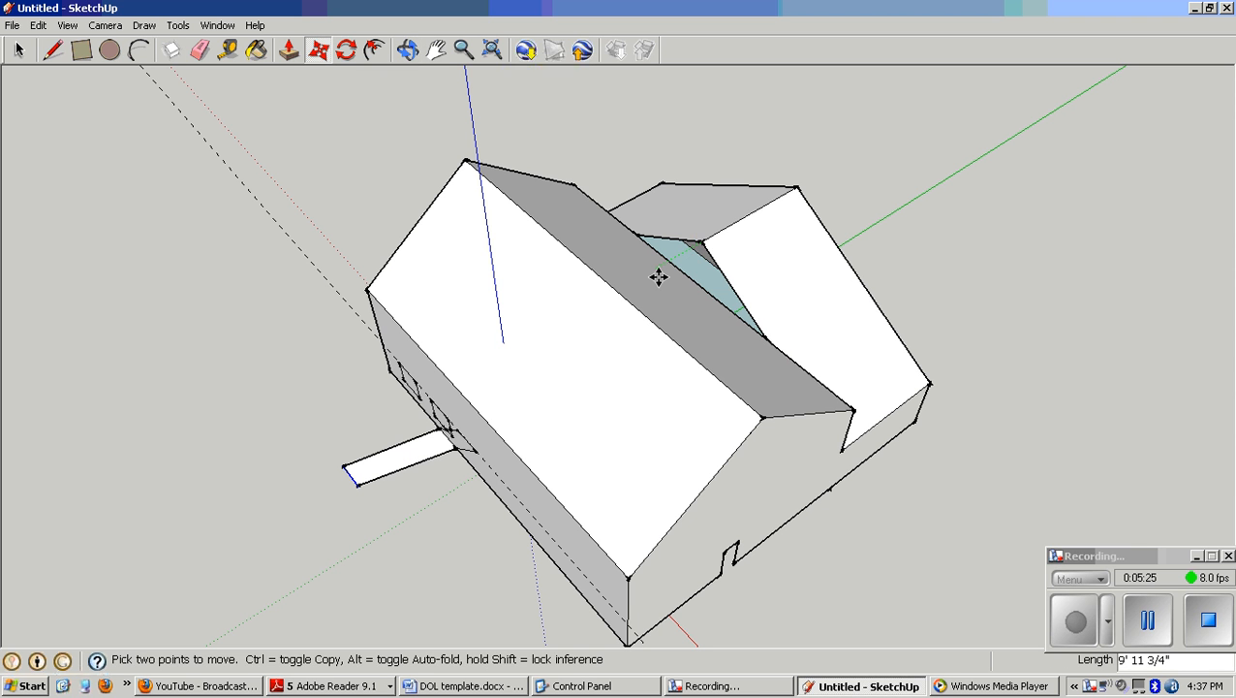
mouse_move(508, 153)
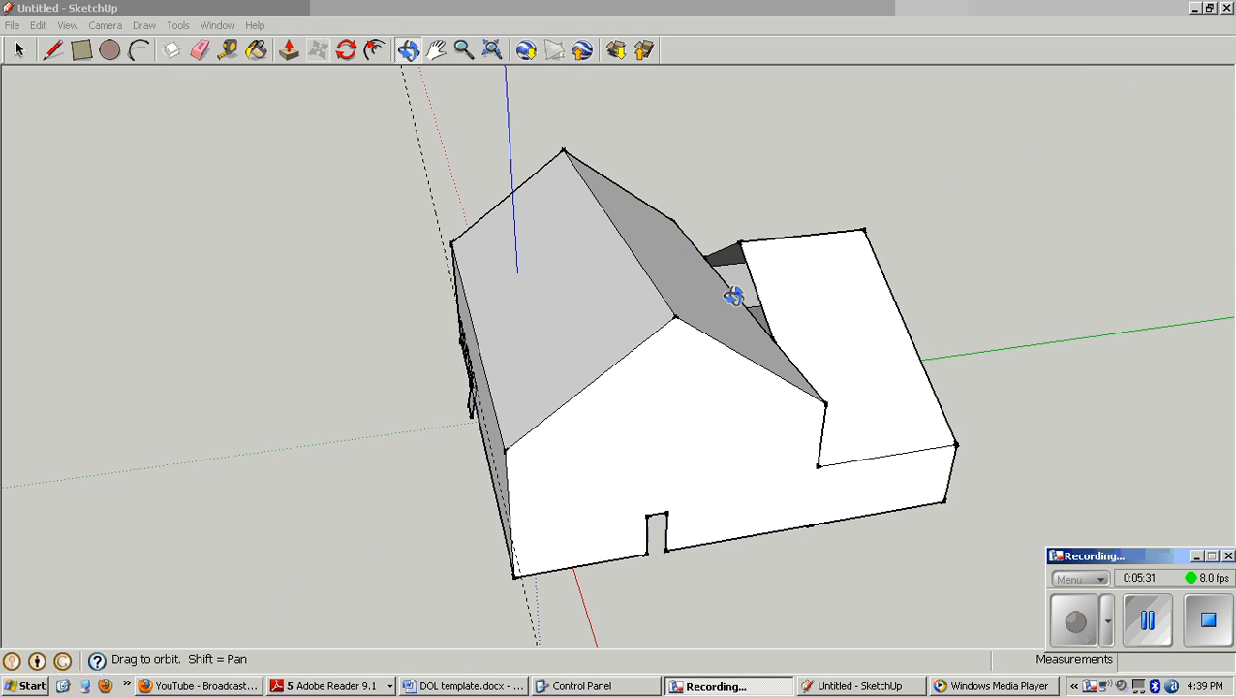
mouse_move(733, 256)
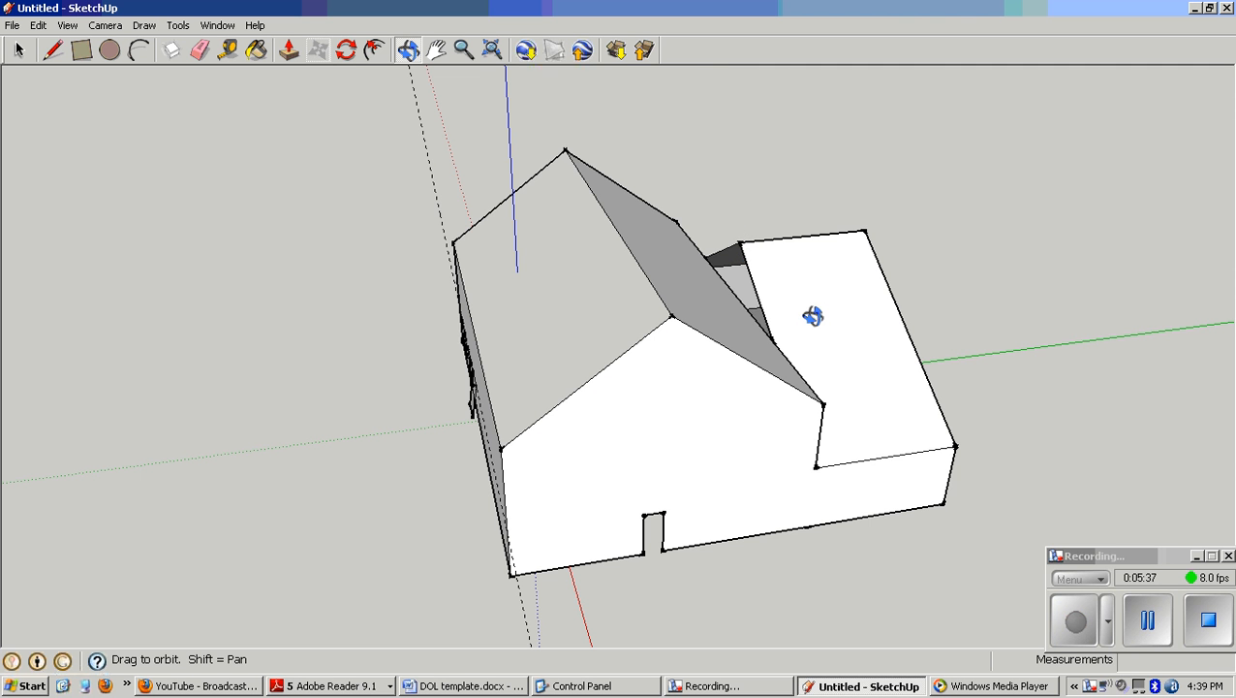
drag(812, 316, 769, 337)
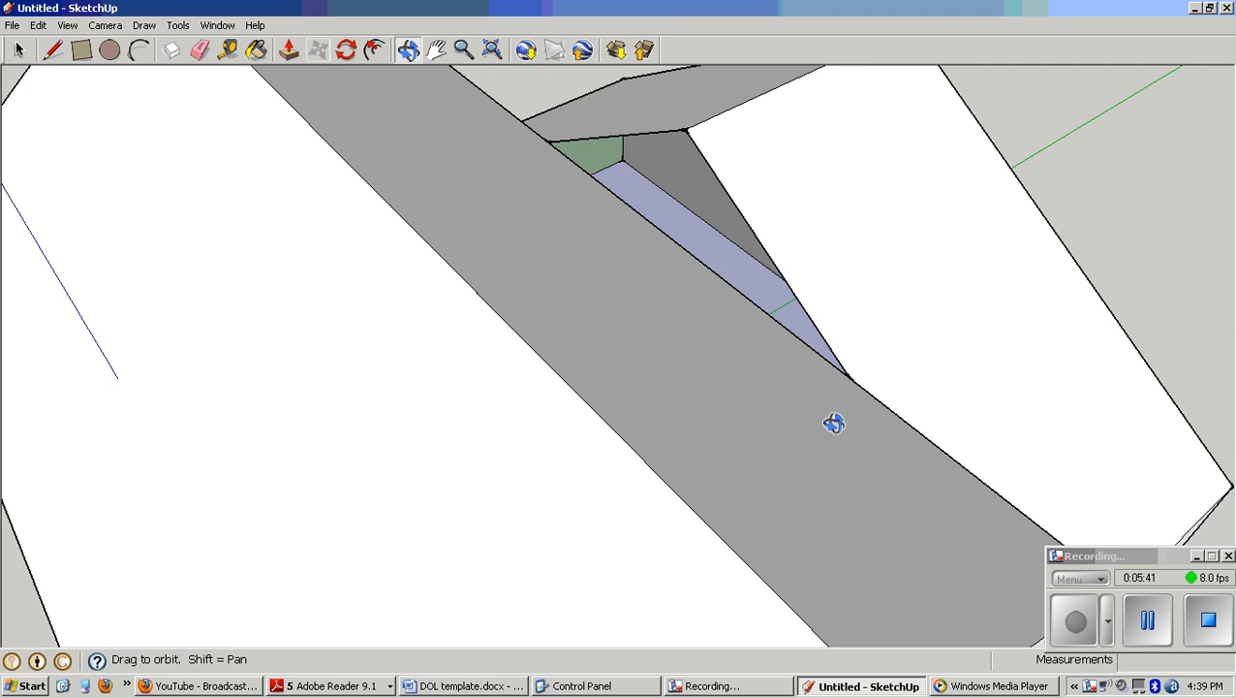
drag(836, 423, 734, 403)
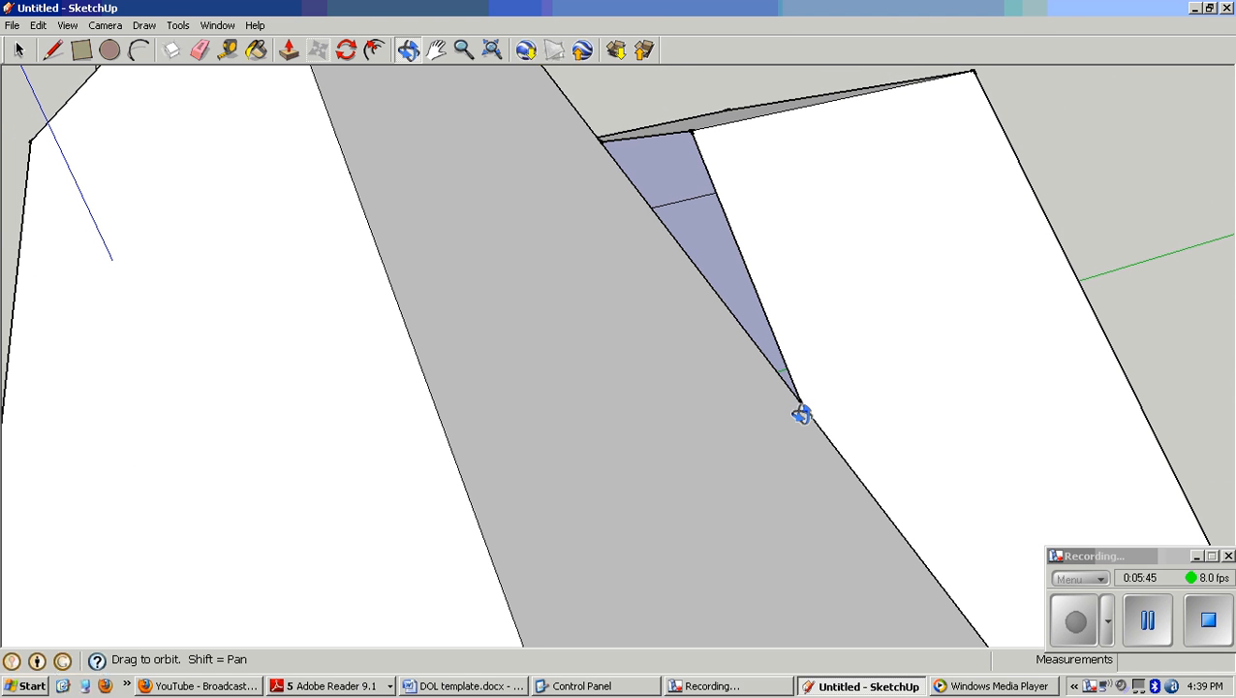
mouse_move(873, 411)
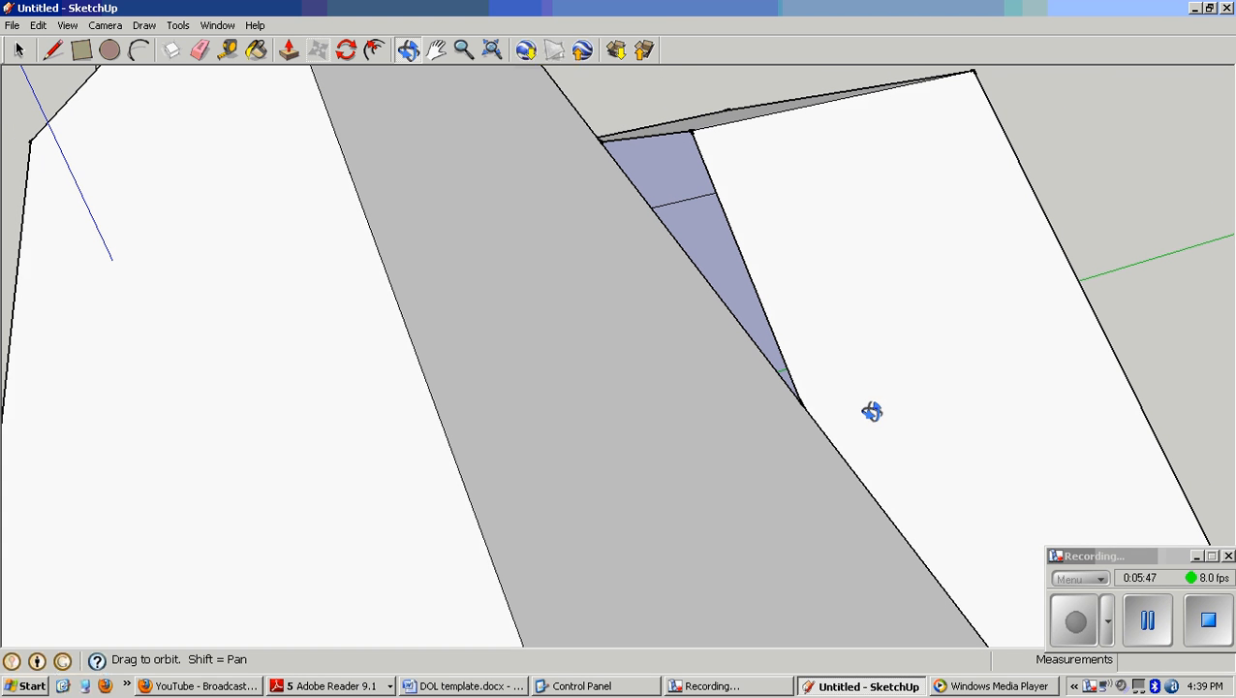
drag(872, 410, 624, 343)
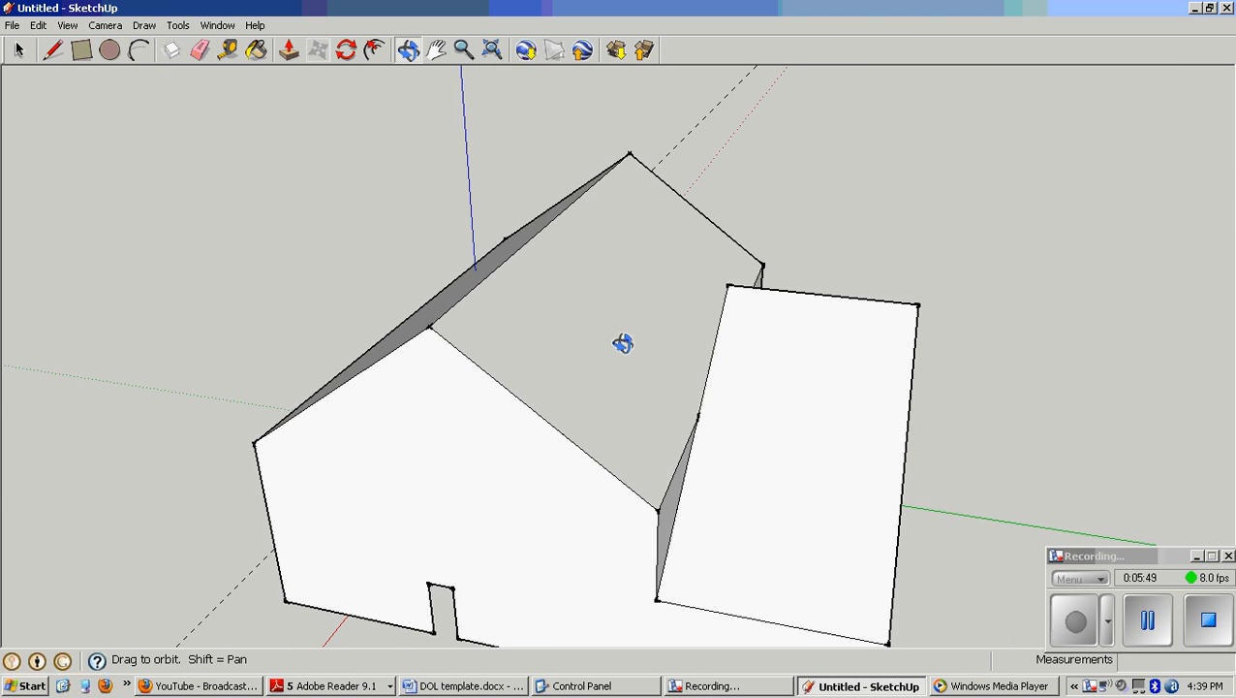
drag(624, 343, 663, 368)
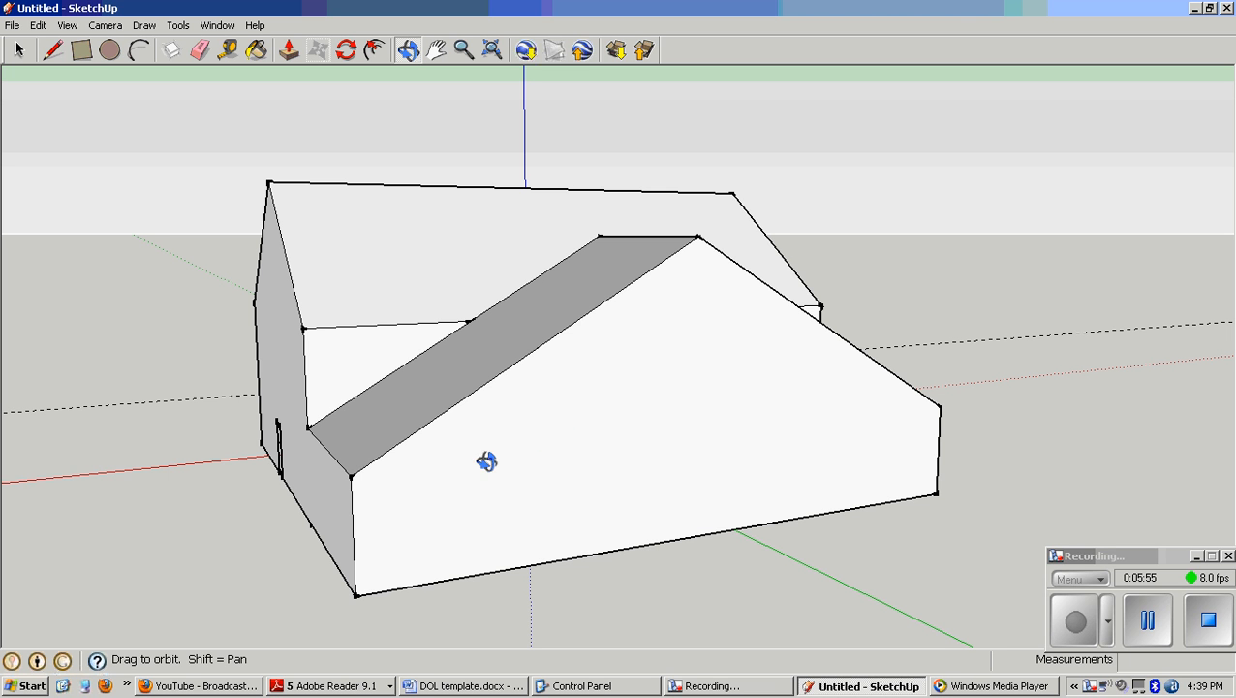
Draw an edge between the addition roof's left and right corners, then inspect the junction.
click(52, 51)
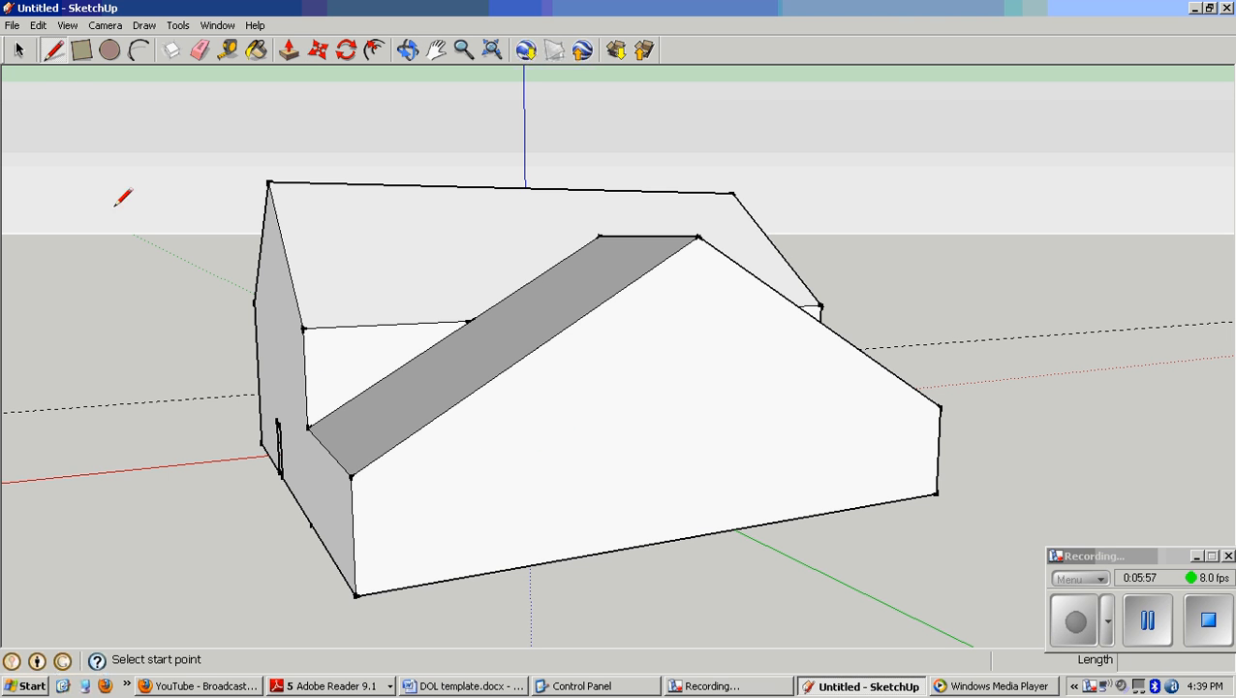
click(351, 477)
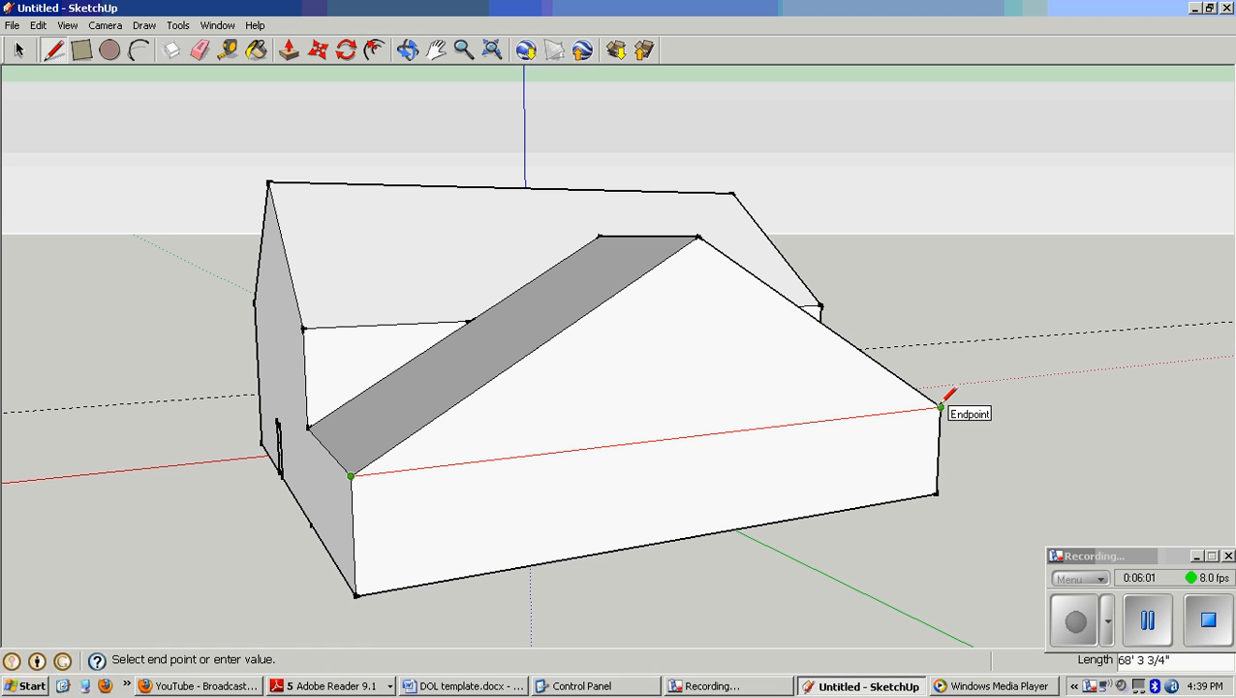
click(940, 407)
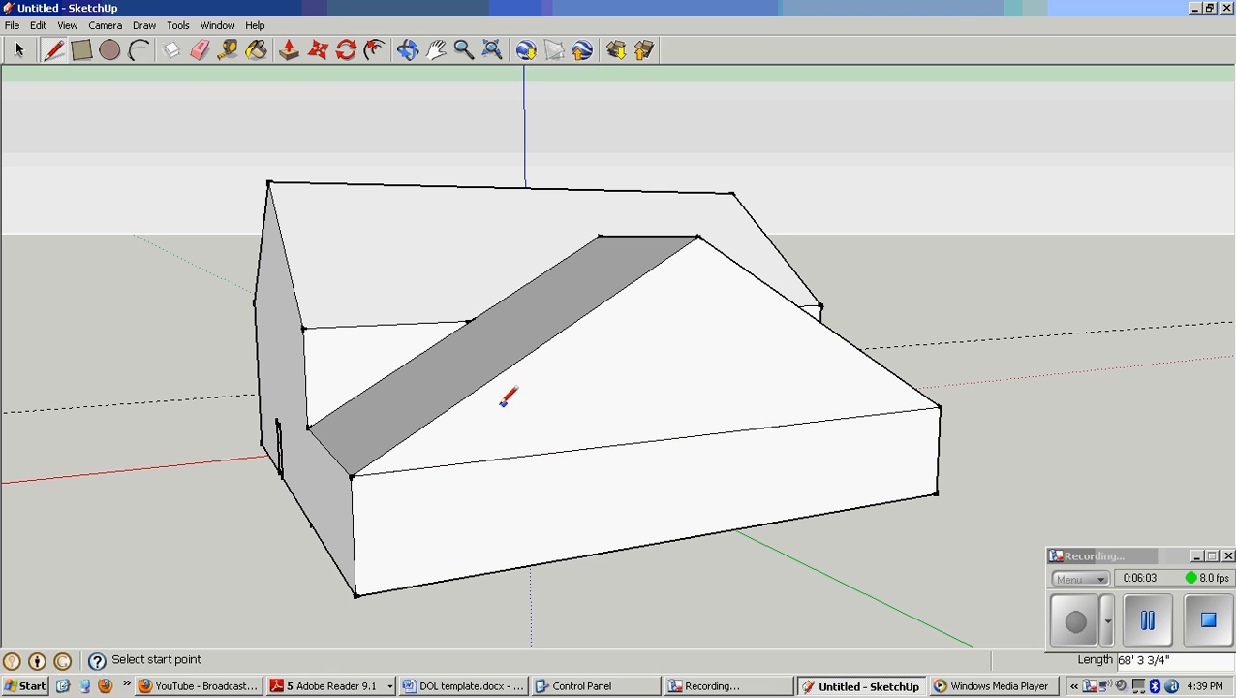
mouse_move(405, 511)
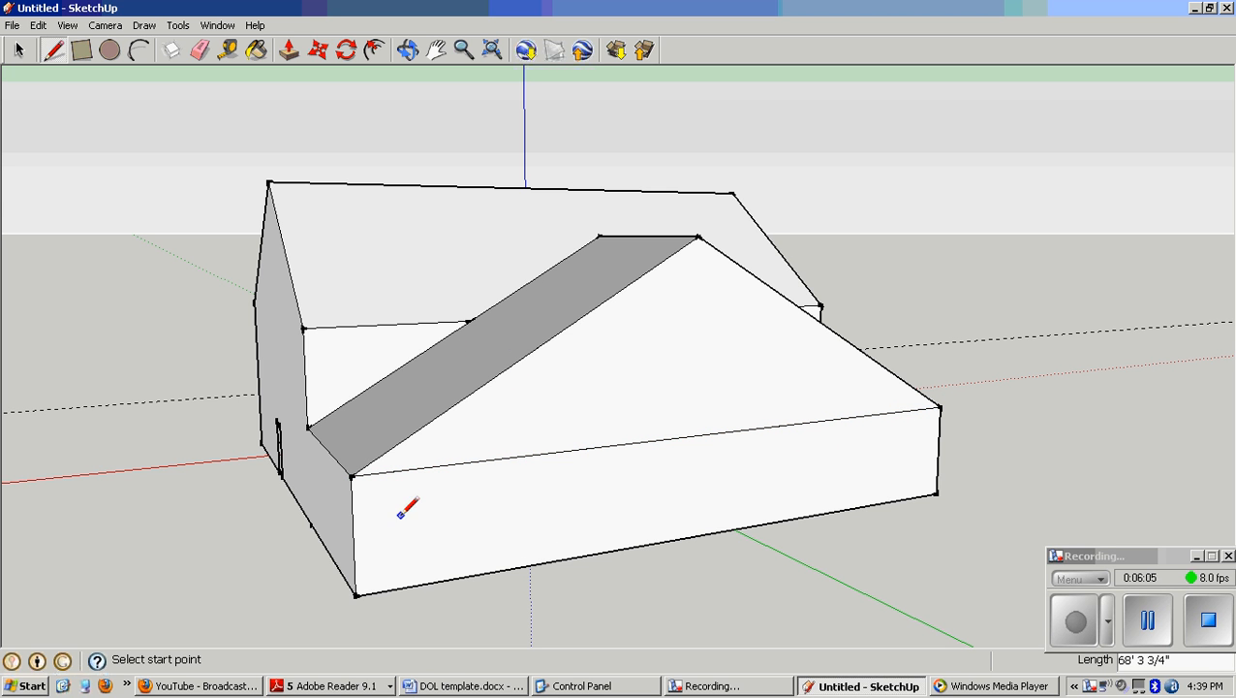
click(407, 51)
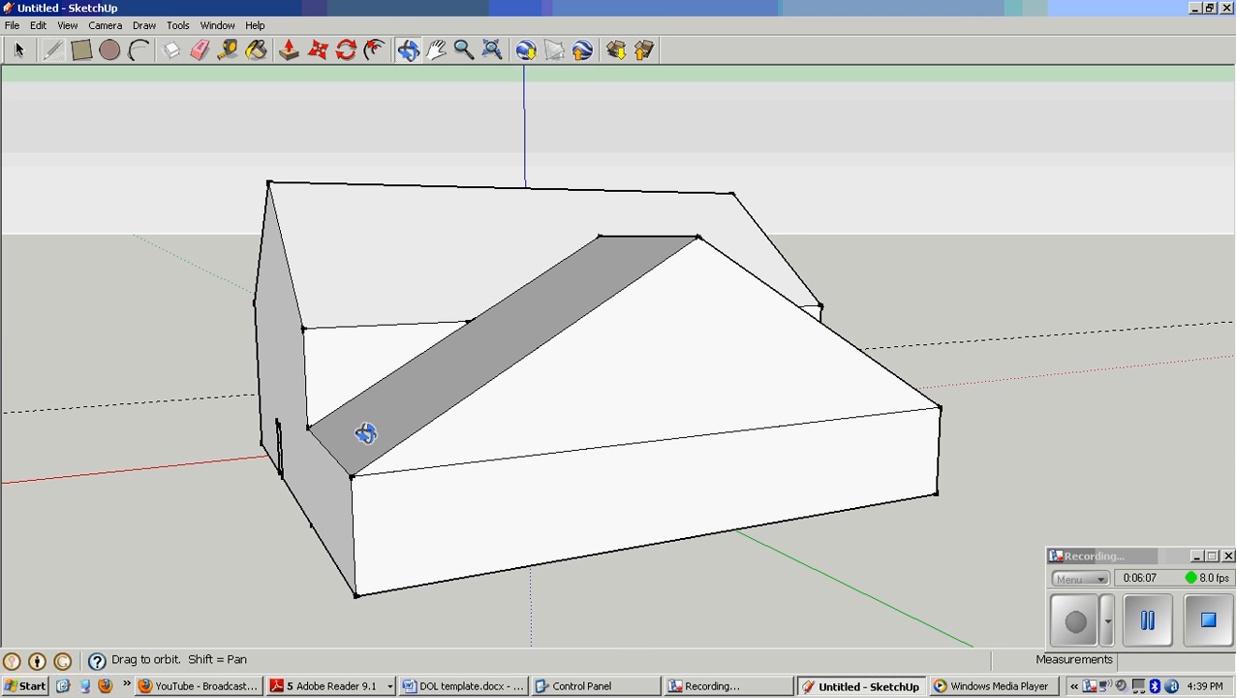
drag(366, 432, 808, 543)
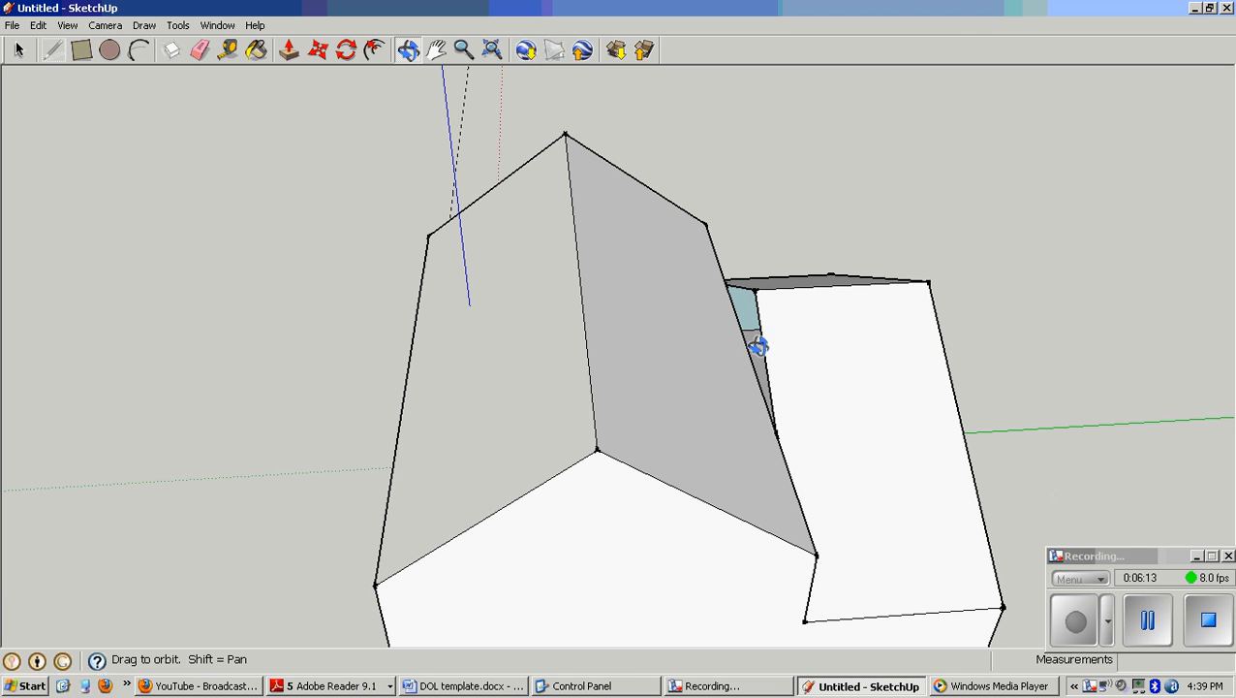
mouse_move(795, 302)
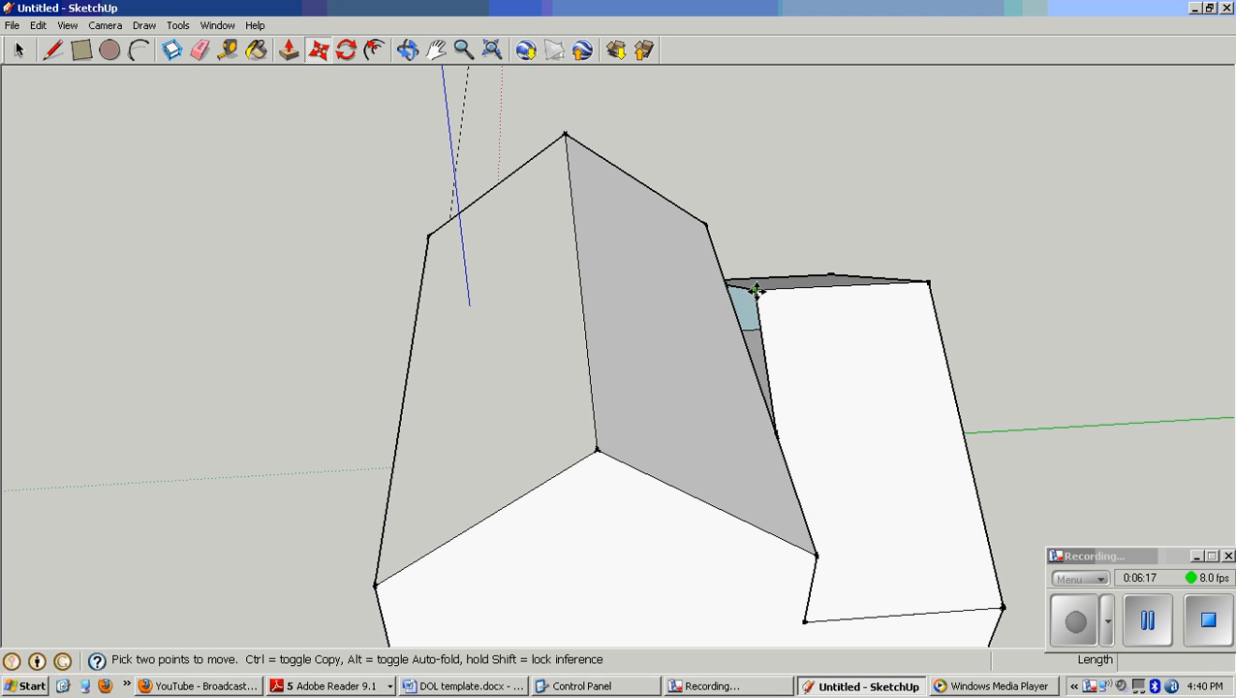
Move the addition's roof geometry into a sloped triangular facet meeting the taller house, checking it from front and behind.
drag(756, 291, 647, 298)
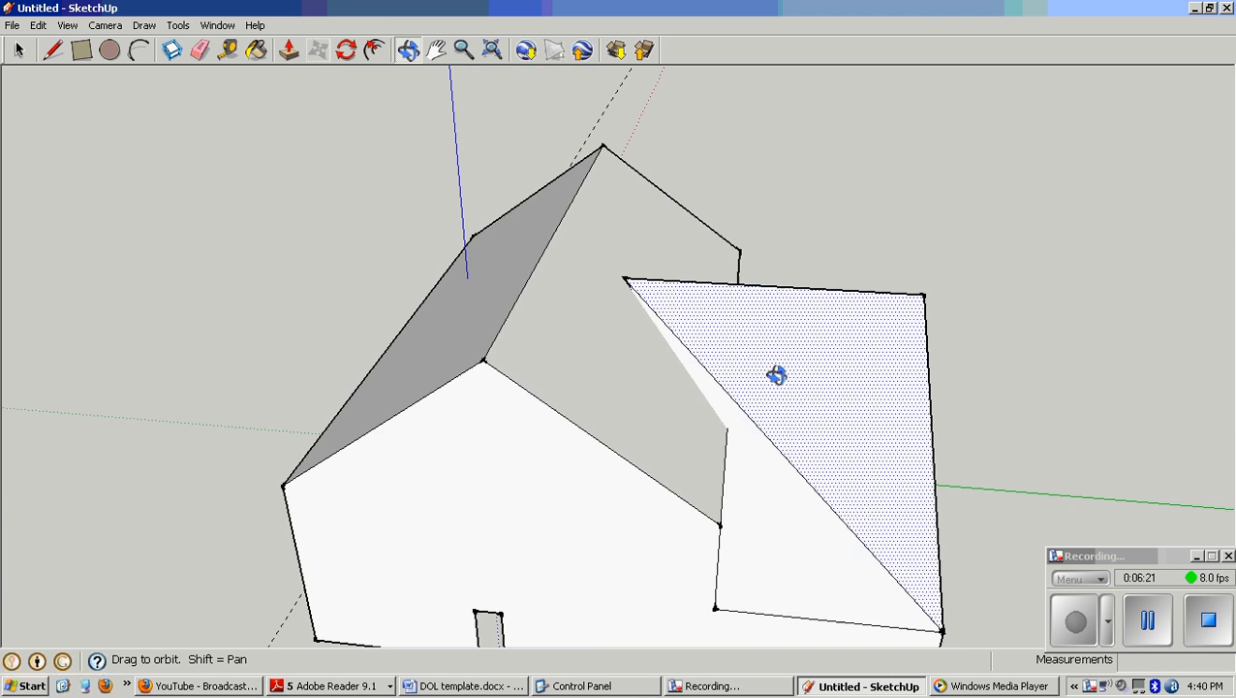
drag(776, 376, 1102, 387)
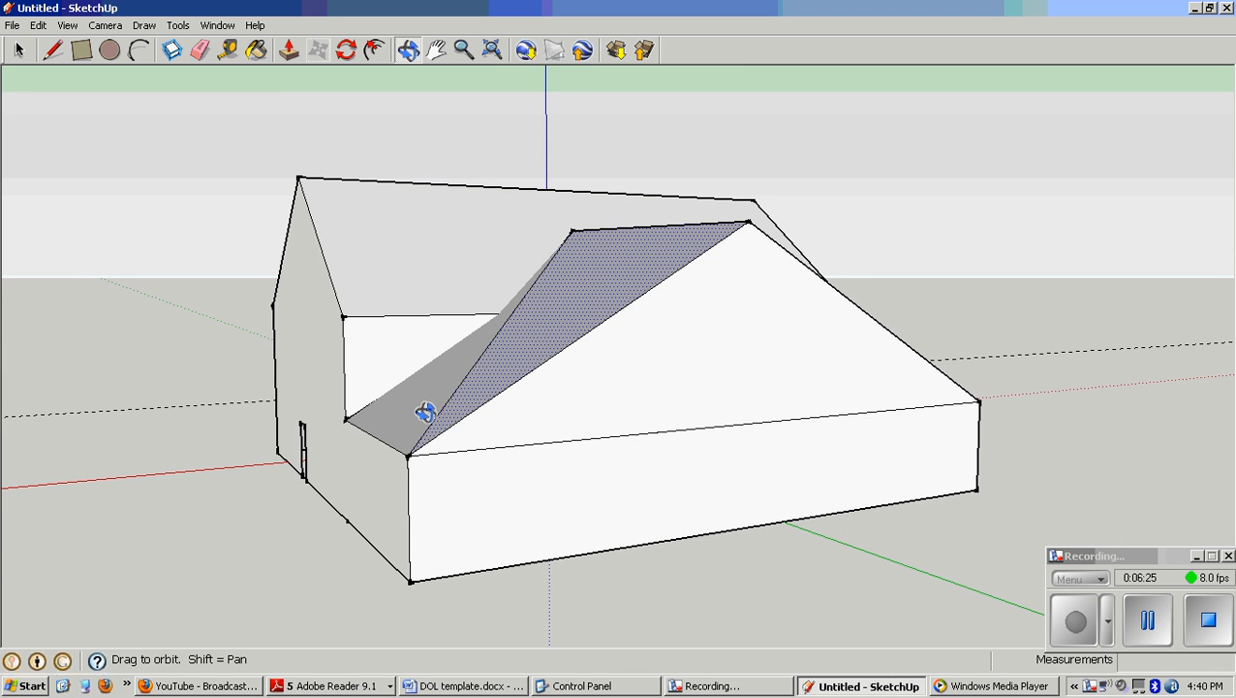
drag(427, 411, 830, 515)
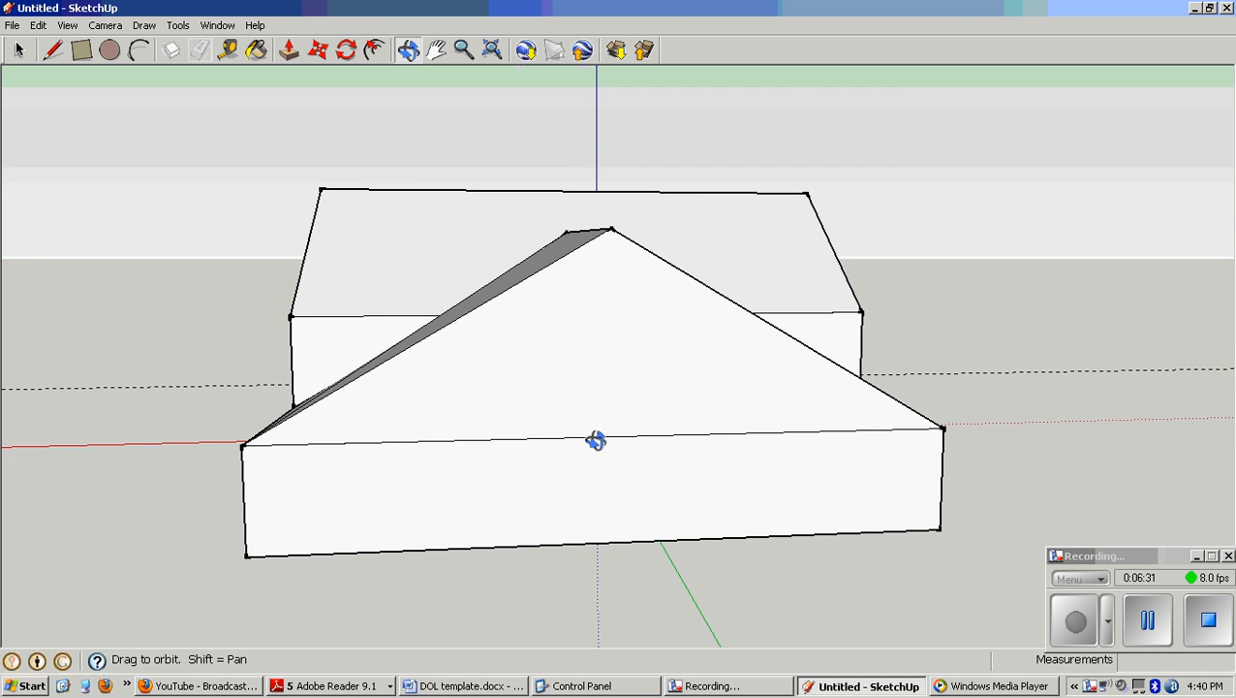
drag(597, 440, 281, 455)
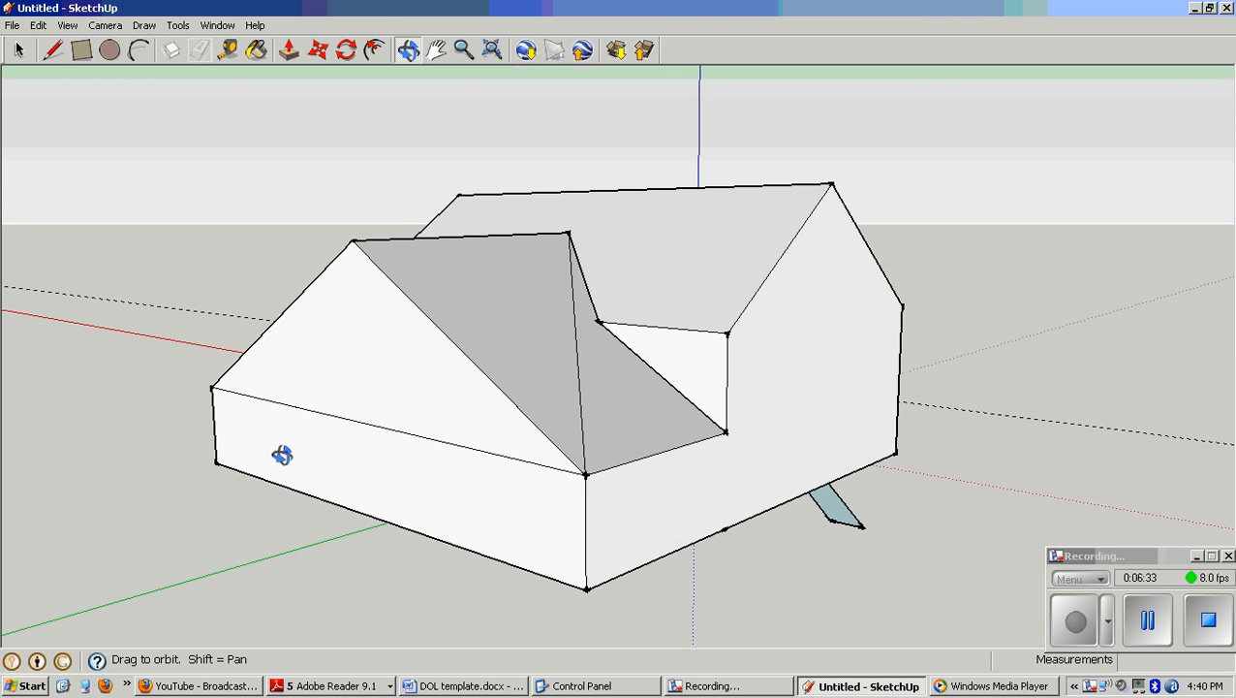
drag(281, 455, 562, 442)
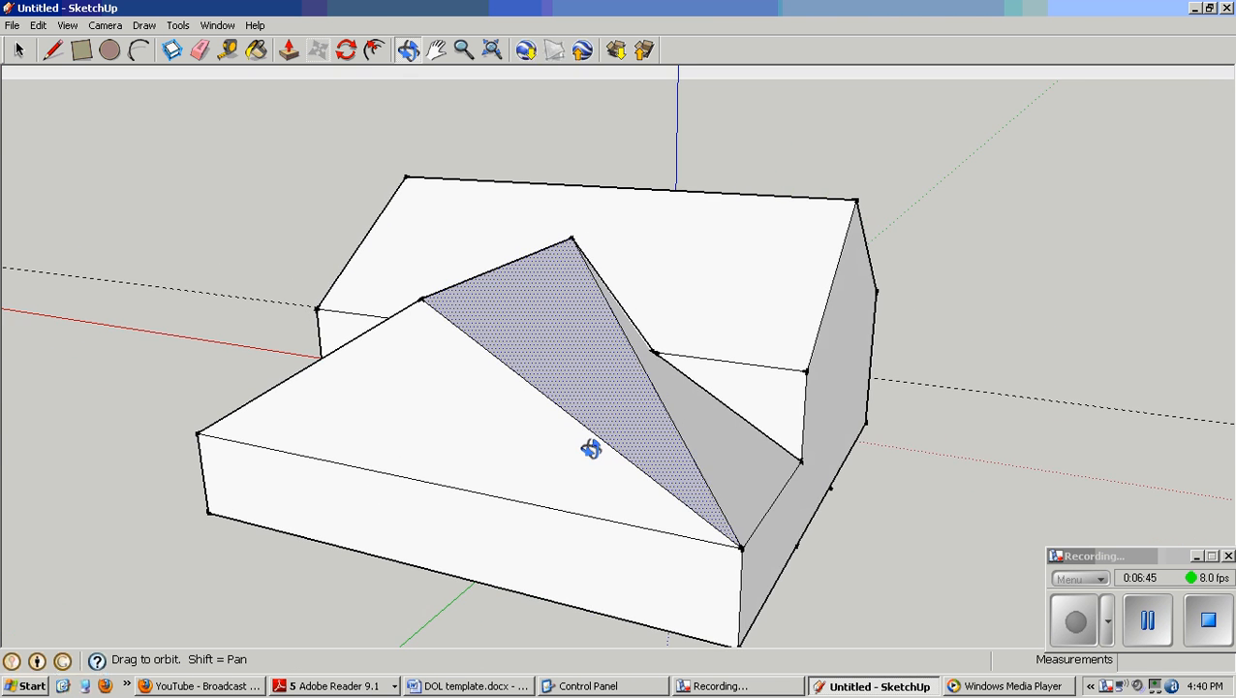
drag(592, 450, 527, 390)
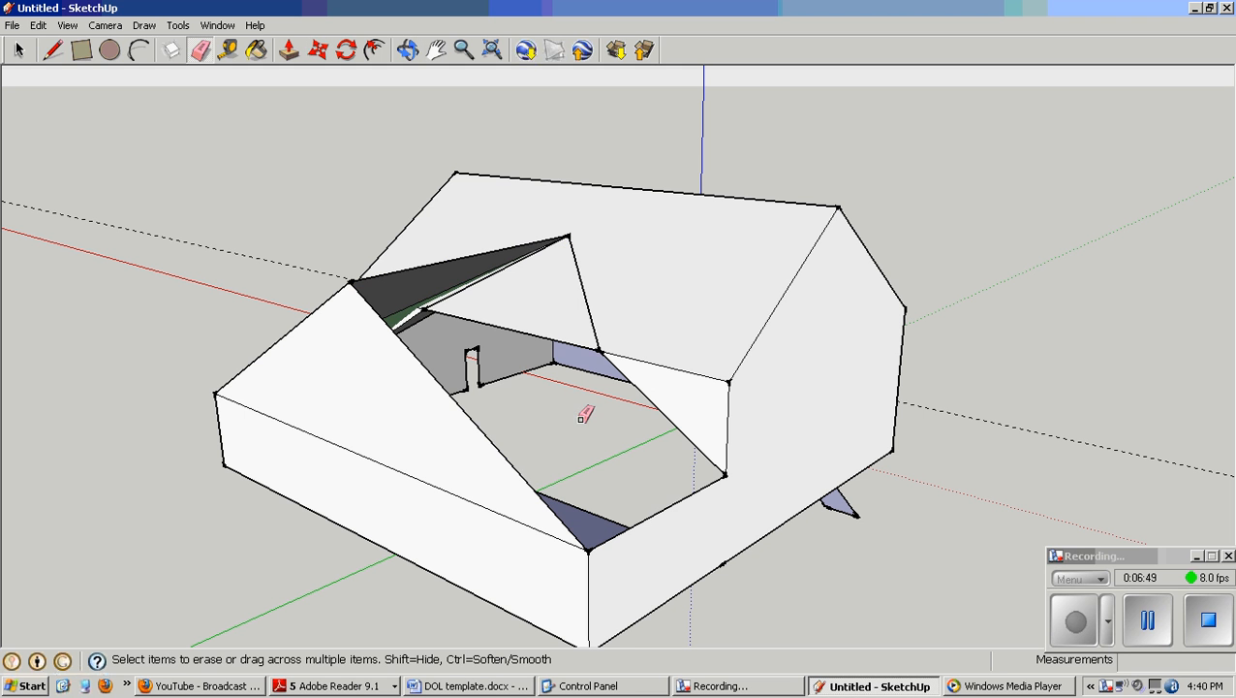
click(39, 26)
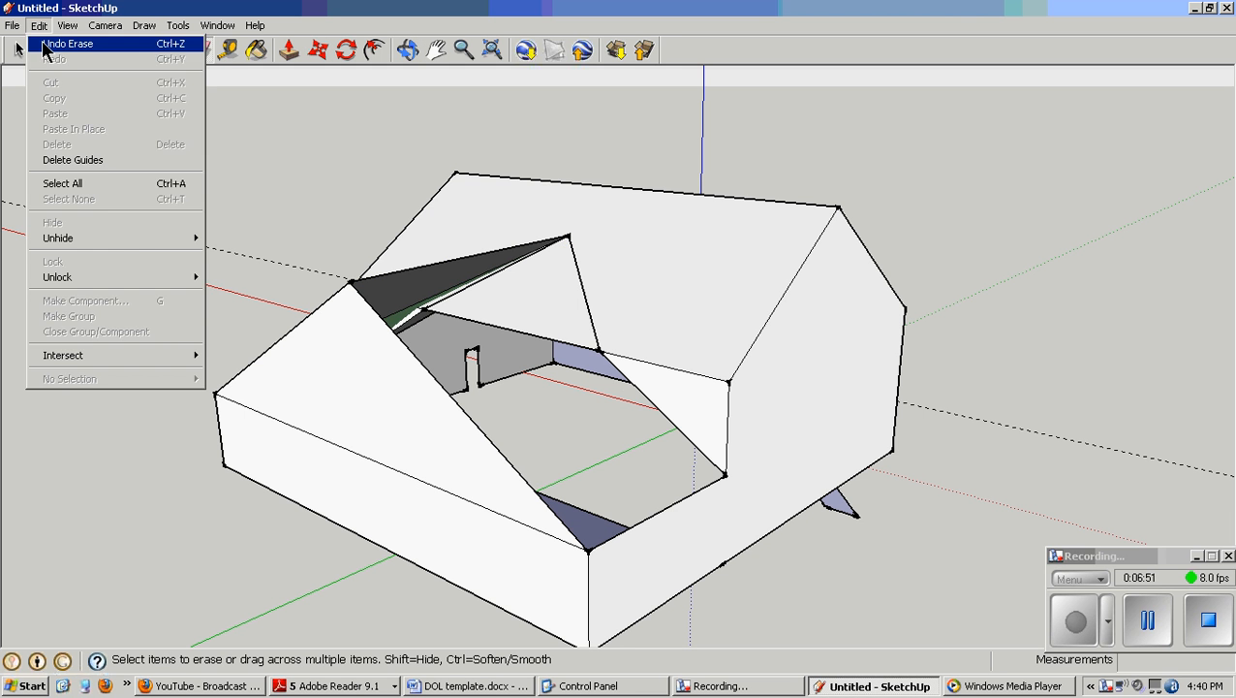
click(68, 43)
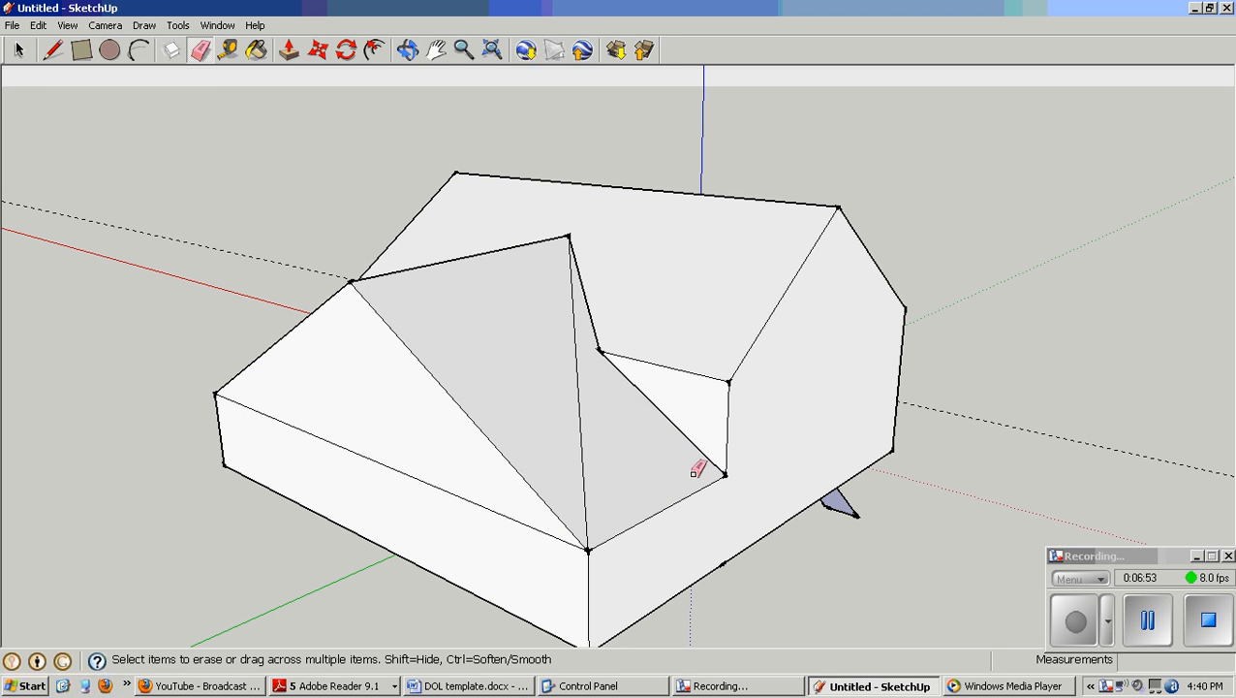
click(407, 50)
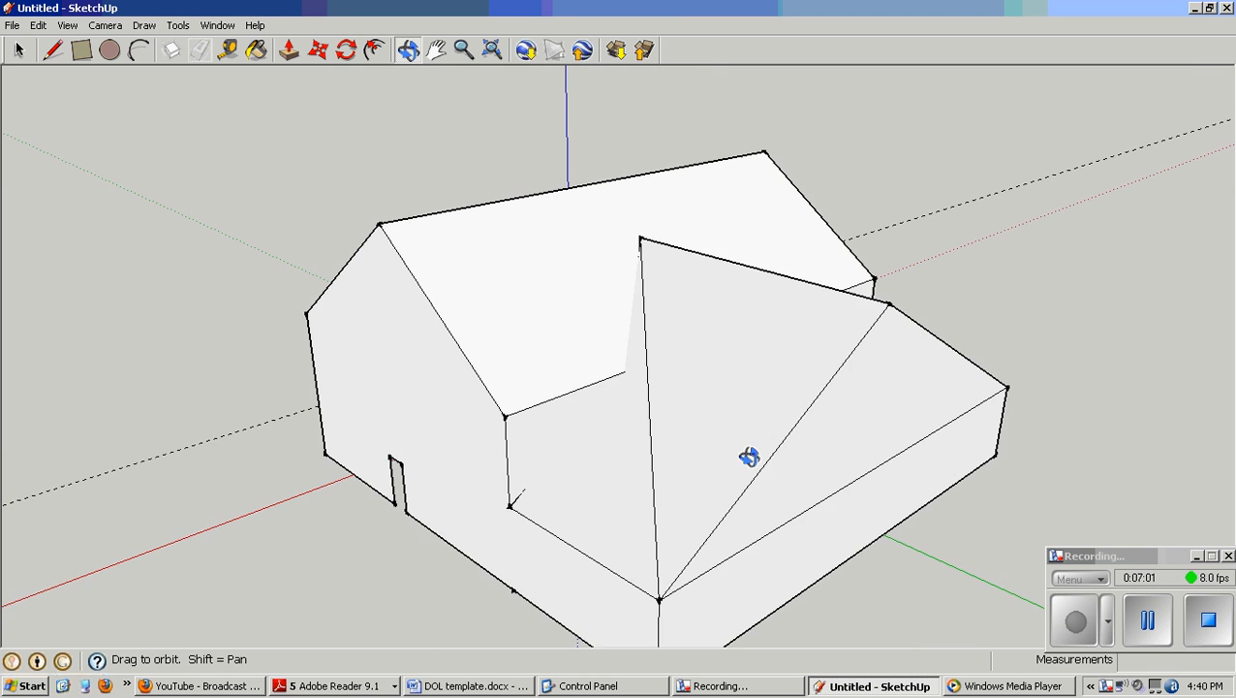
drag(752, 458, 687, 405)
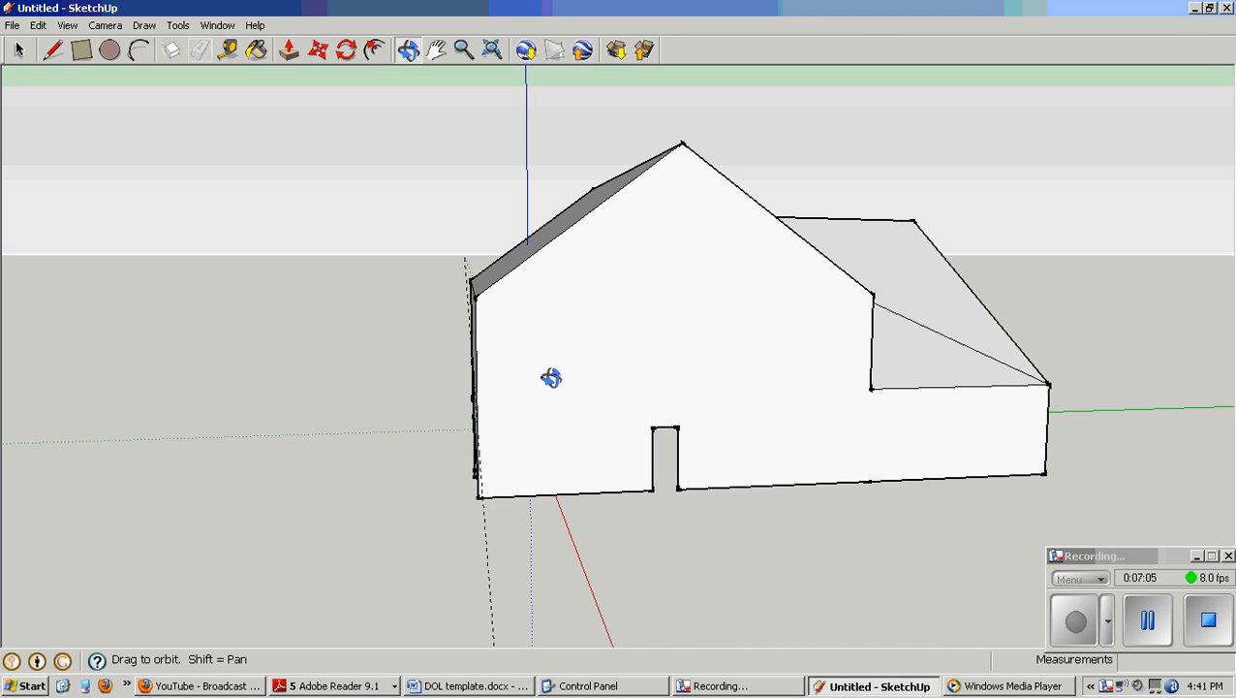
drag(552, 377, 738, 492)
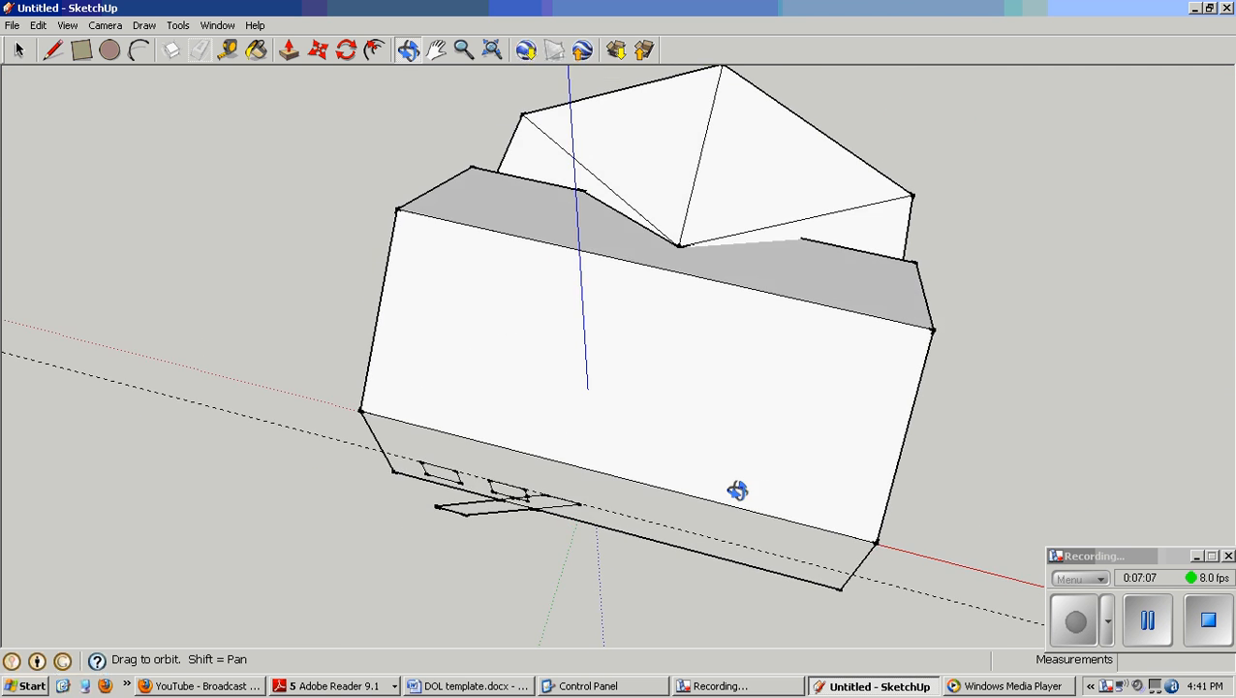
drag(739, 492, 648, 403)
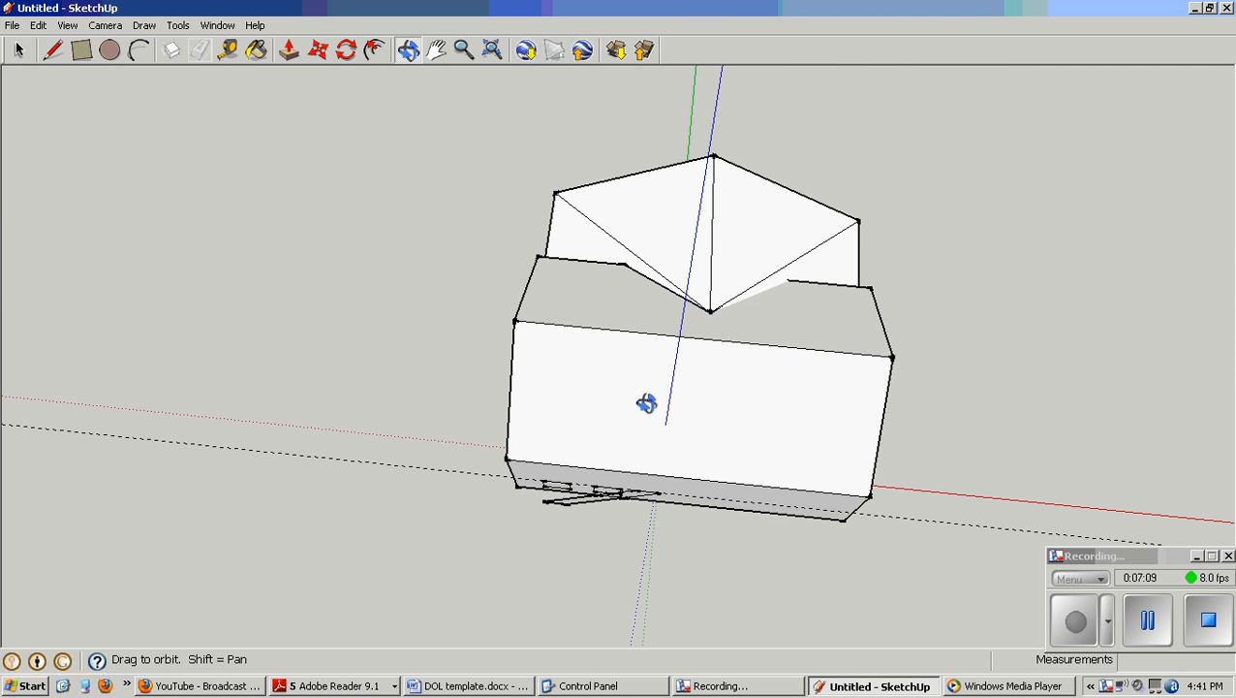
drag(647, 403, 682, 417)
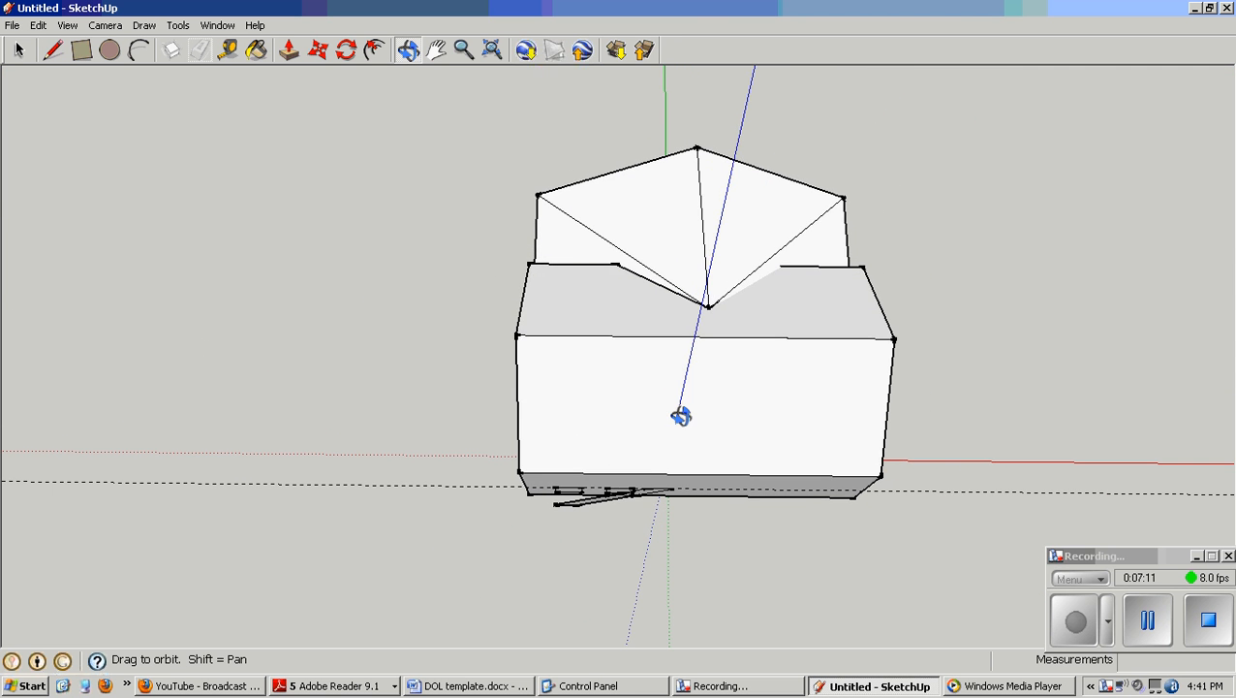
drag(682, 417, 679, 438)
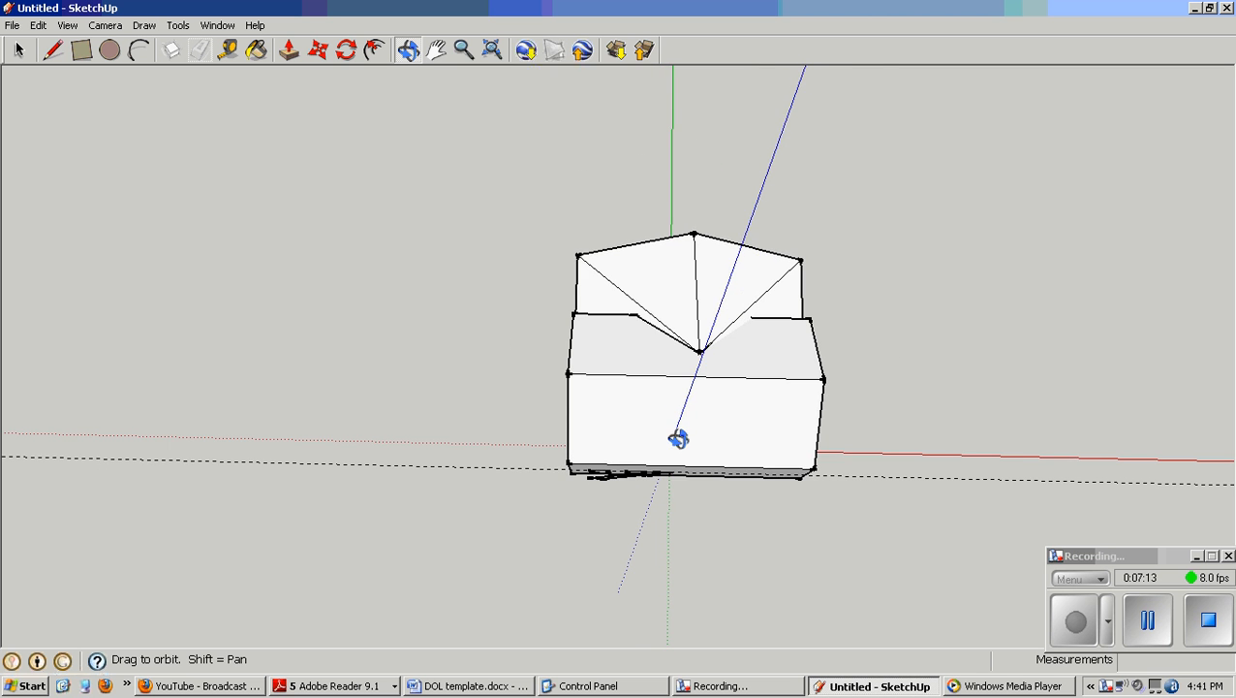
scroll(down, 3)
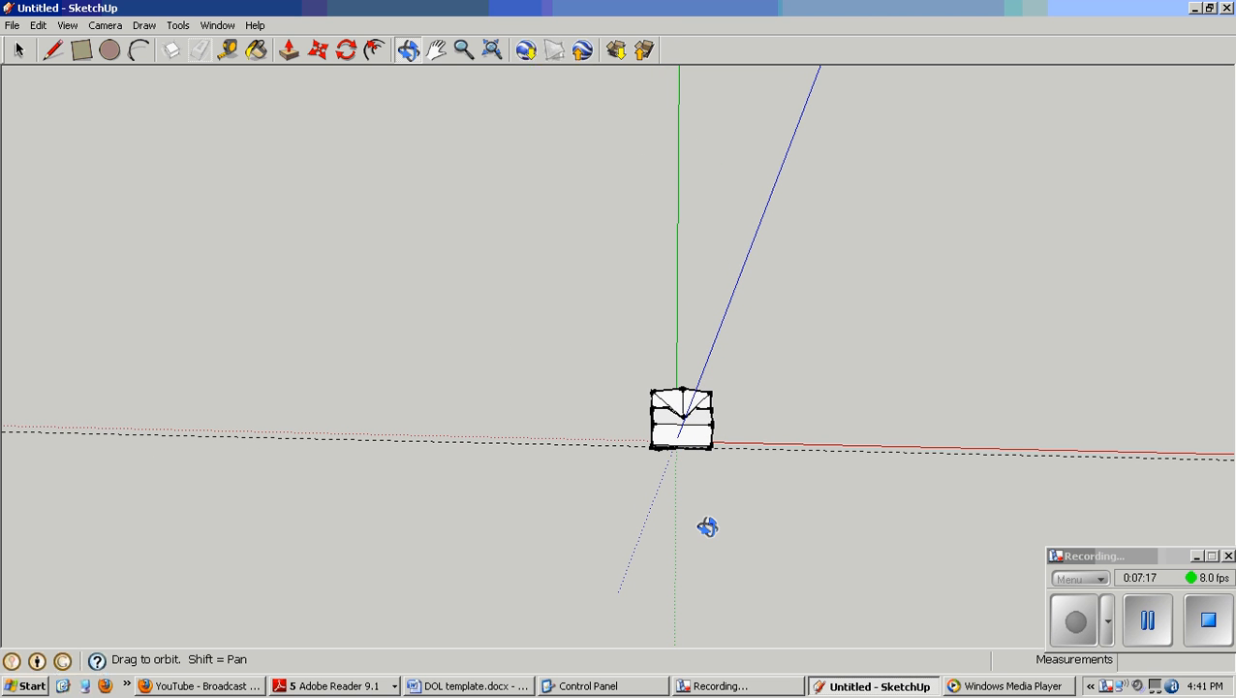
mouse_move(527, 531)
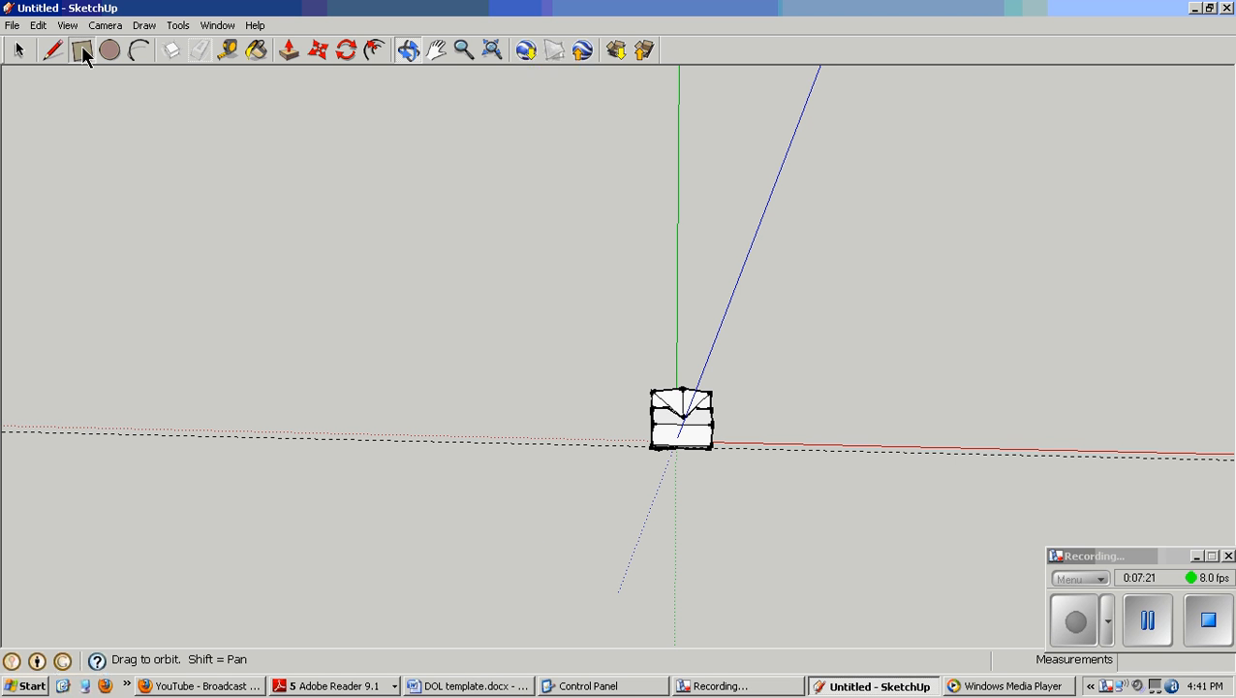
Draw a large ground rectangle as the yard plane with the house at its centre.
click(82, 50)
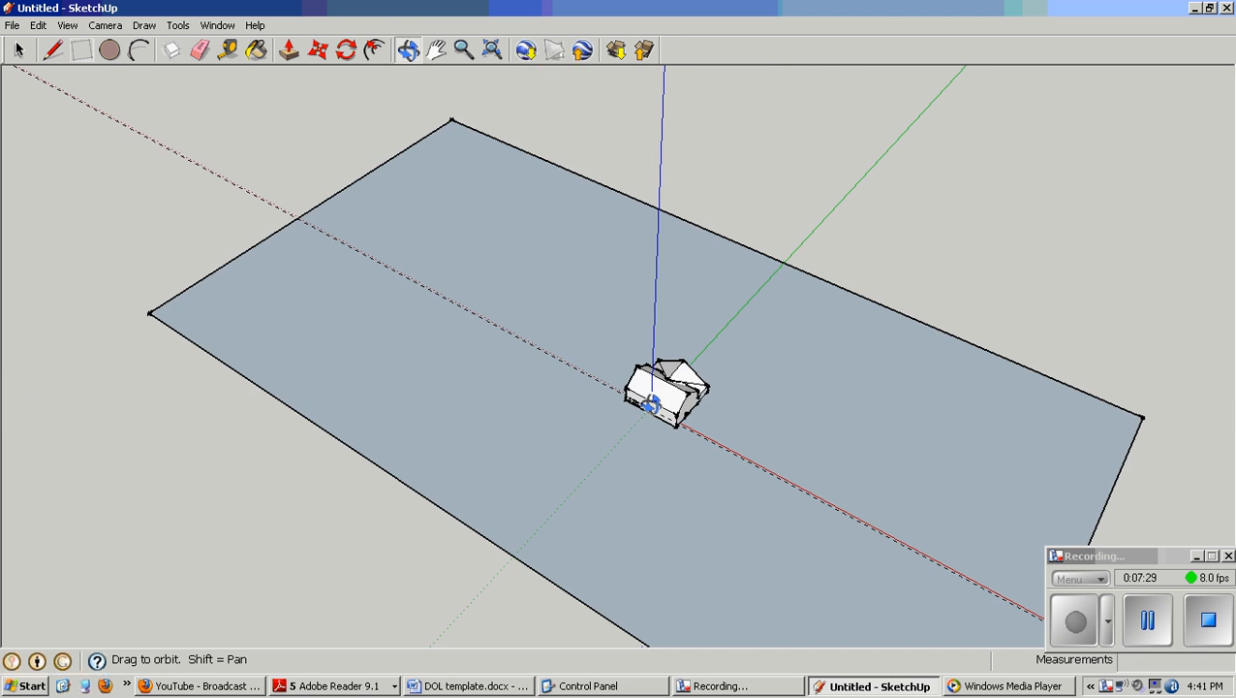
drag(655, 405, 737, 504)
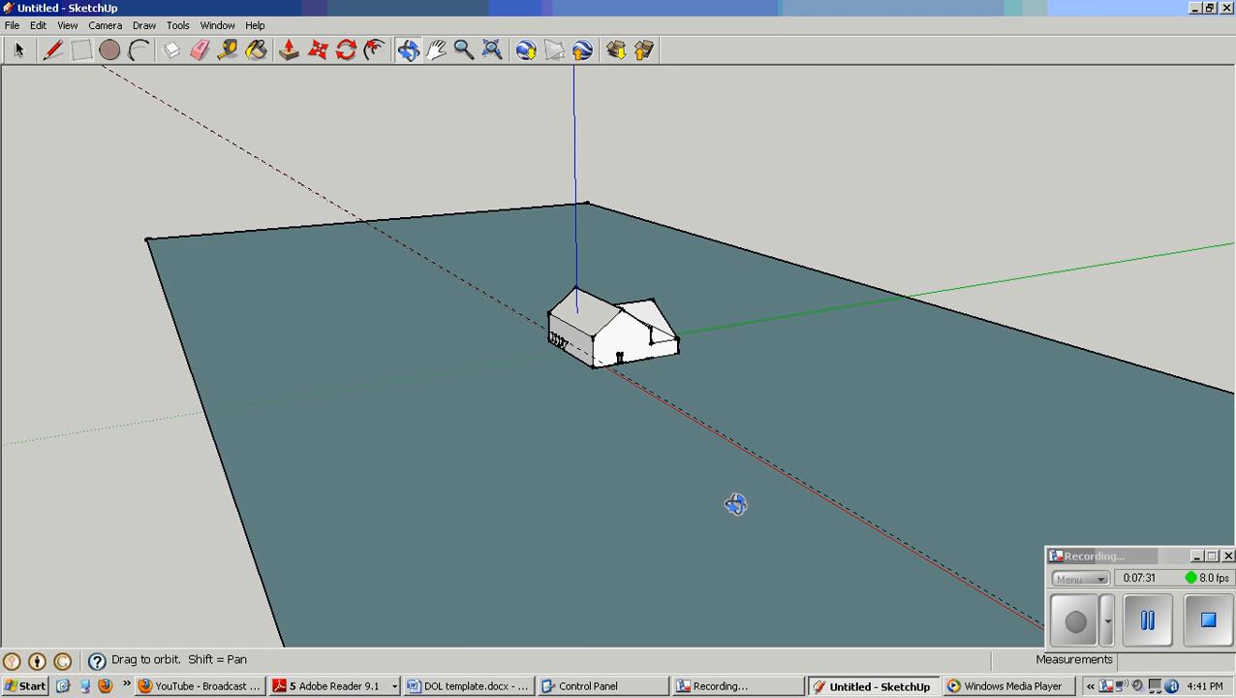